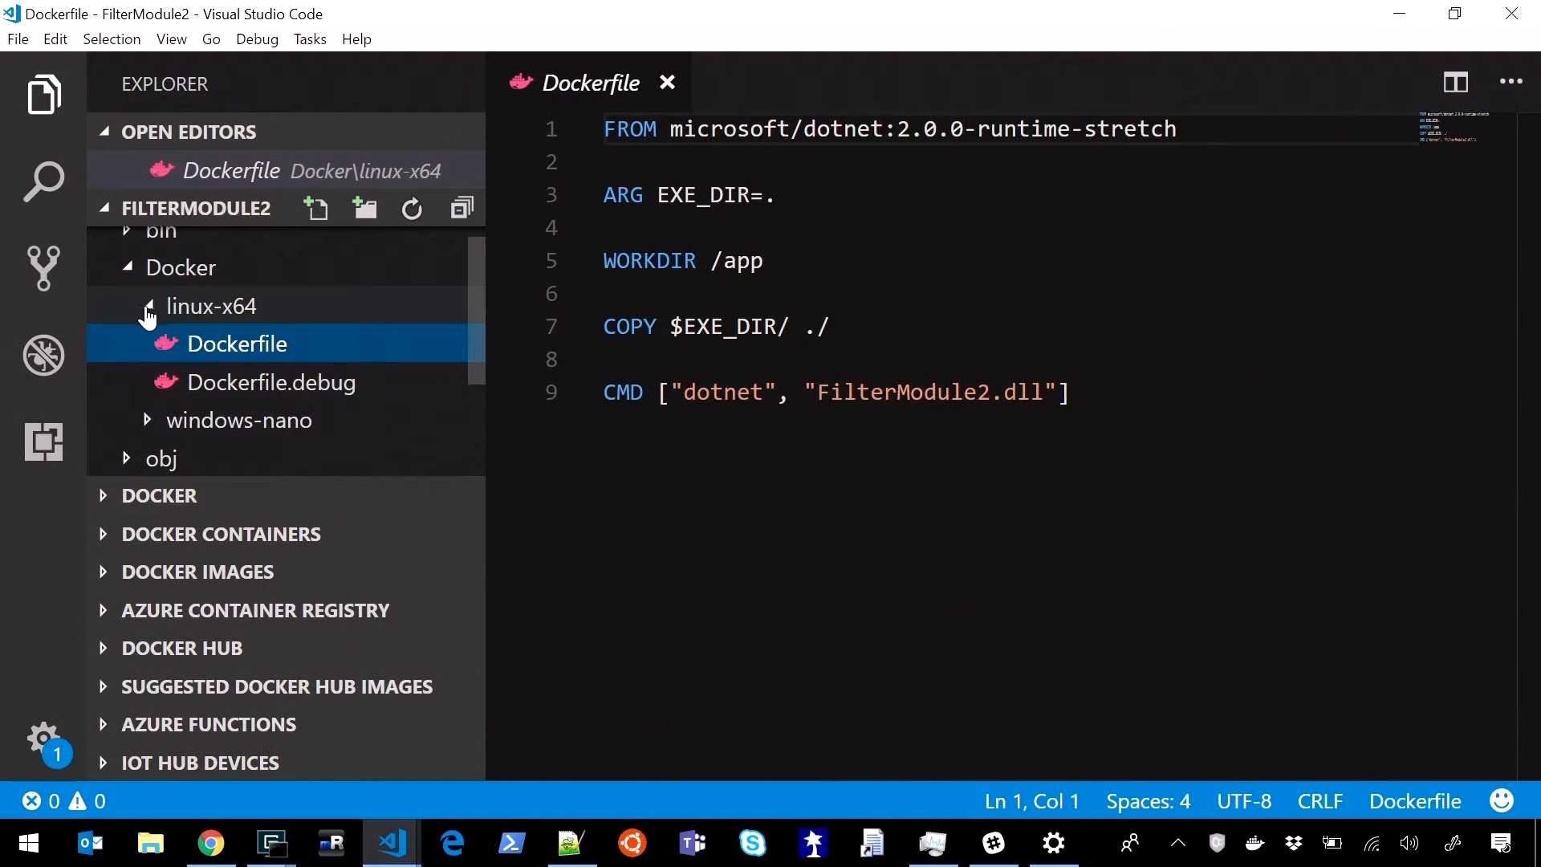
# Step: Collapse the Docker folder in the FilterModule2 project tree, keeping the Dockerfile open
pyautogui.click(181, 268)
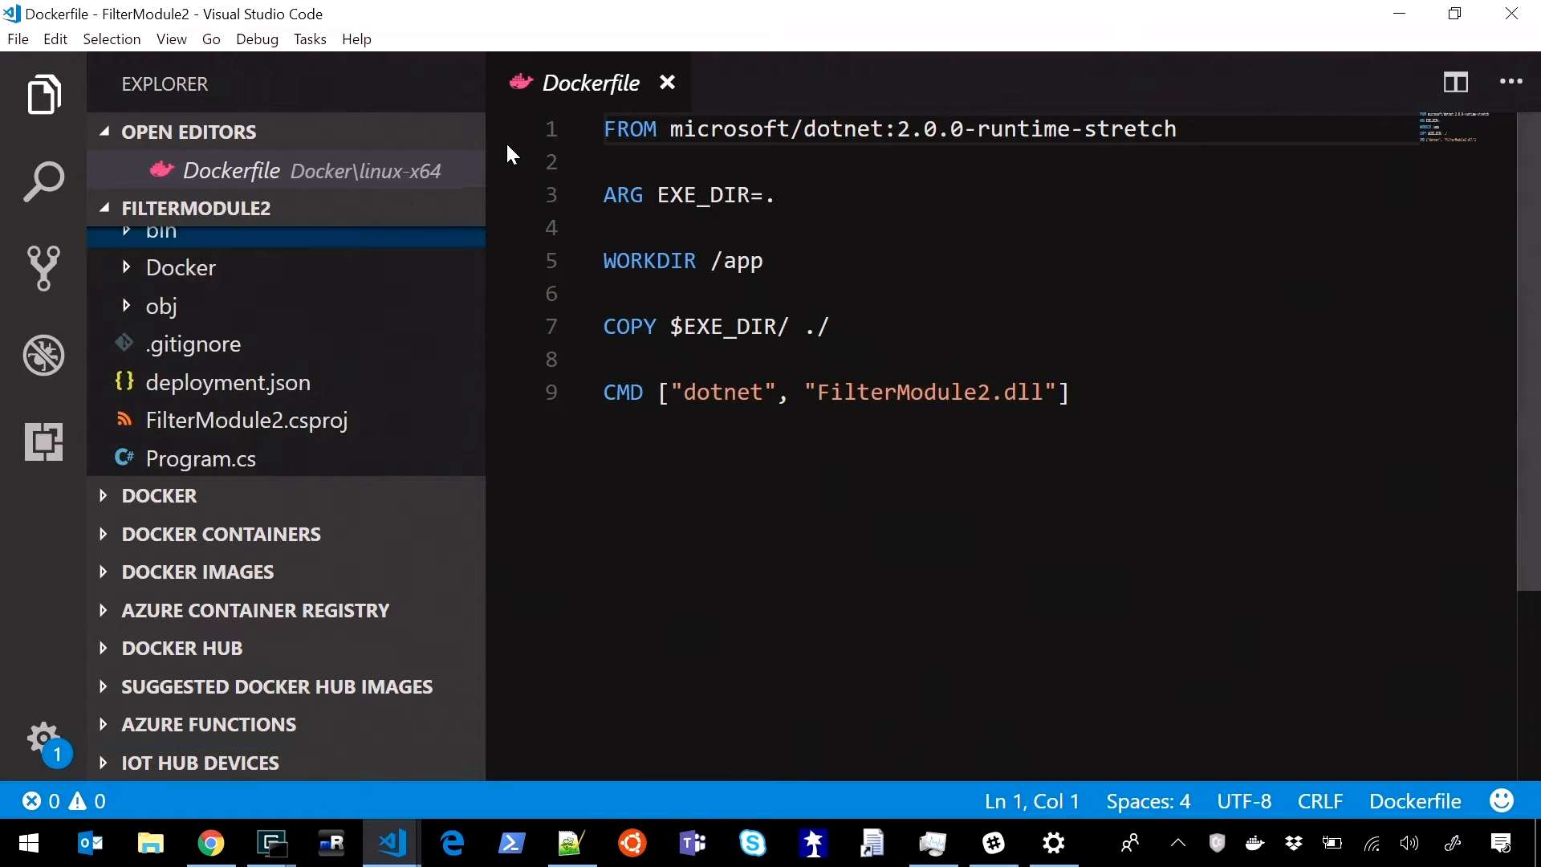
pyautogui.click(667, 82)
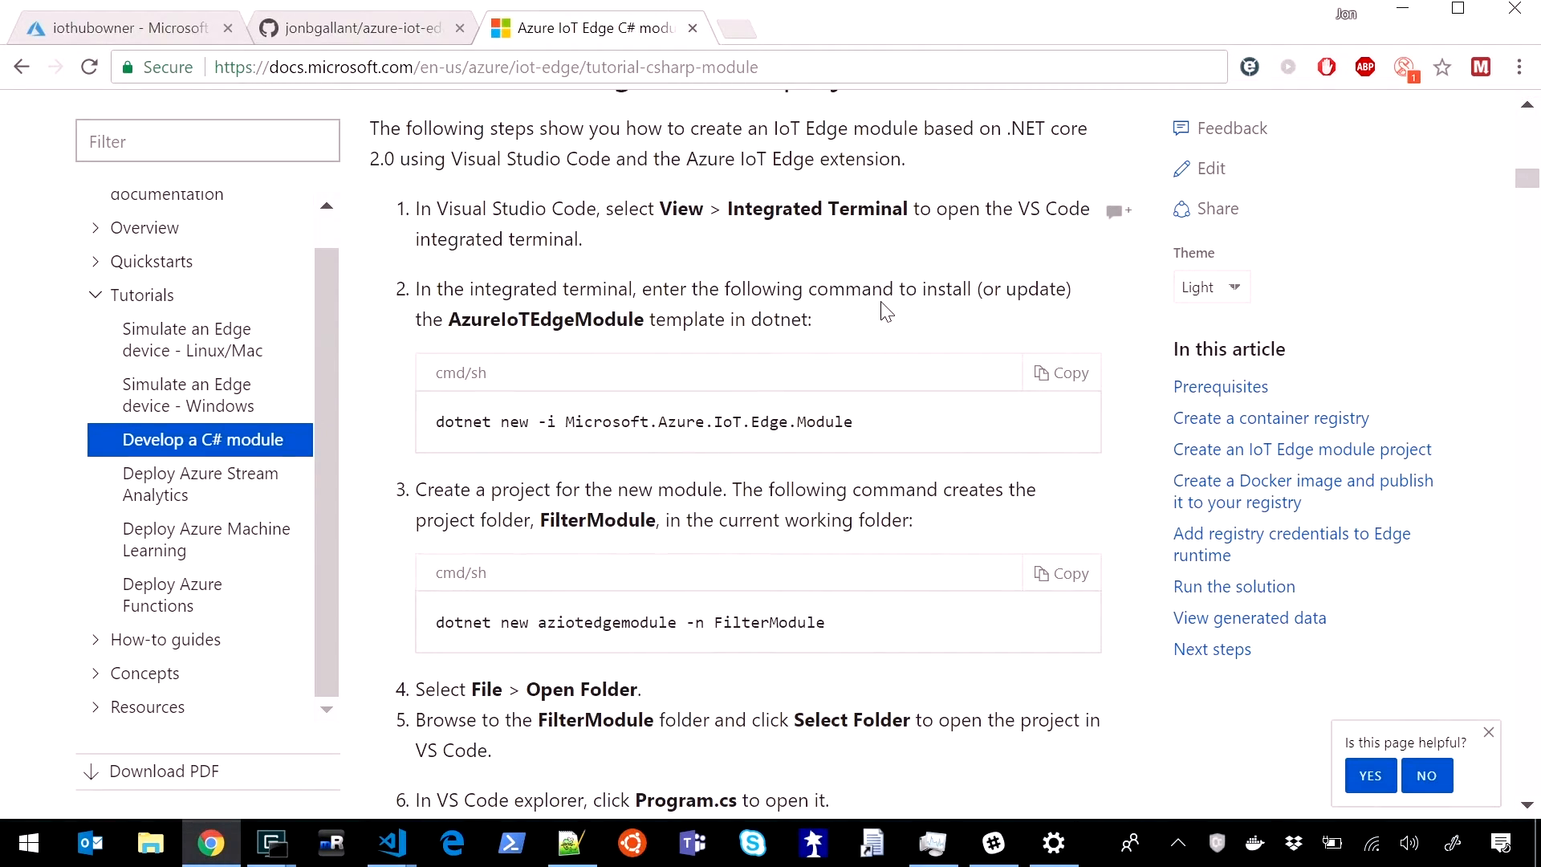
# Step: Switch to the 'Develop a C# module' Azure IoT Edge tutorial in Chrome
pyautogui.click(389, 843)
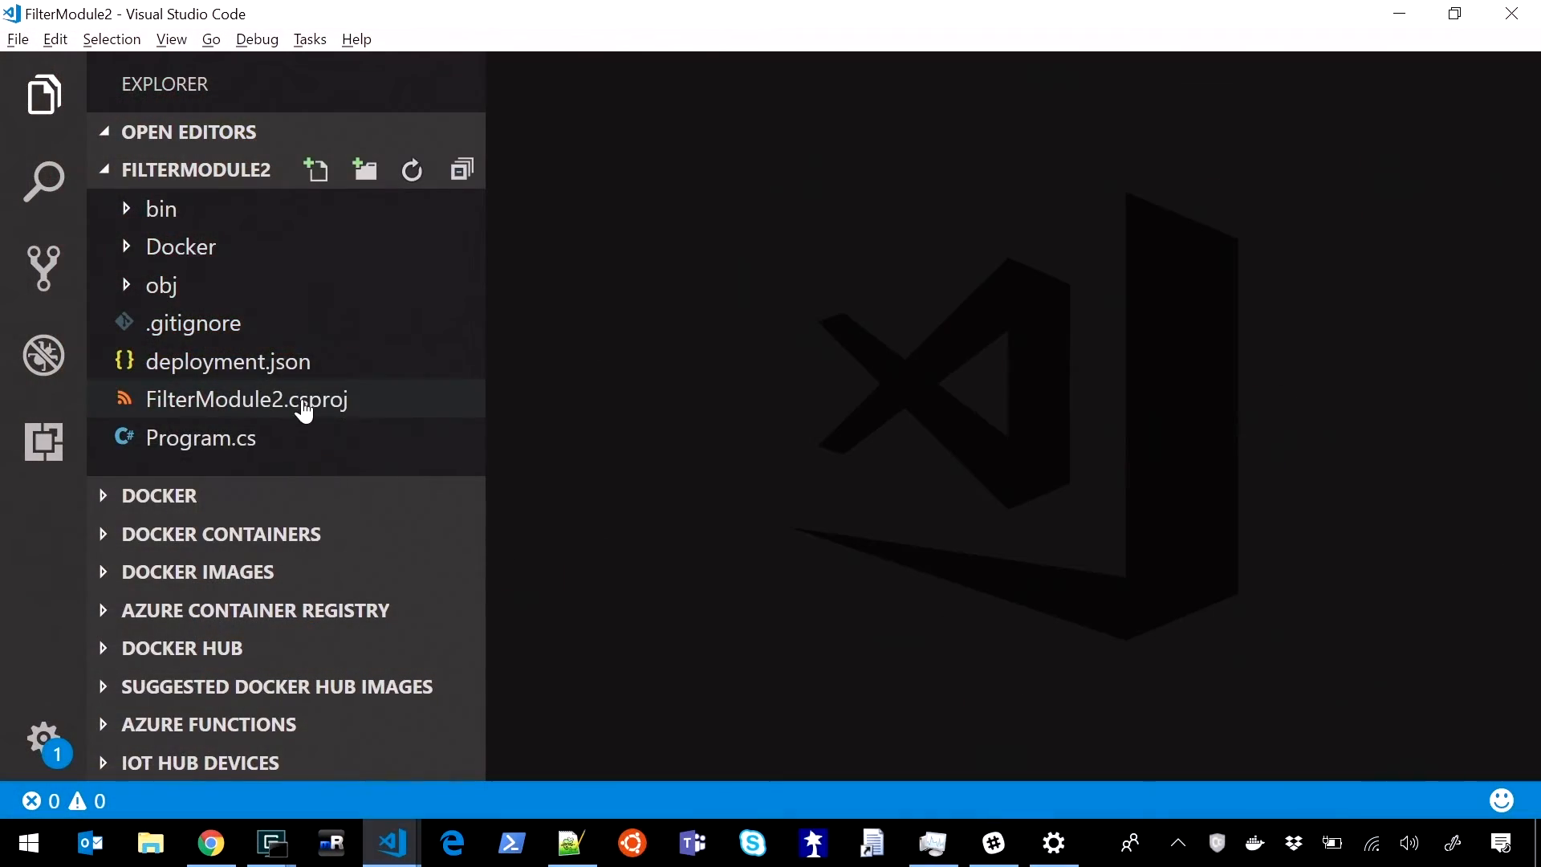
# Step: Show the context actions for FilterModule2.csproj, dismiss them, and return to the C# module tutorial
pyautogui.rightClick(245, 399)
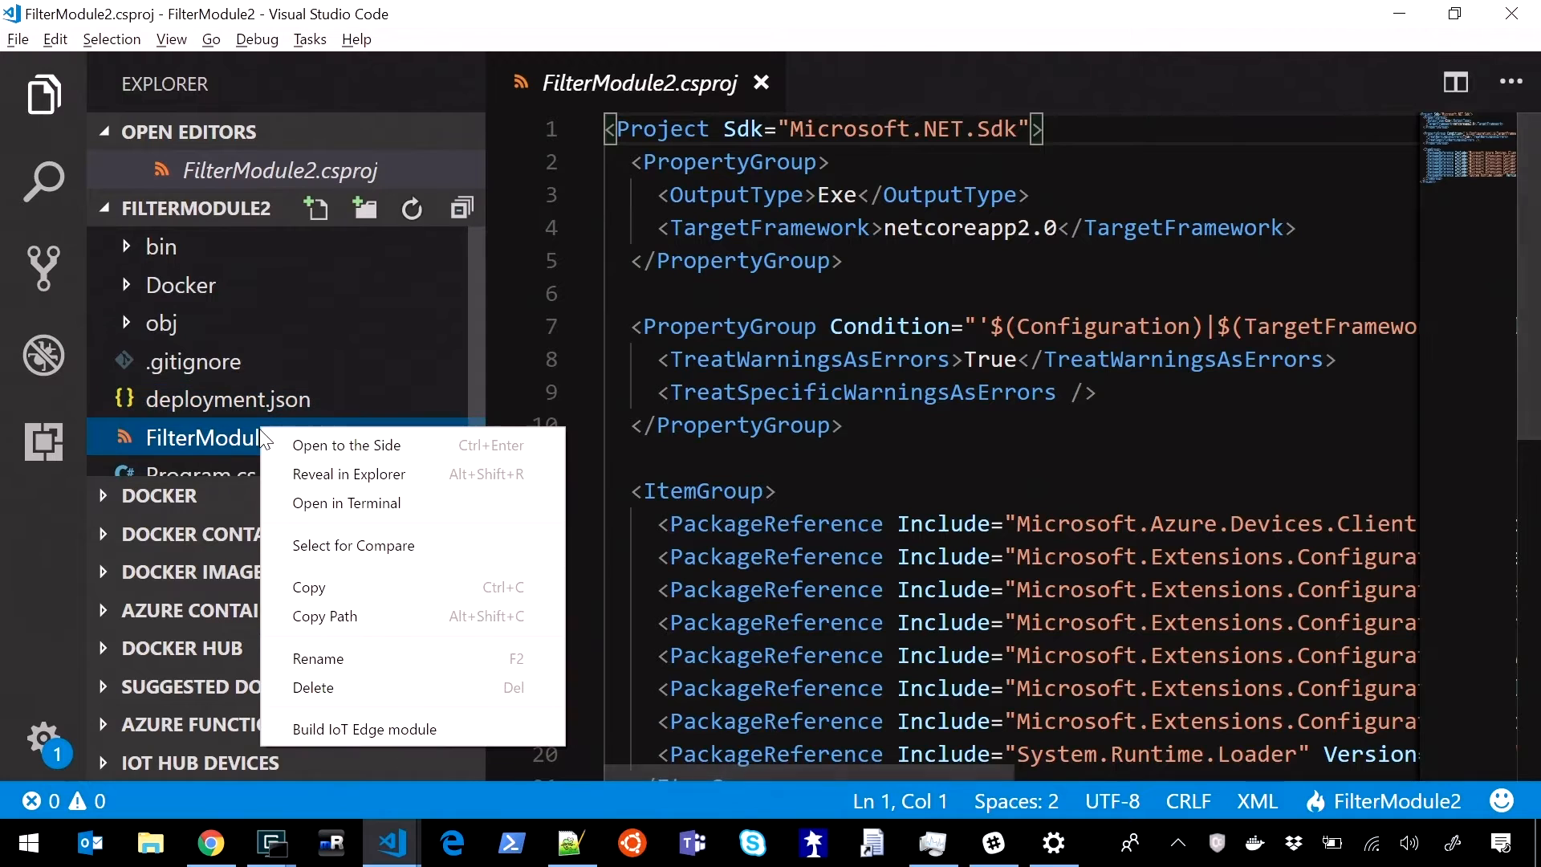
pyautogui.moveTo(621, 369)
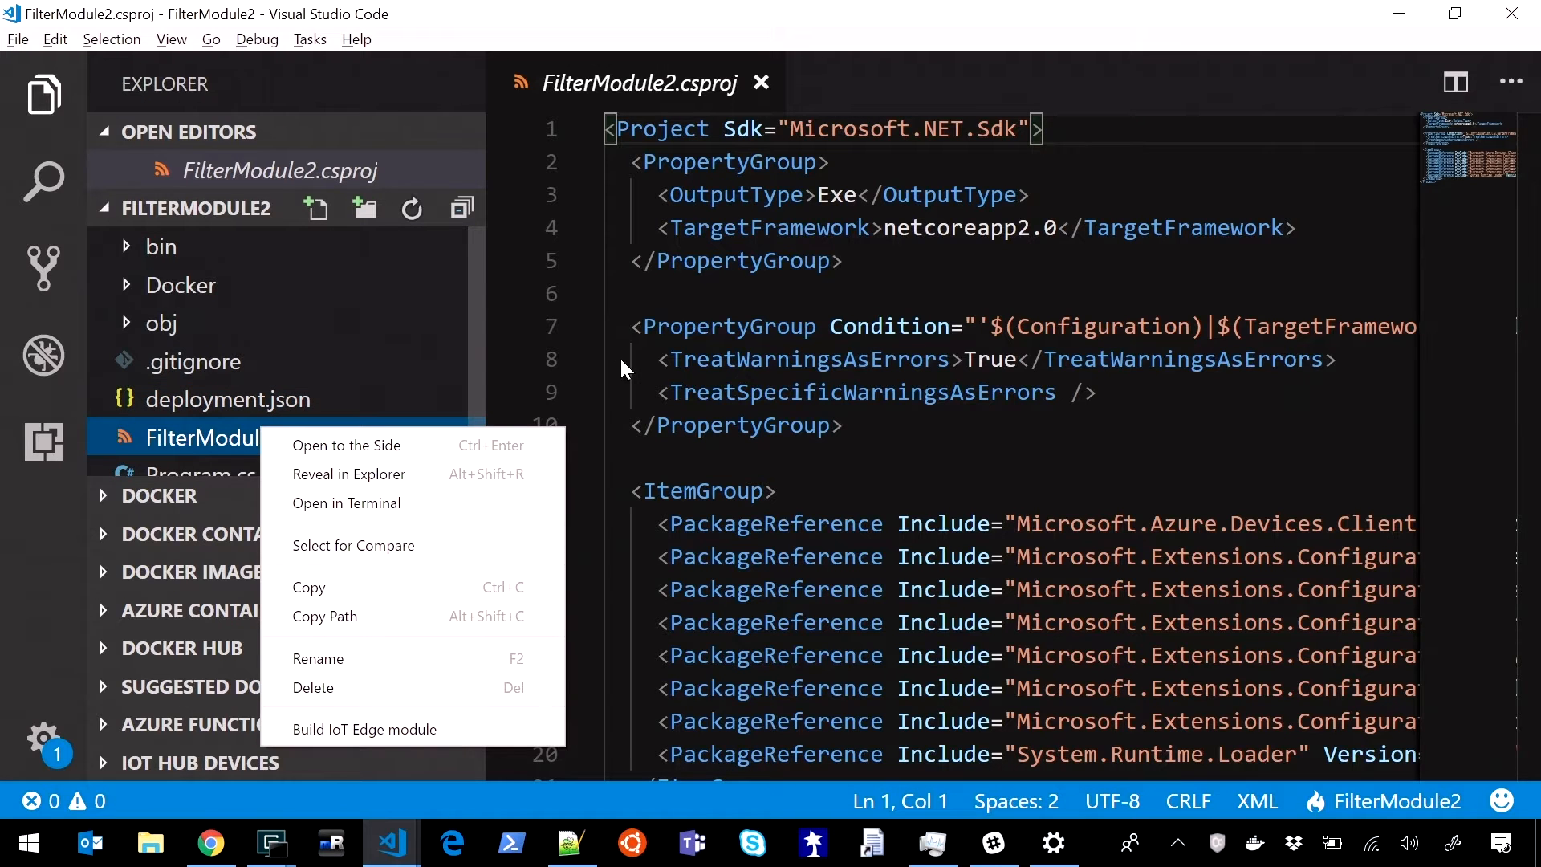
pyautogui.click(803, 326)
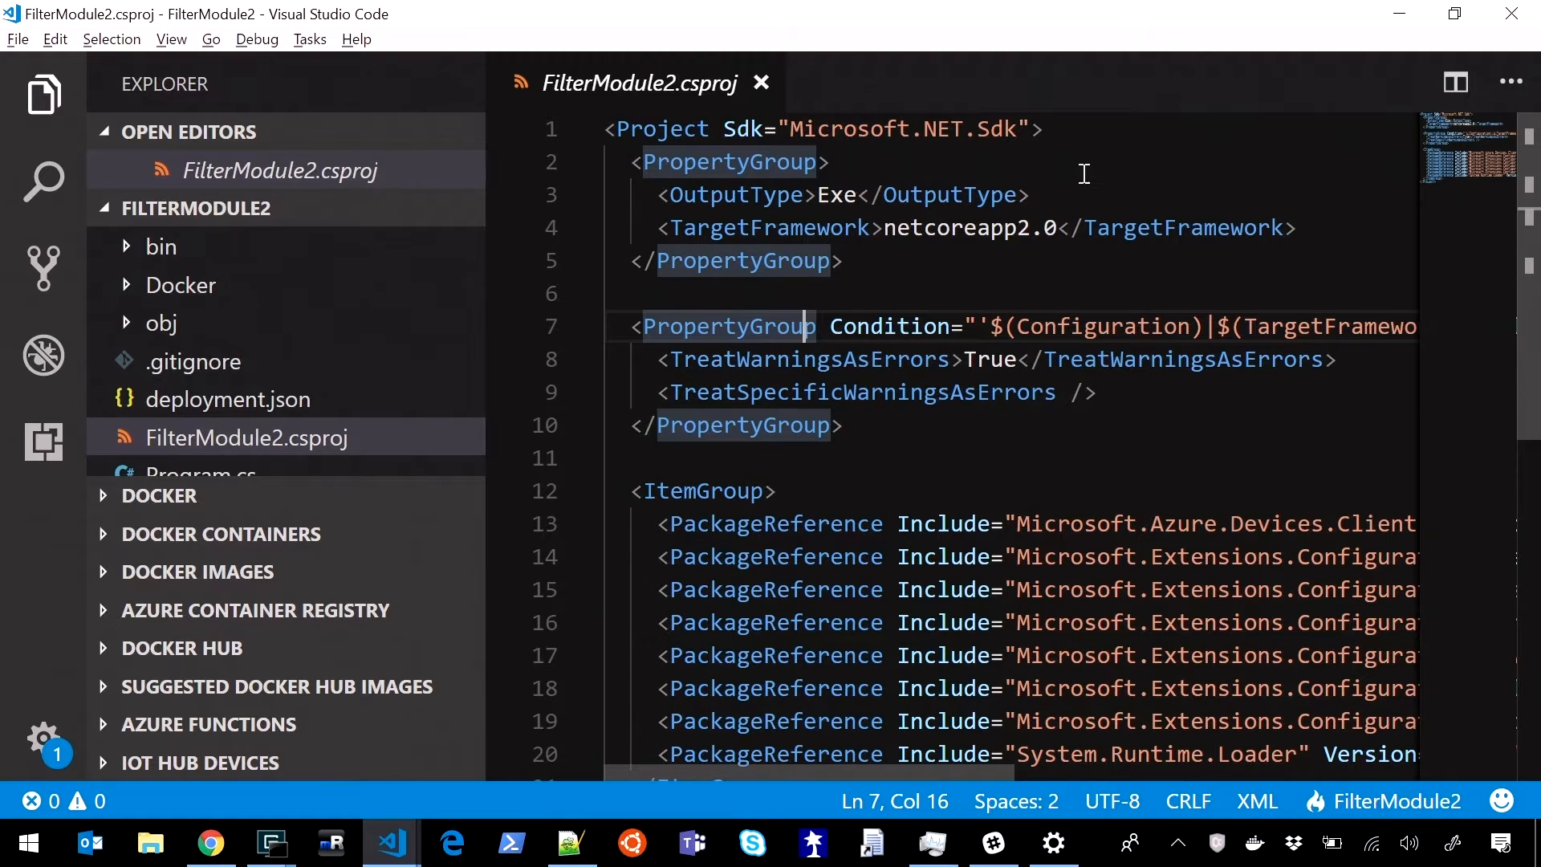
pyautogui.click(208, 843)
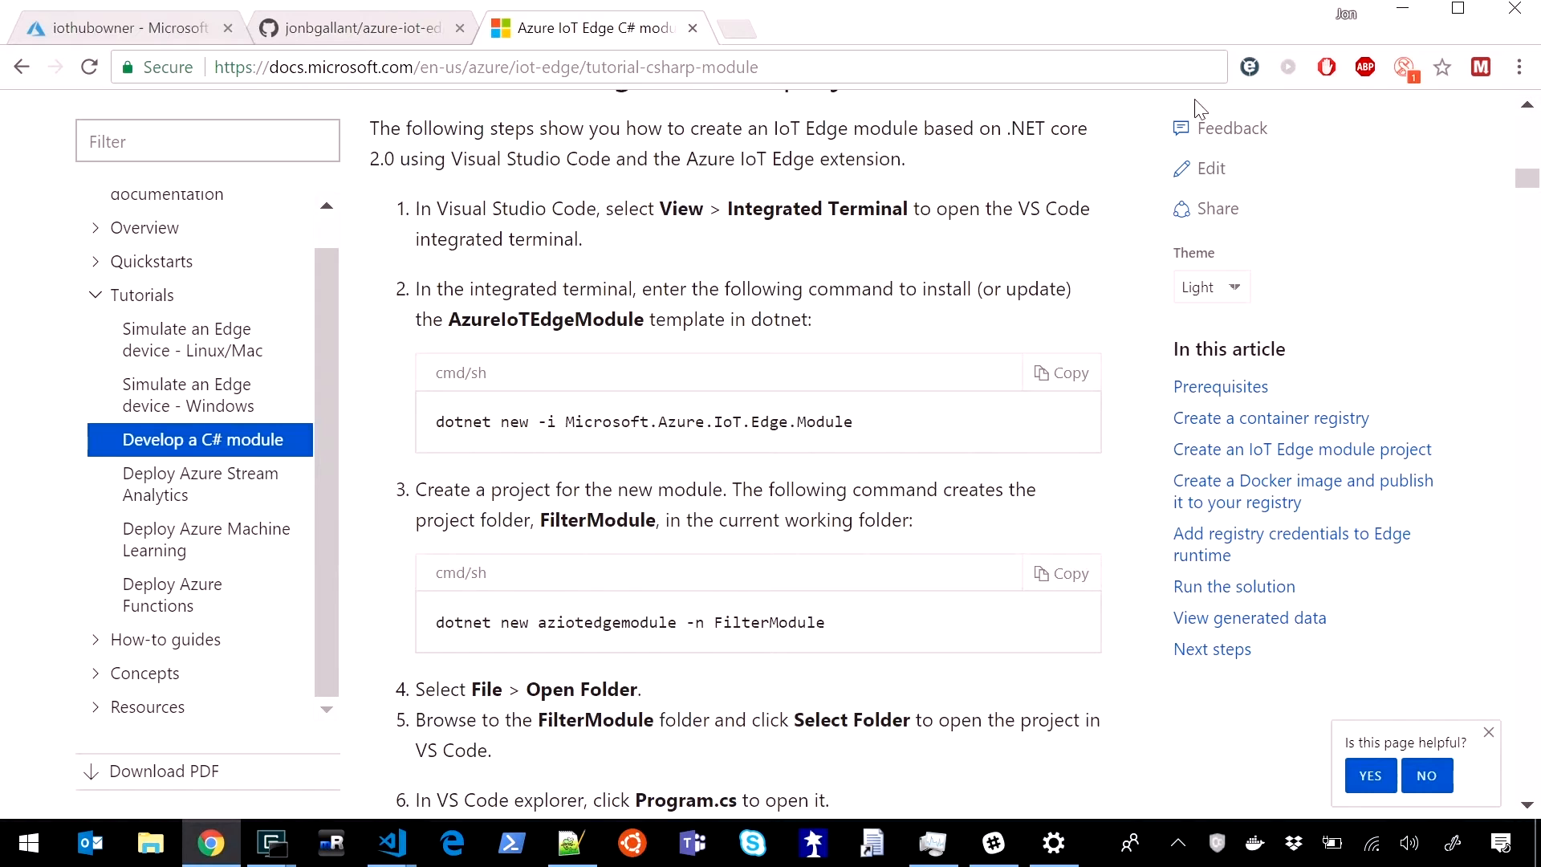
# Step: Read the azure-iot-edge-dev-tool README down through its one-line commands to the Videos section
pyautogui.click(353, 27)
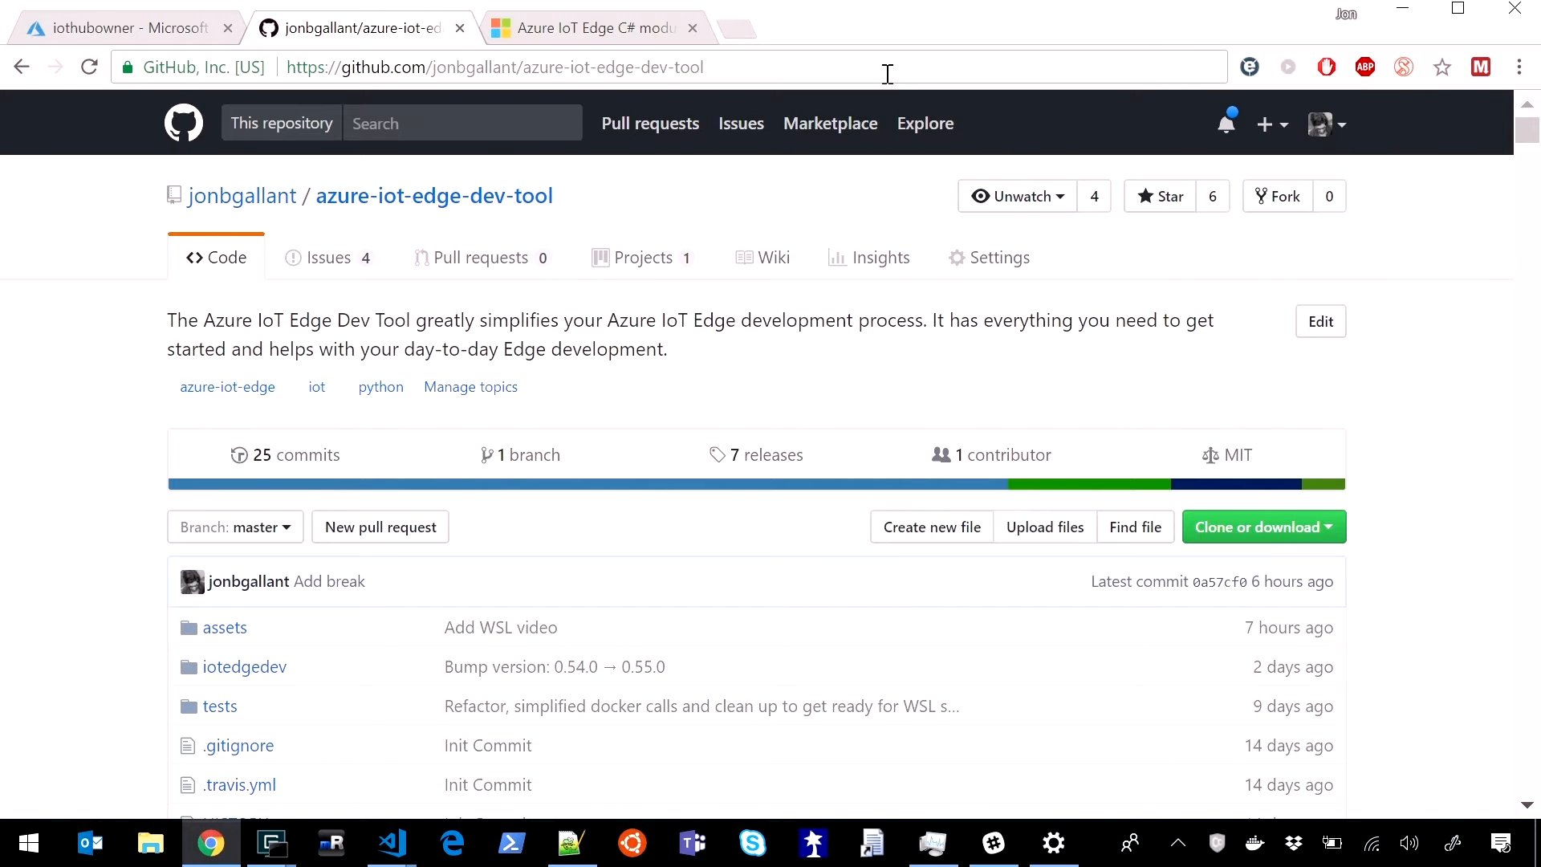
pyautogui.moveTo(1231, 275)
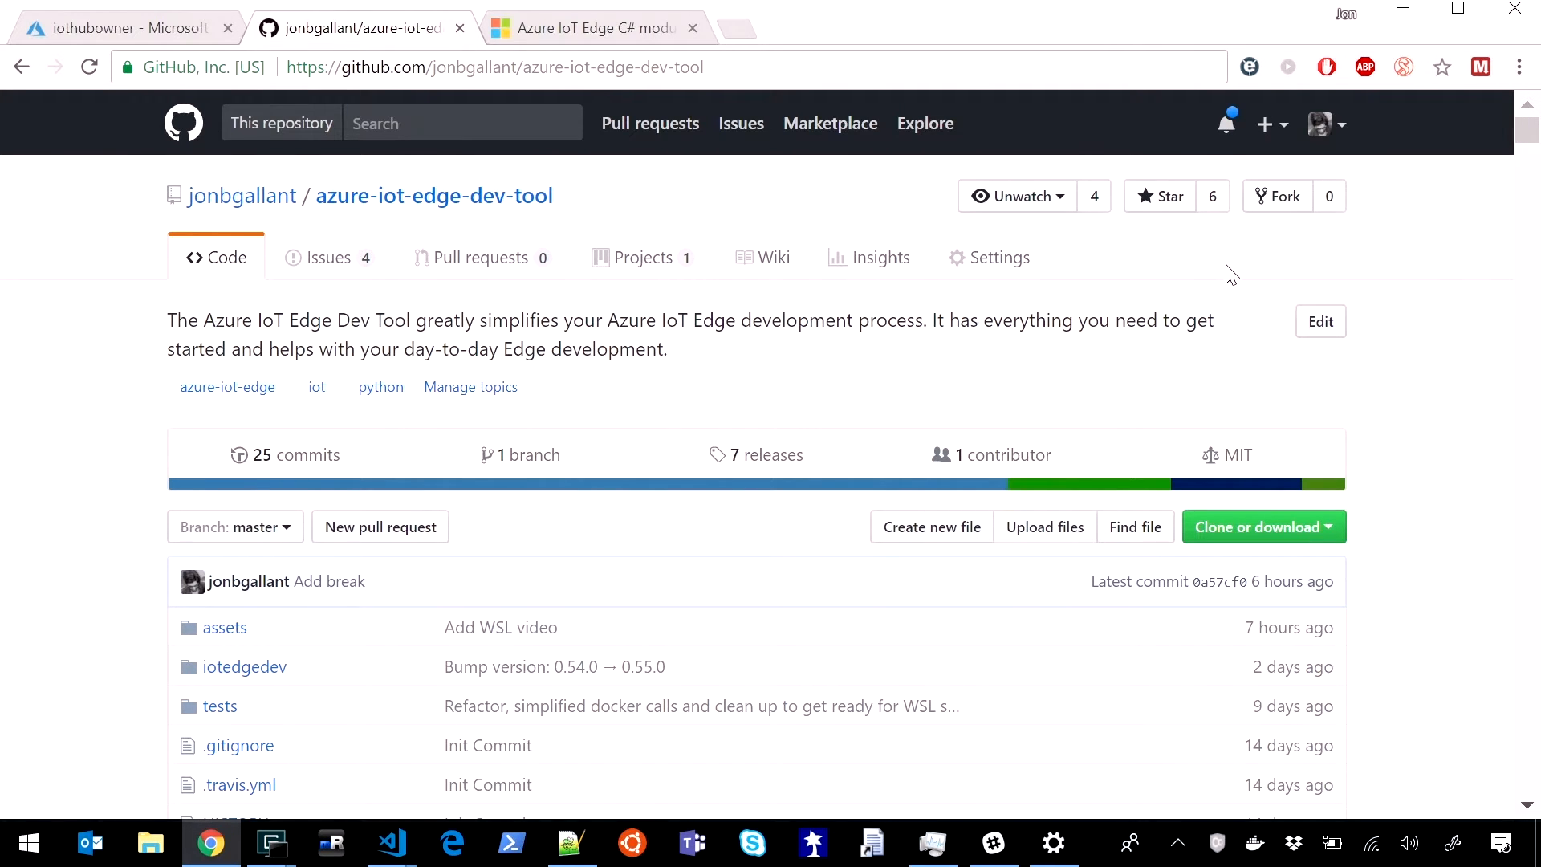
pyautogui.scroll(-3)
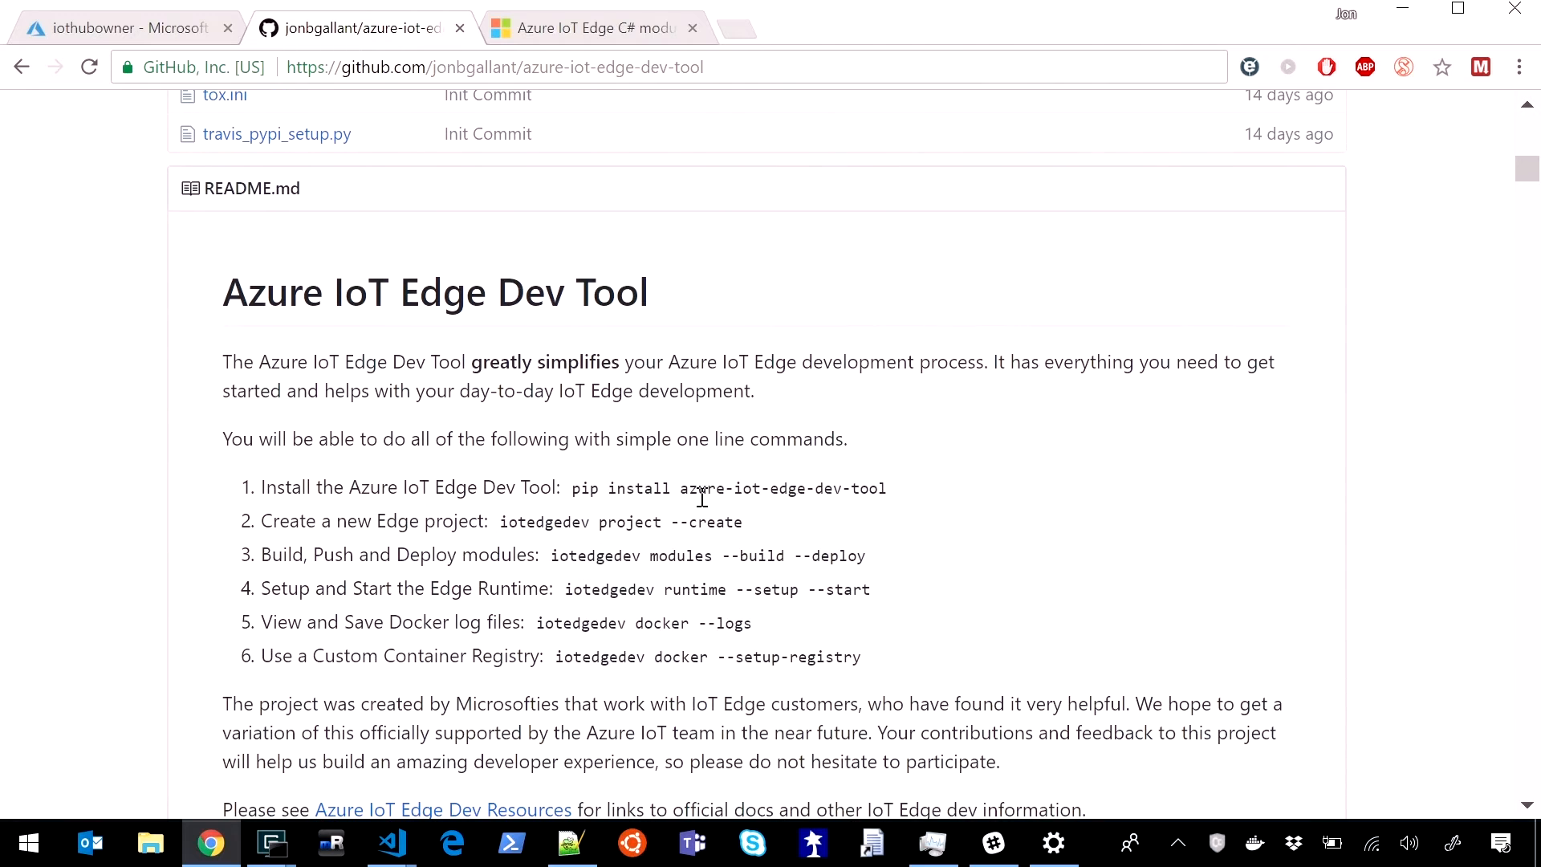
pyautogui.moveTo(610, 548)
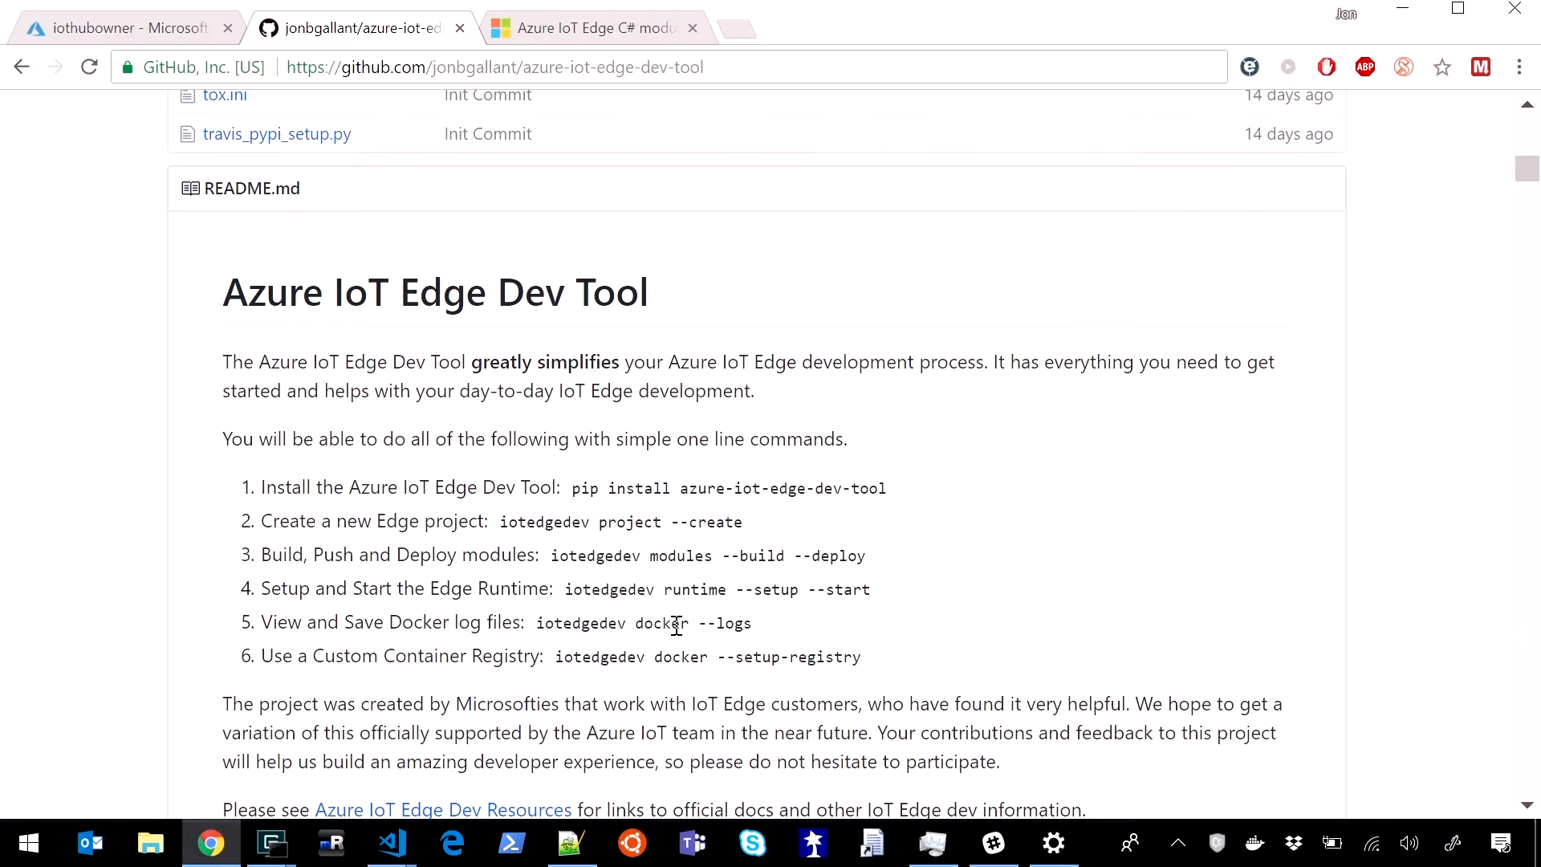
pyautogui.moveTo(820, 677)
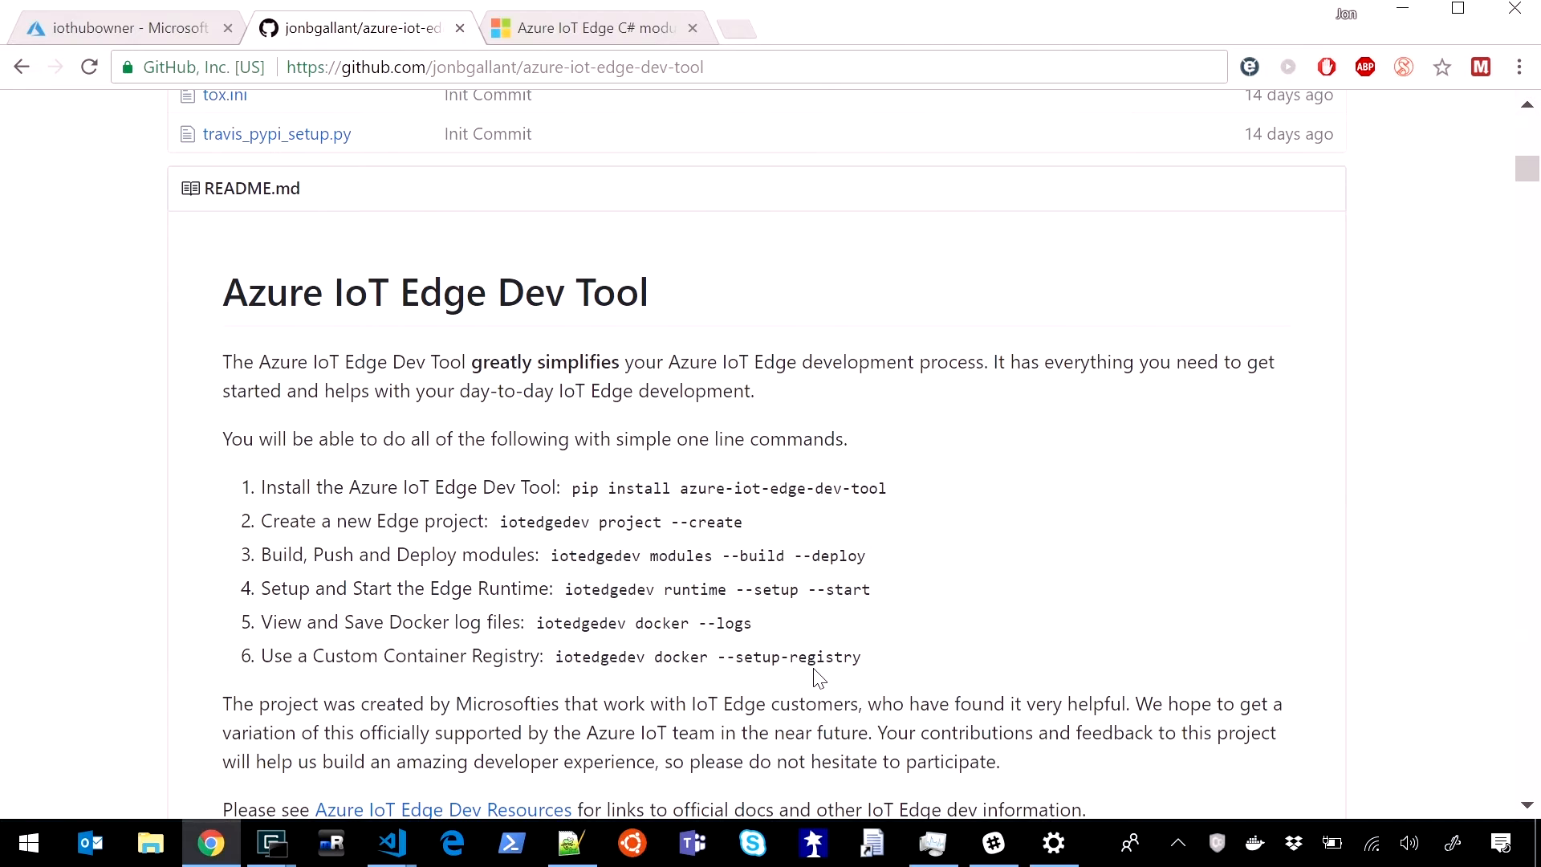
pyautogui.scroll(-3)
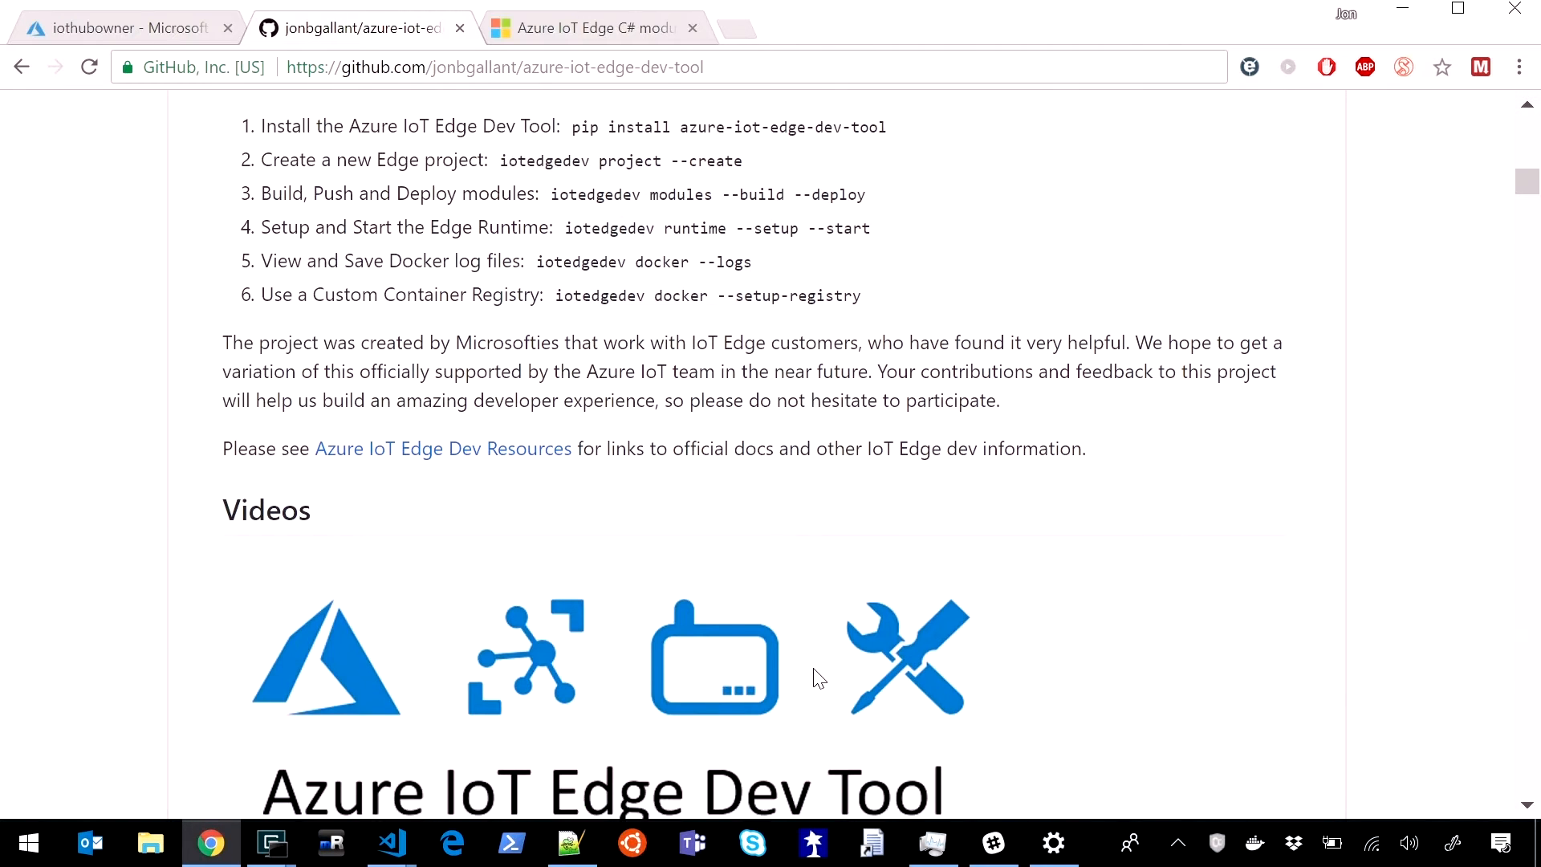
pyautogui.scroll(-3)
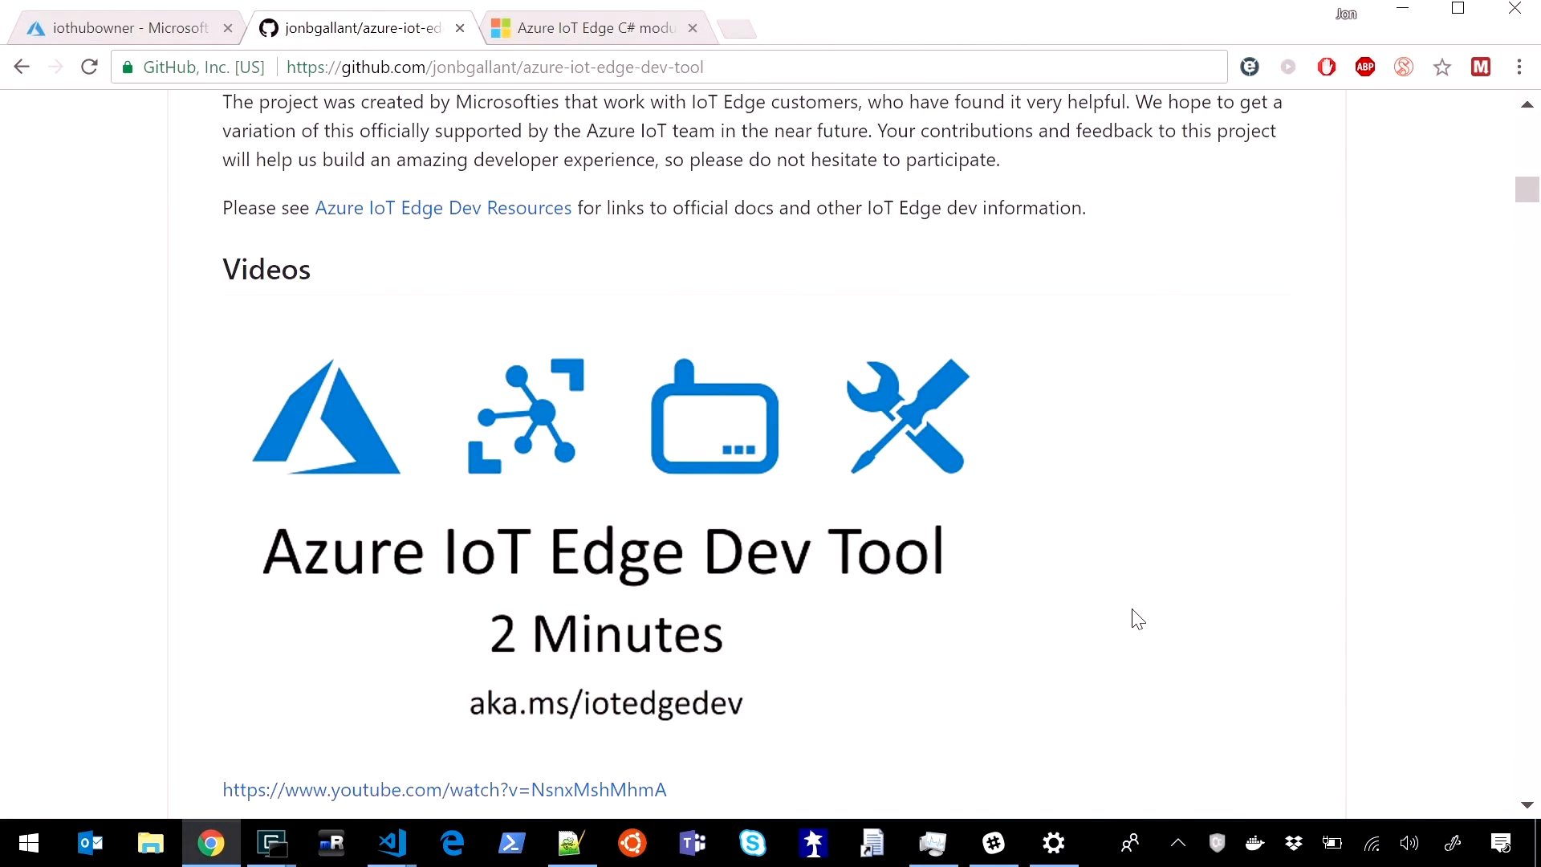
pyautogui.scroll(-3)
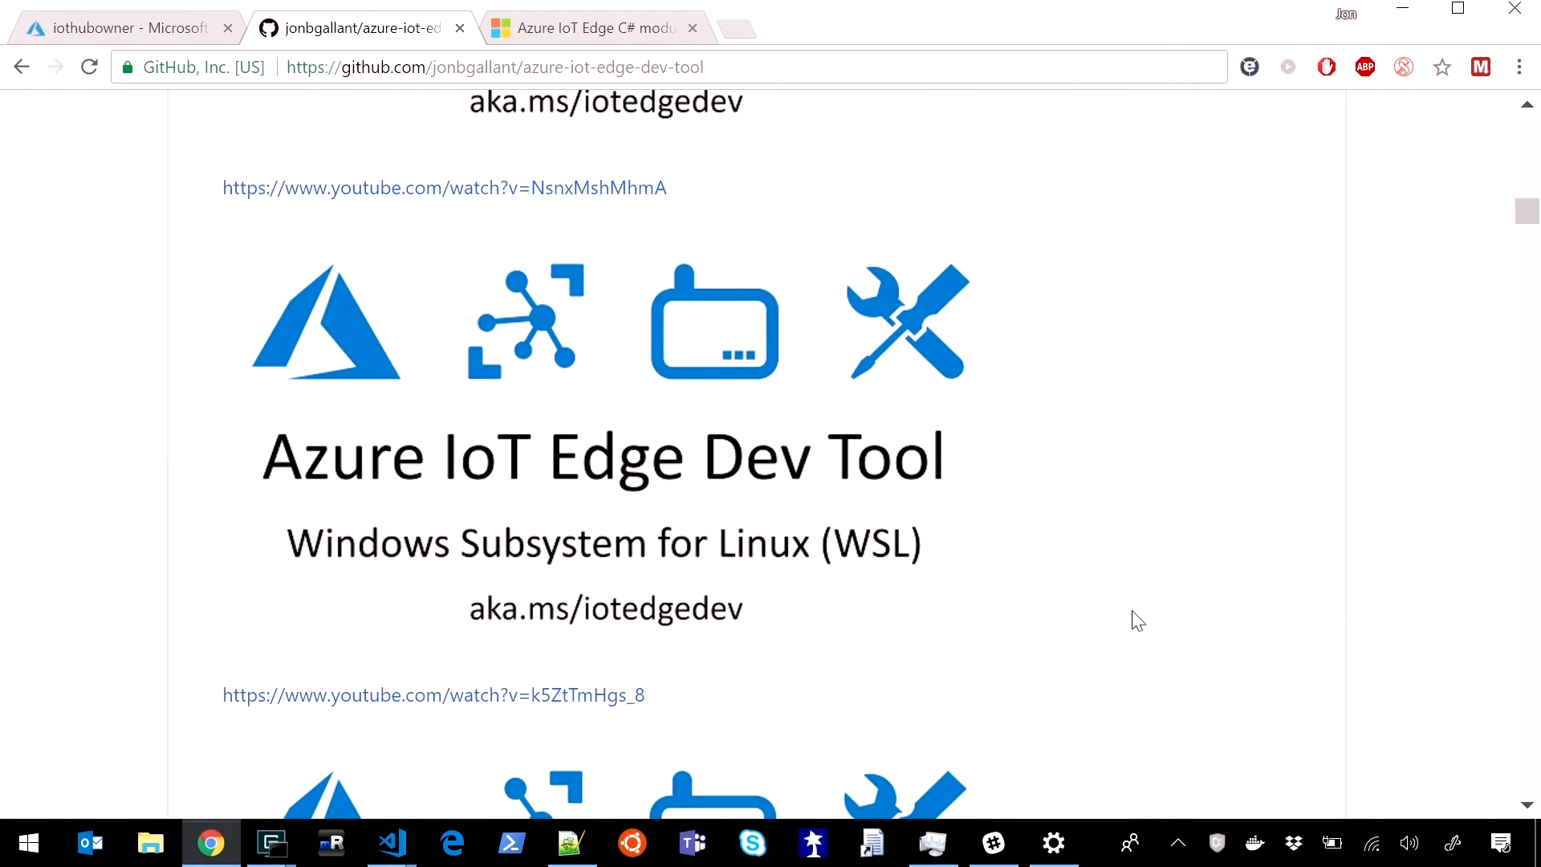
pyautogui.scroll(-3)
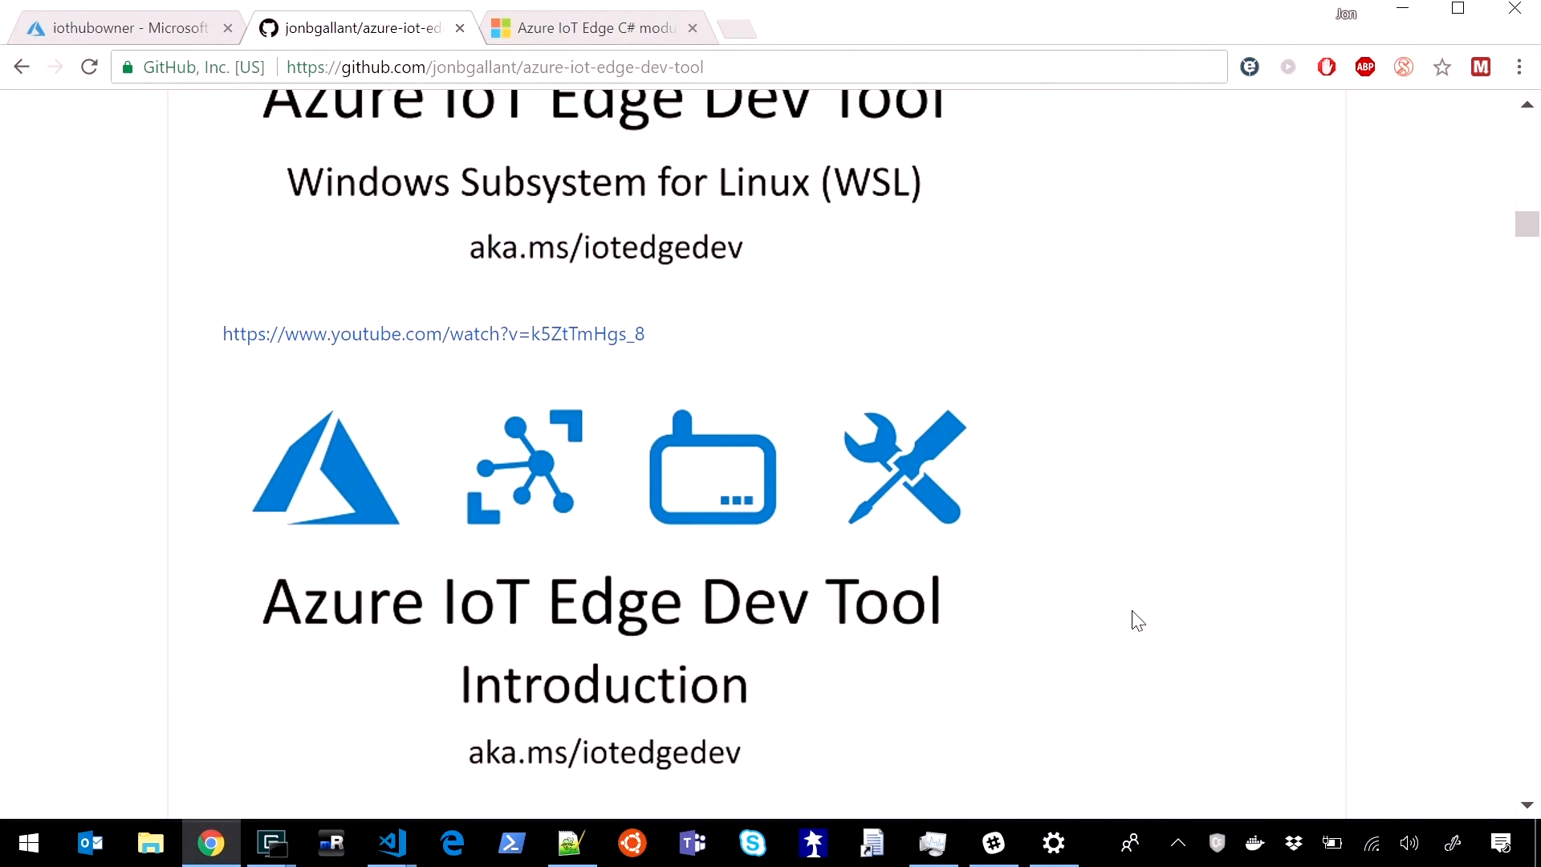
pyautogui.moveTo(1508, 217)
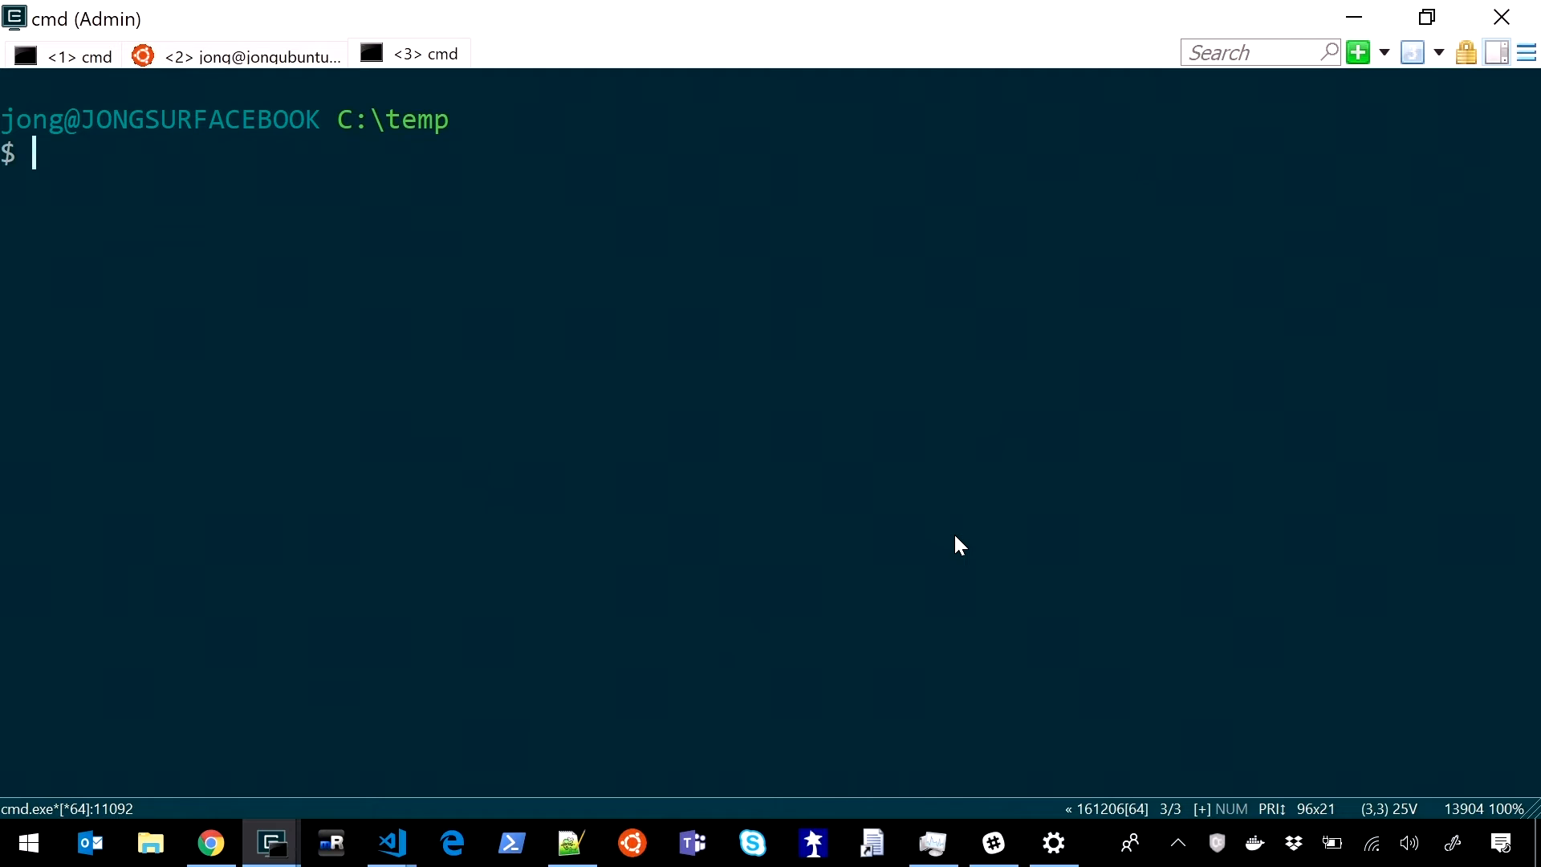
# Step: From the edgeprojects folder, run 'iotedgedev project --create edgeproject3' and change into the new project
pyautogui.write('cd edgeprojects')
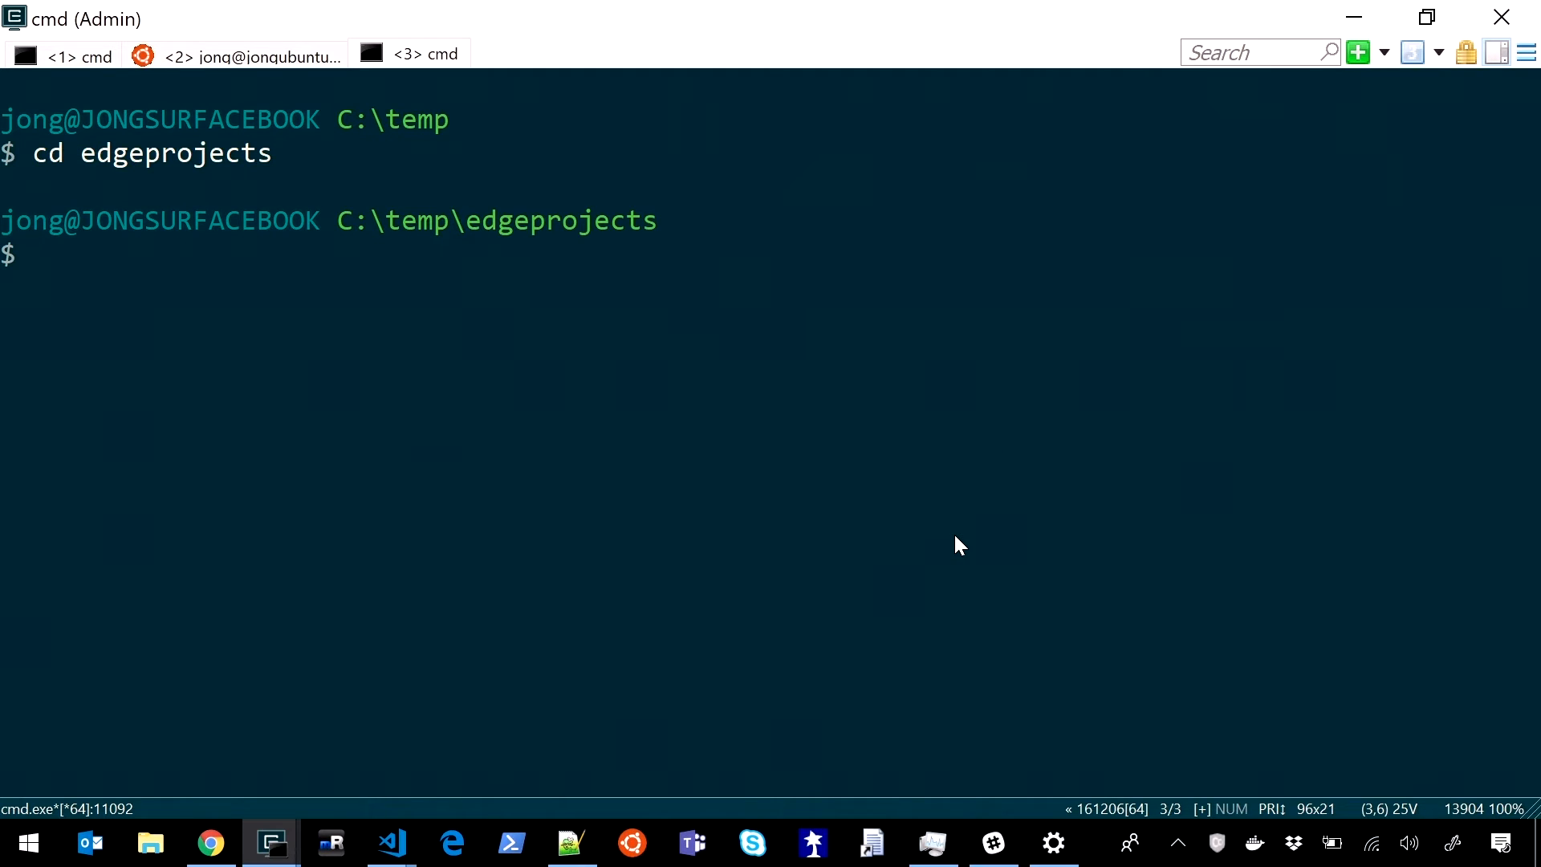
pyautogui.write('iot')
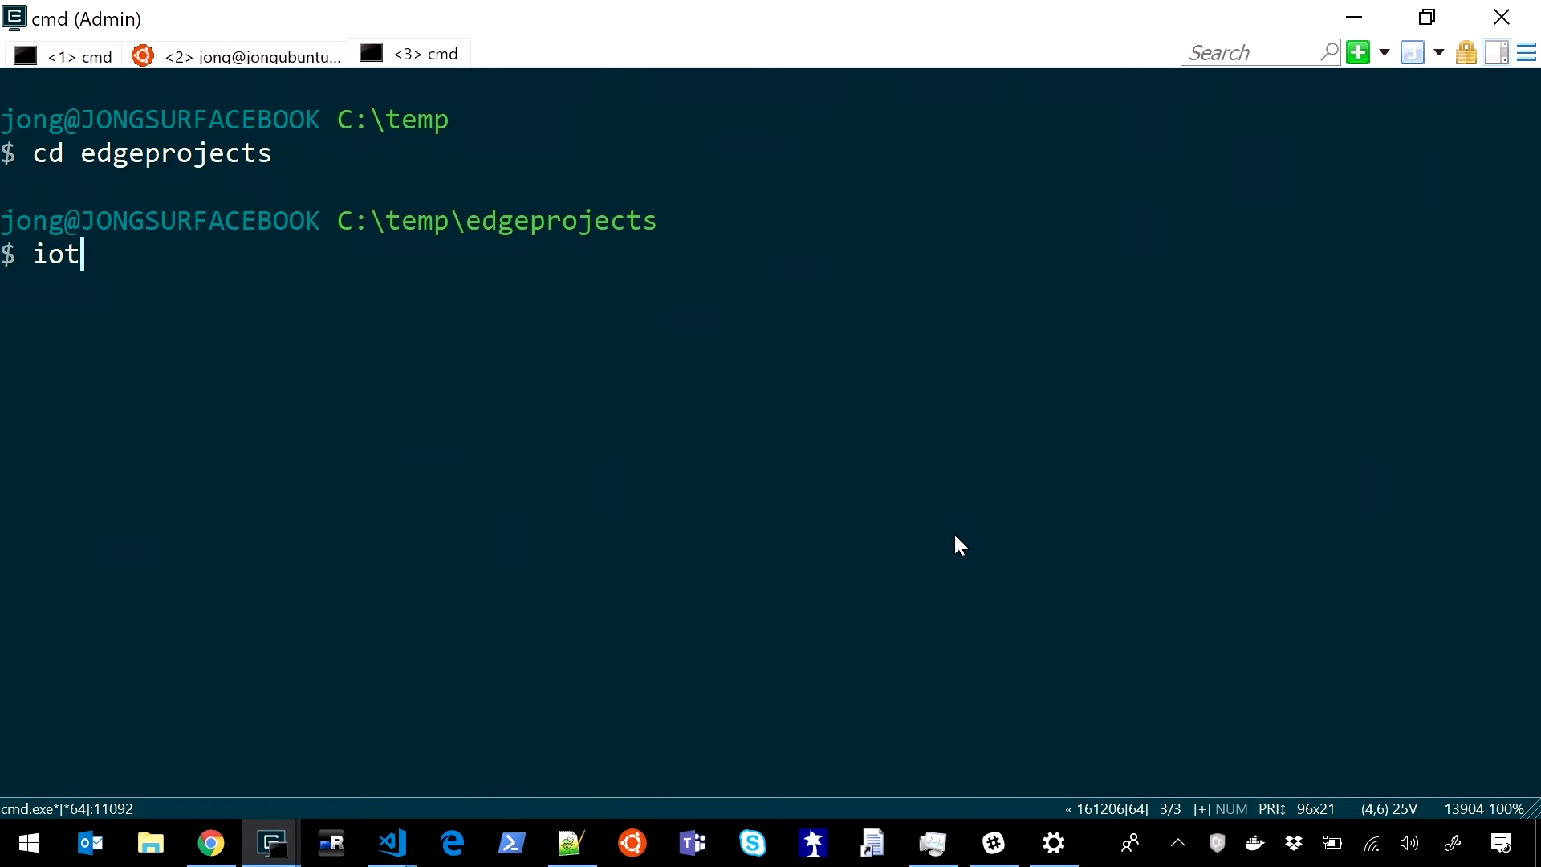
pyautogui.write('edgedev')
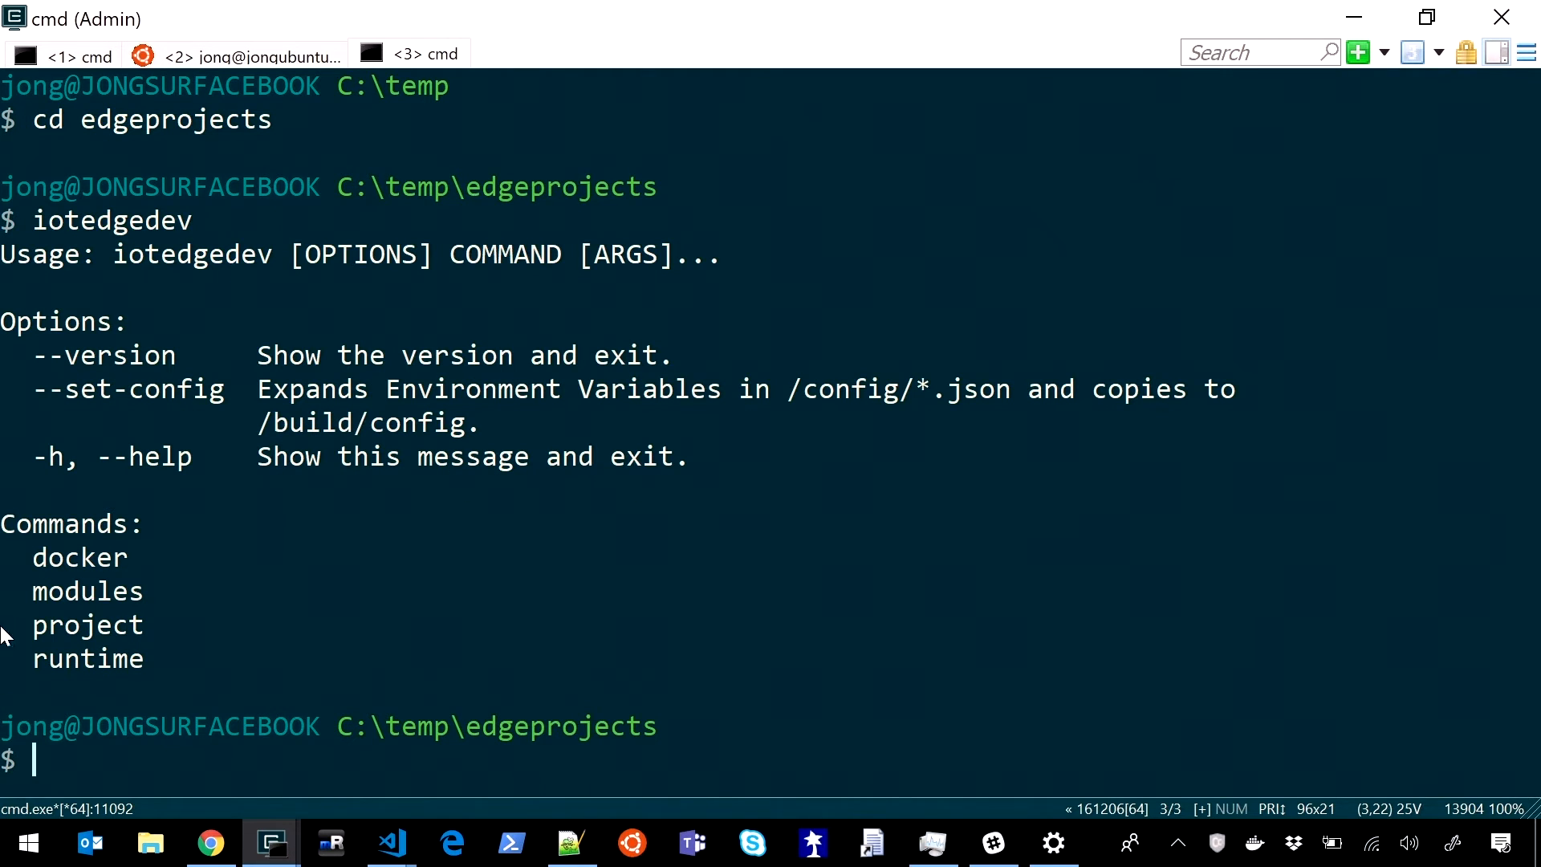
pyautogui.moveTo(98, 602)
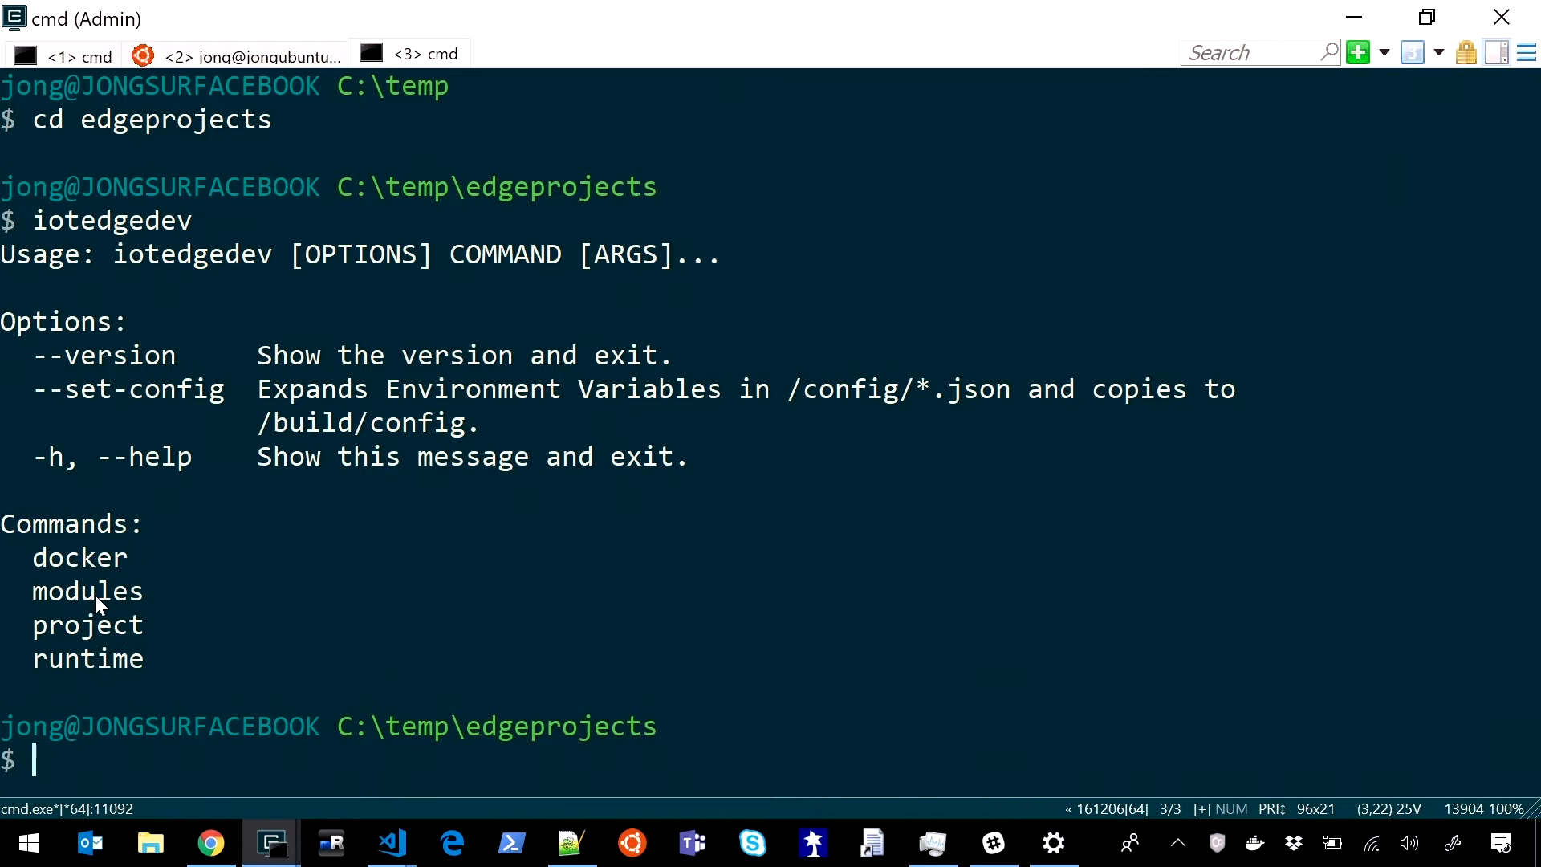
pyautogui.moveTo(143, 578)
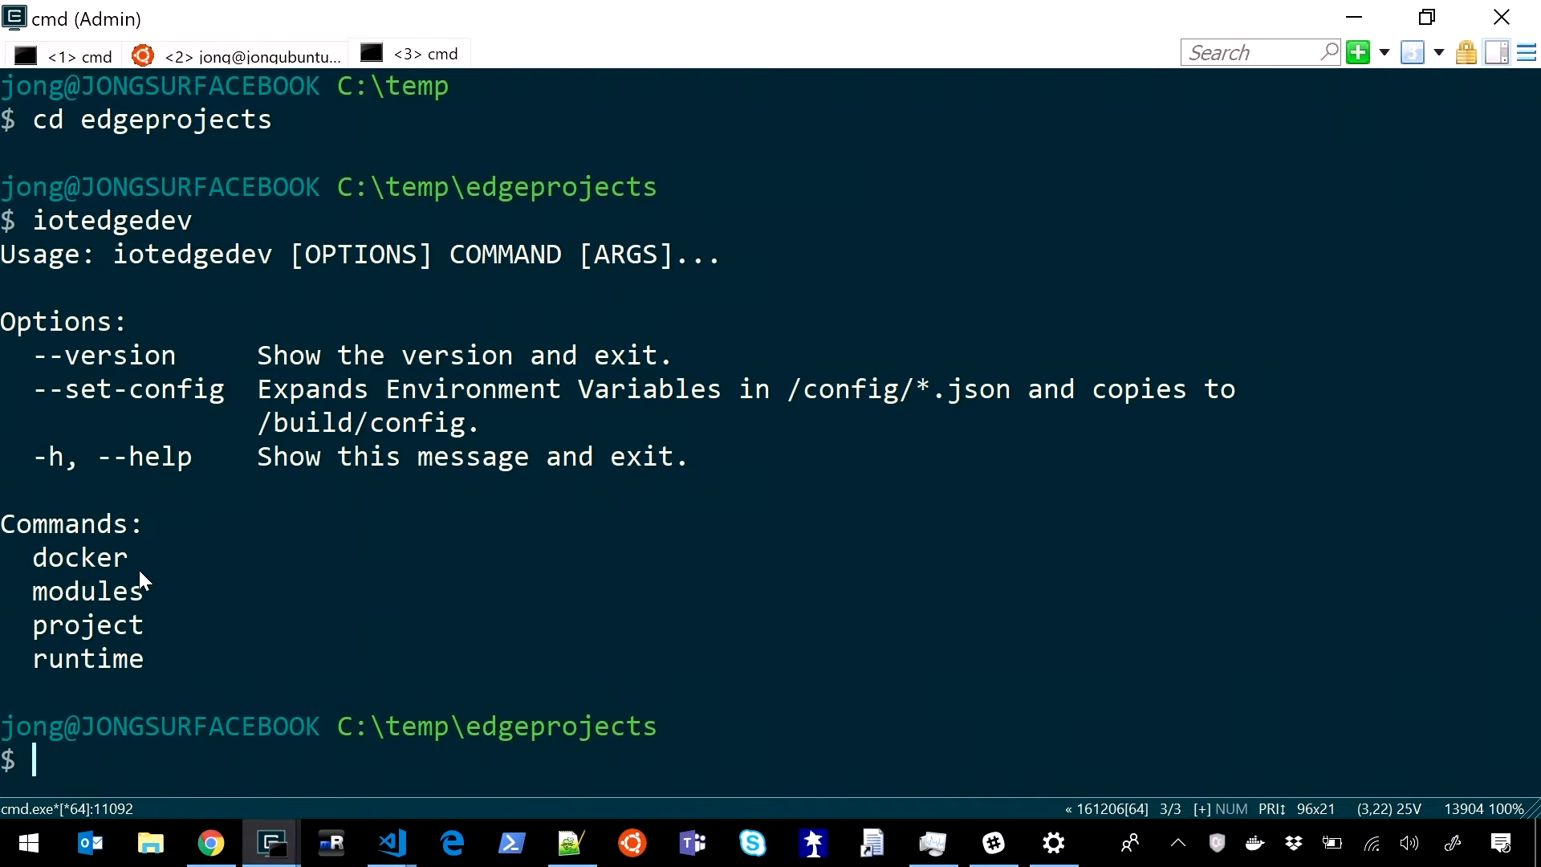
pyautogui.moveTo(146, 649)
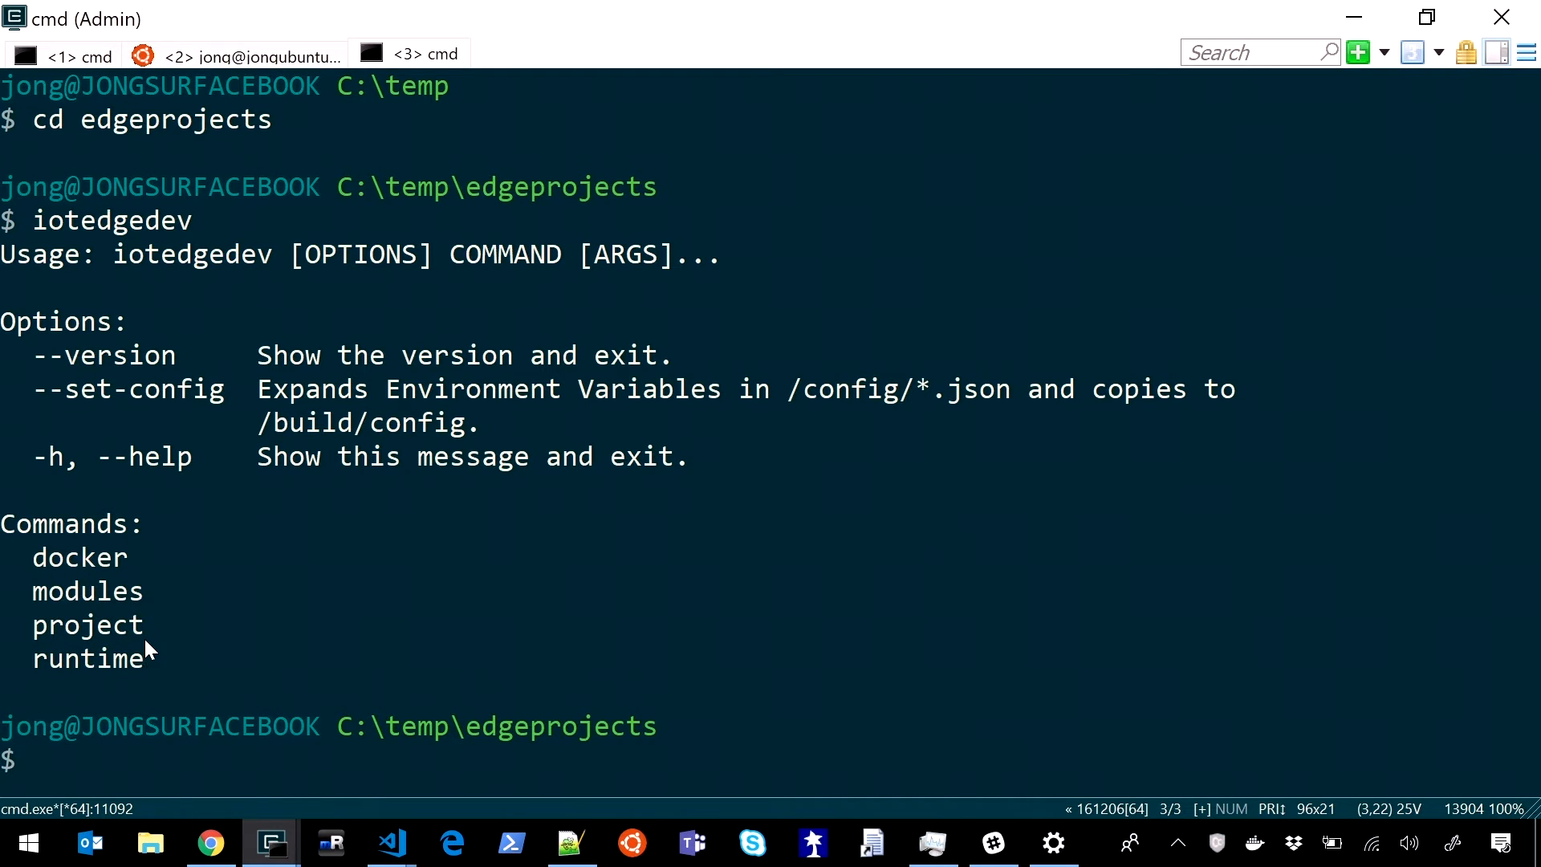
pyautogui.moveTo(1039, 747)
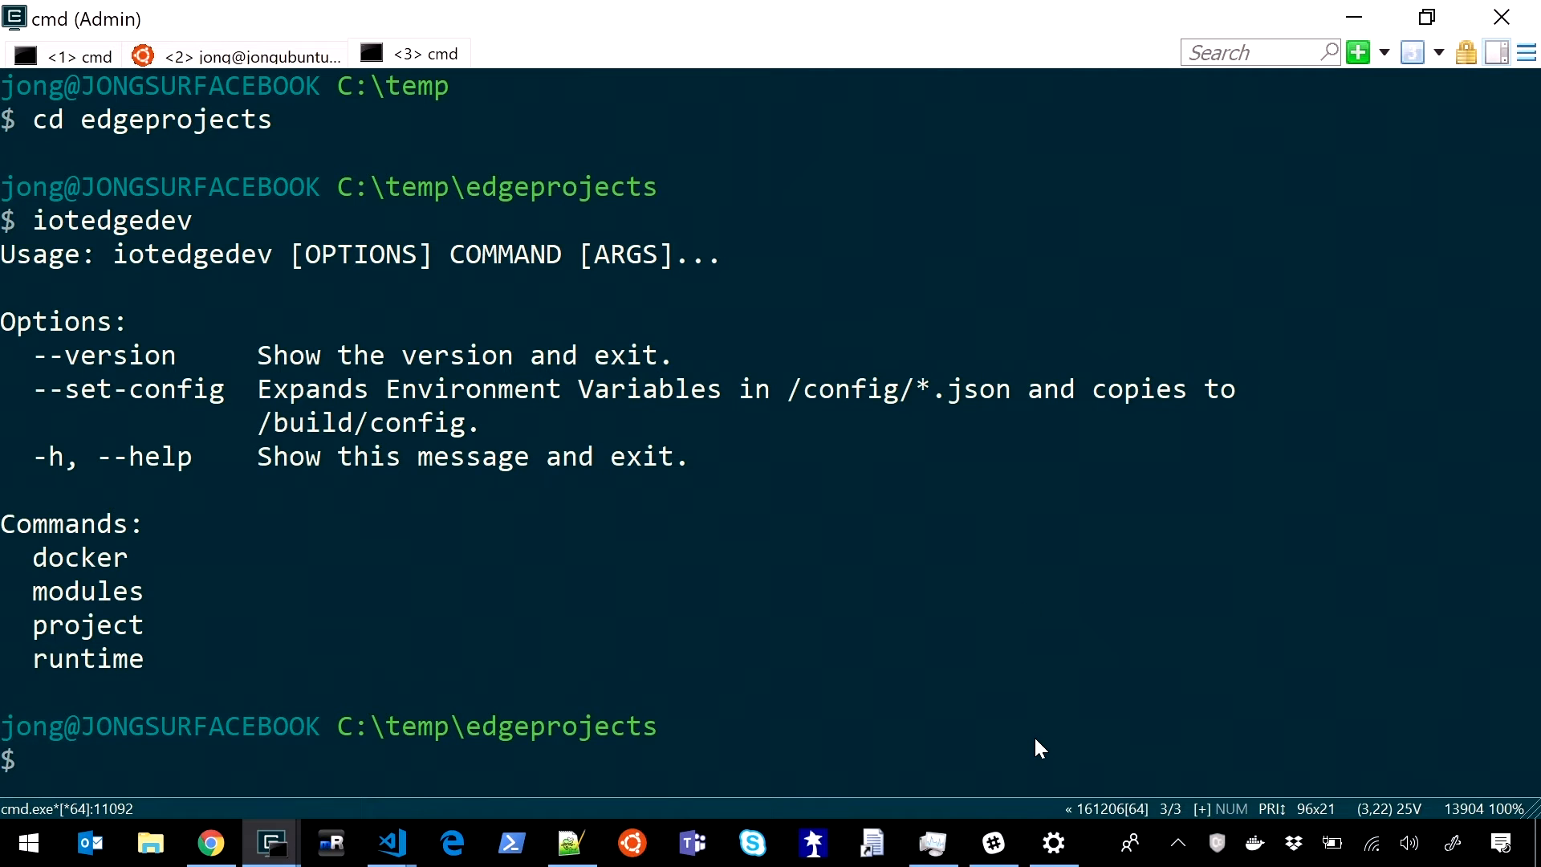
pyautogui.write('iotedgedev p')
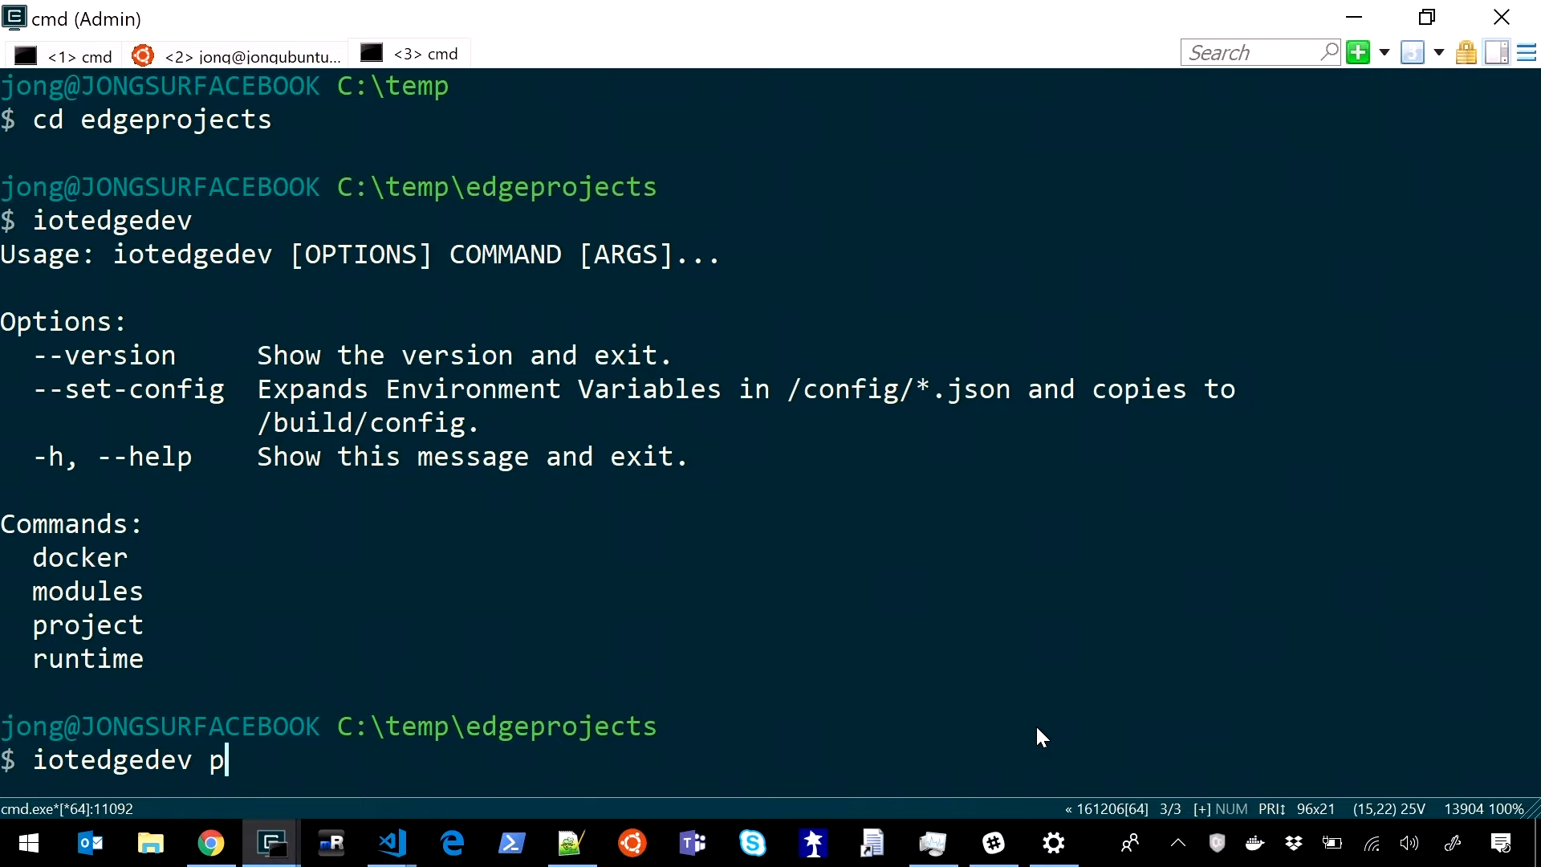
pyautogui.write('roject --create')
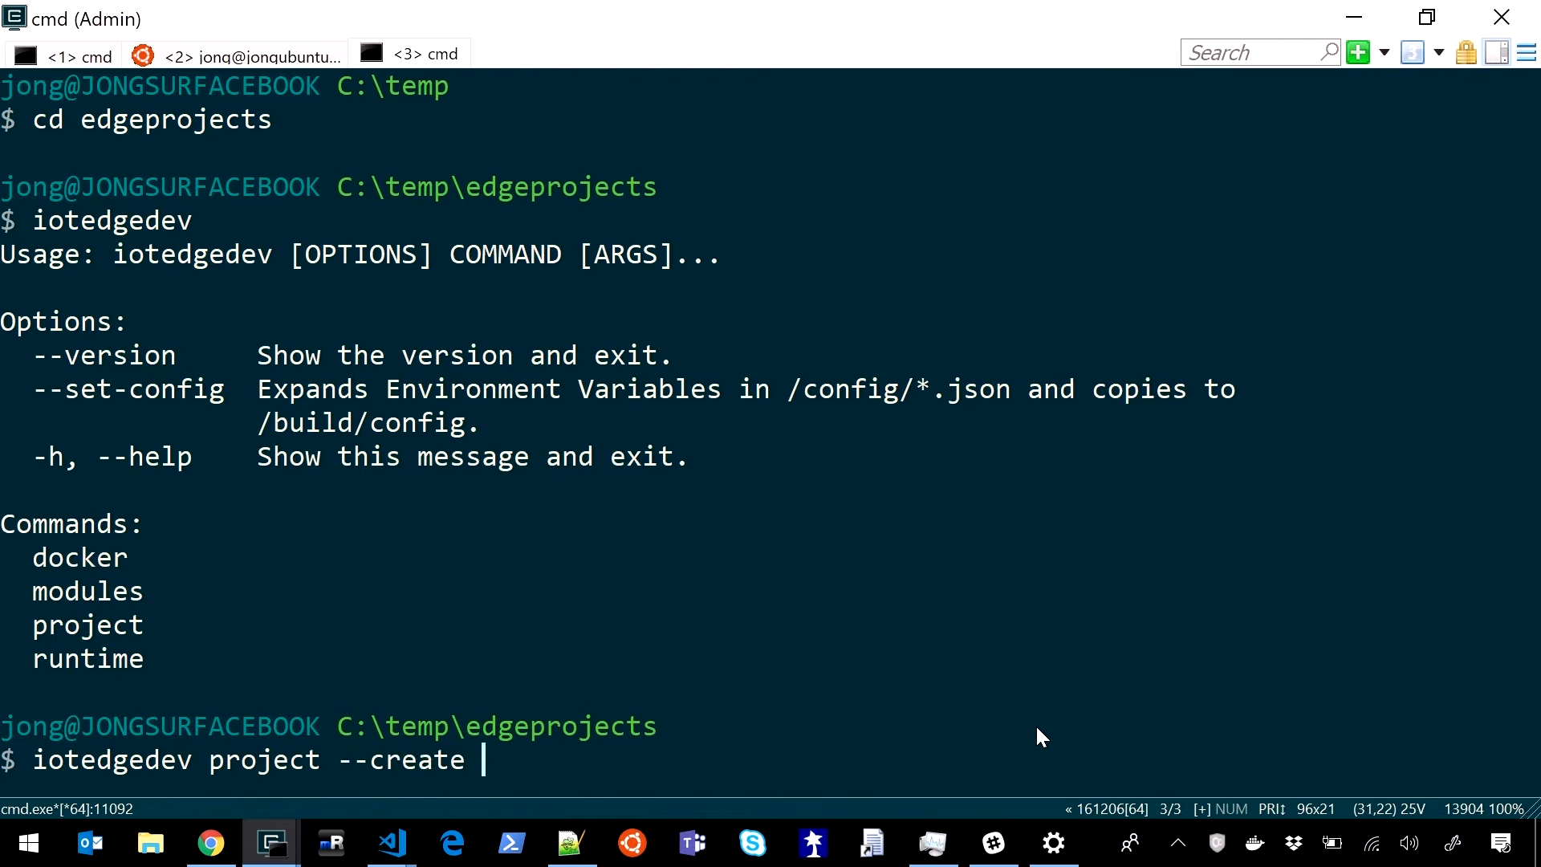
pyautogui.write('edgeproject3')
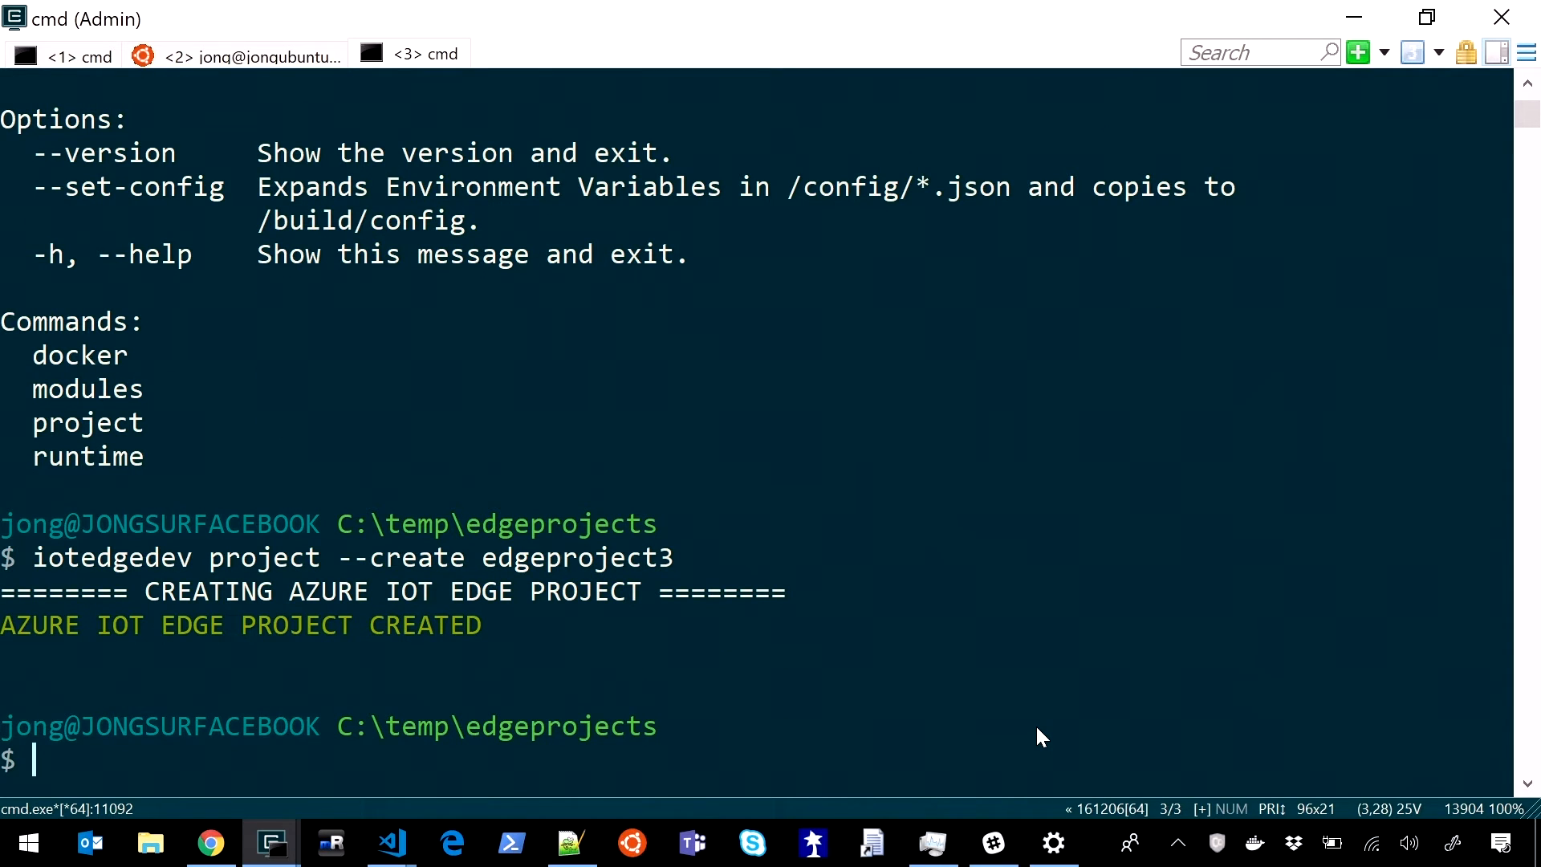
pyautogui.write('cd edgeproject2')
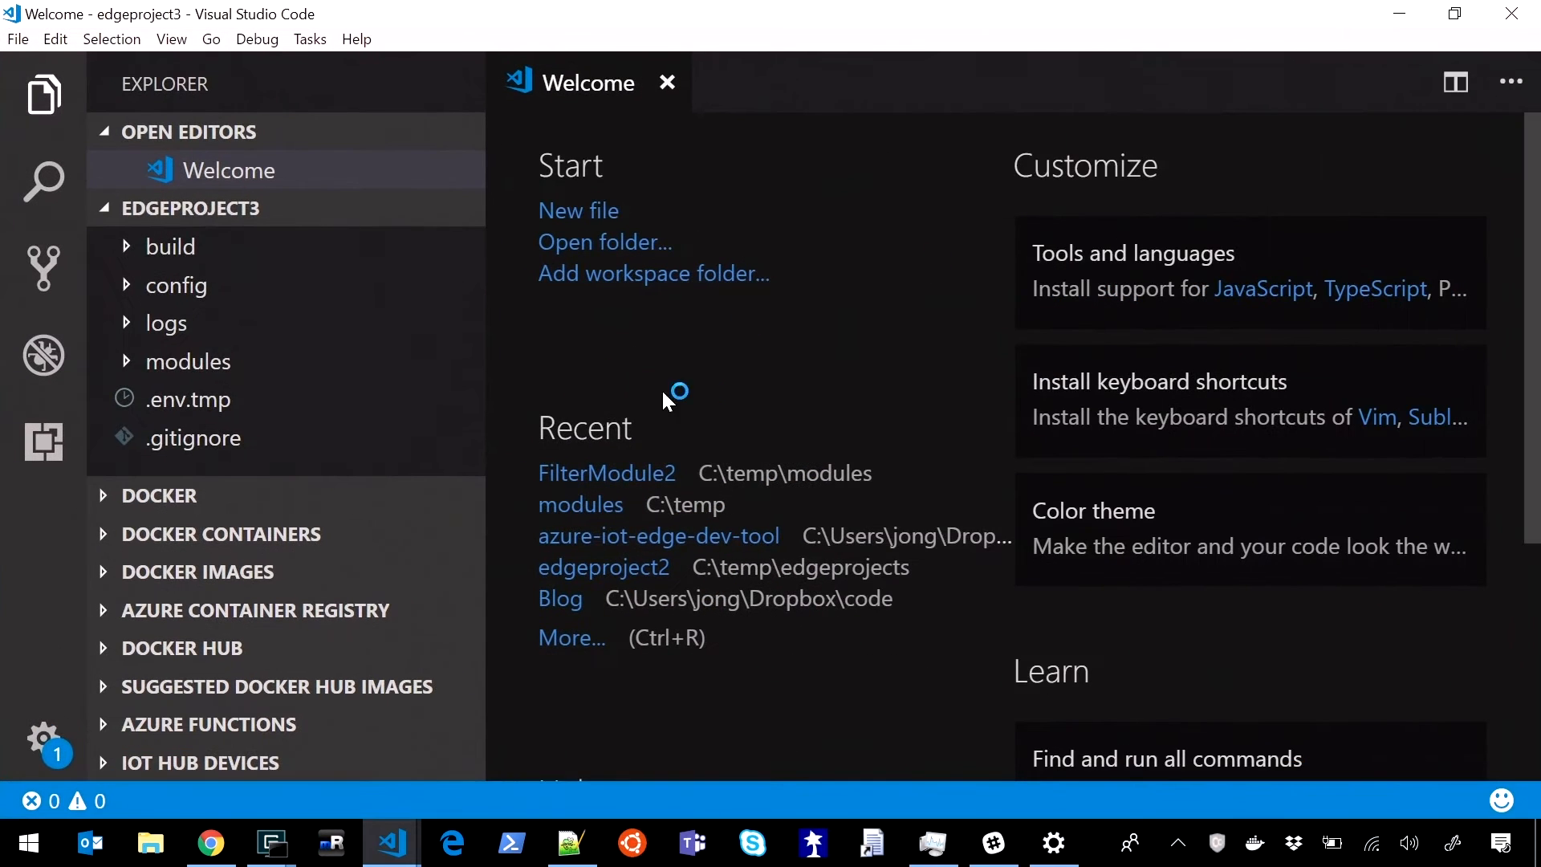
pyautogui.moveTo(265, 508)
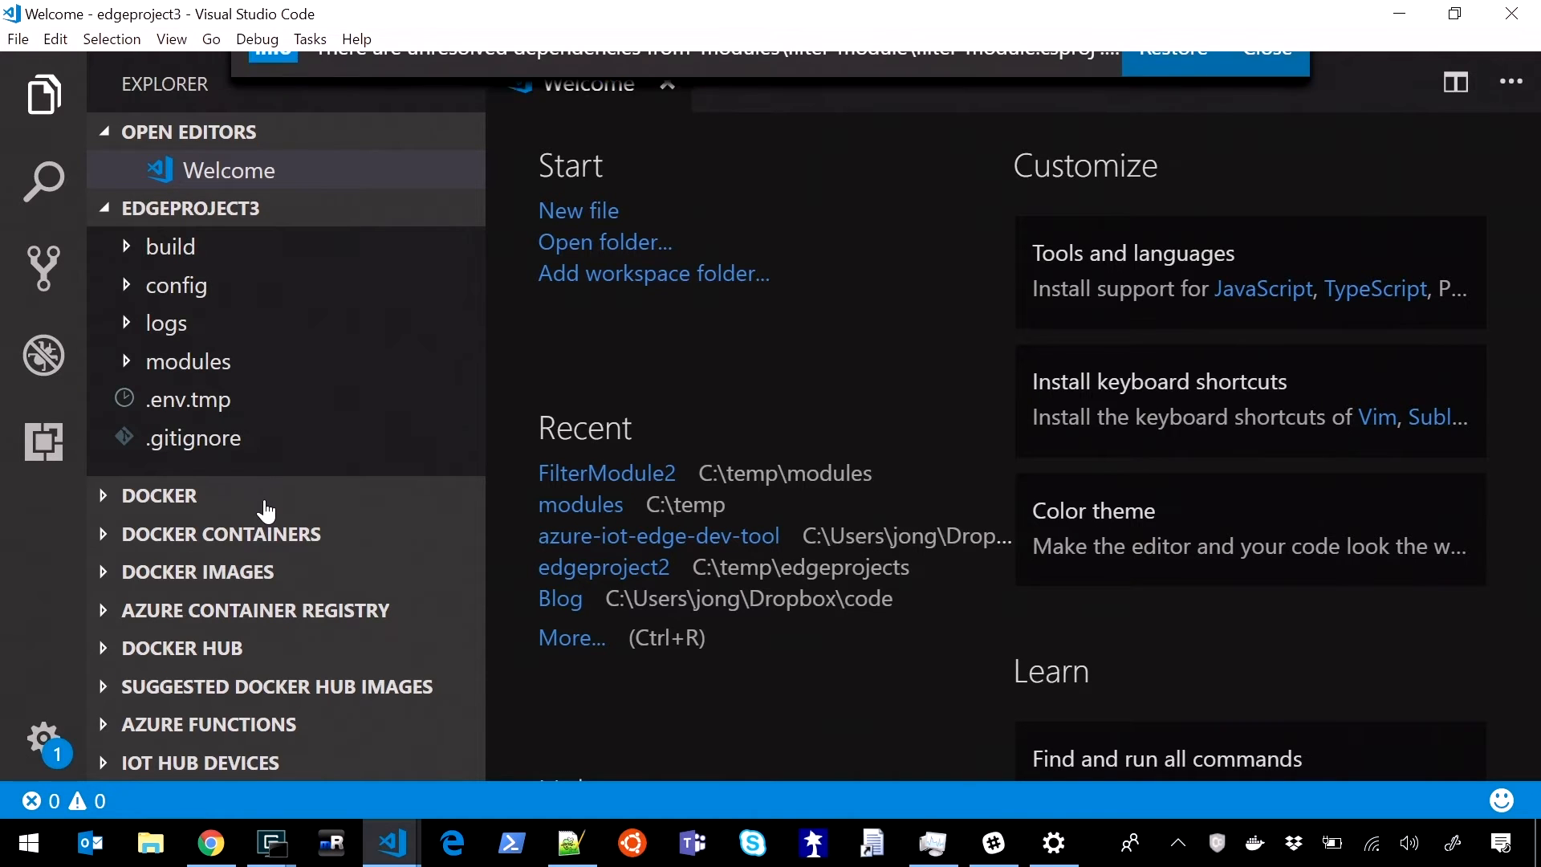
pyautogui.moveTo(208, 286)
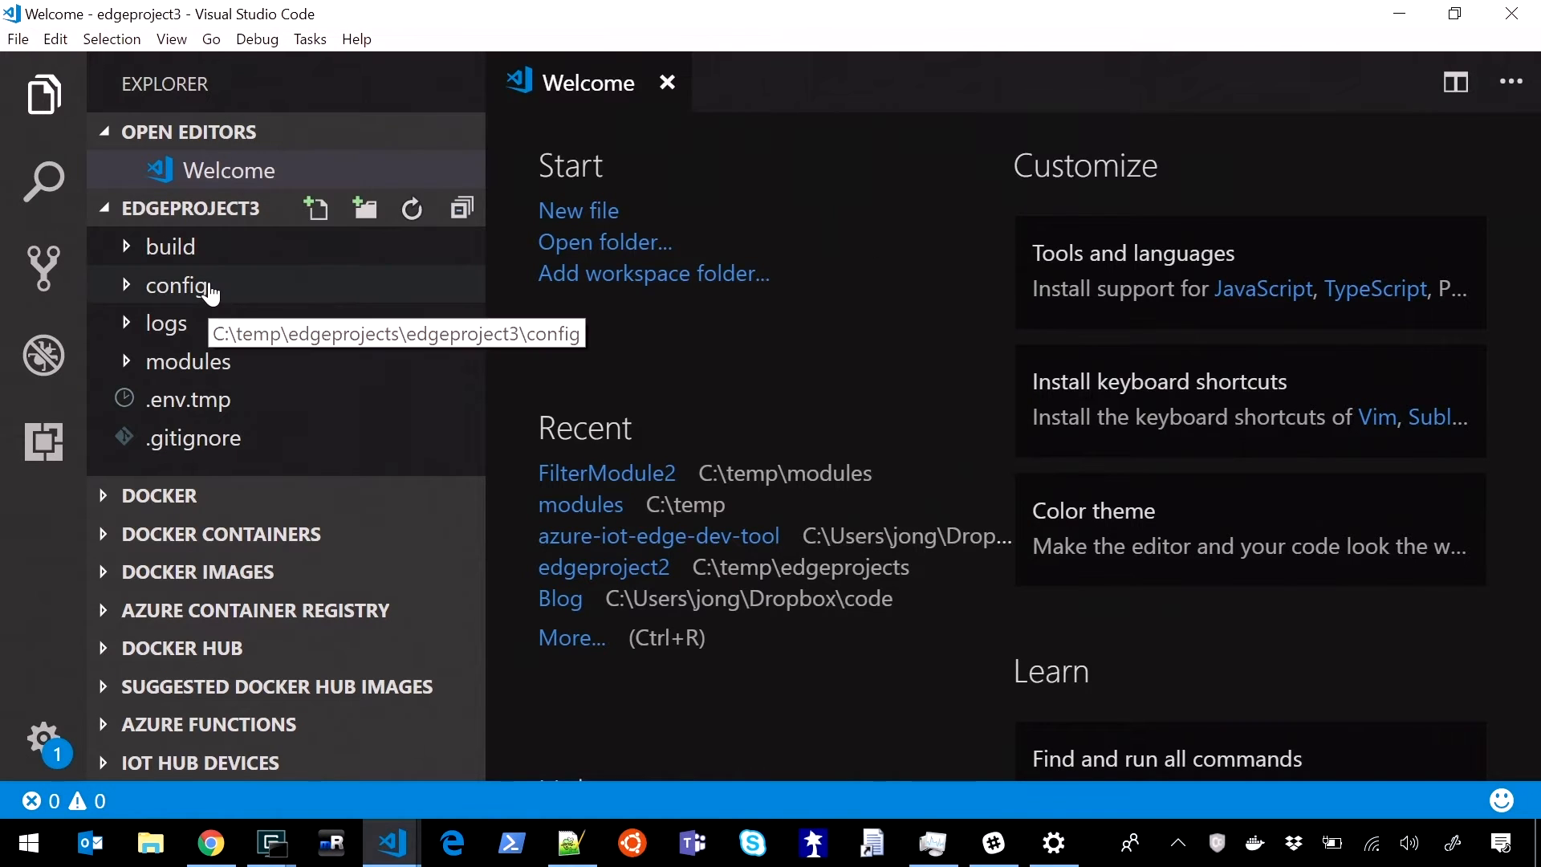
# Step: Expand the edgeproject3 config folder to show modules.json and runtime.json
pyautogui.click(178, 285)
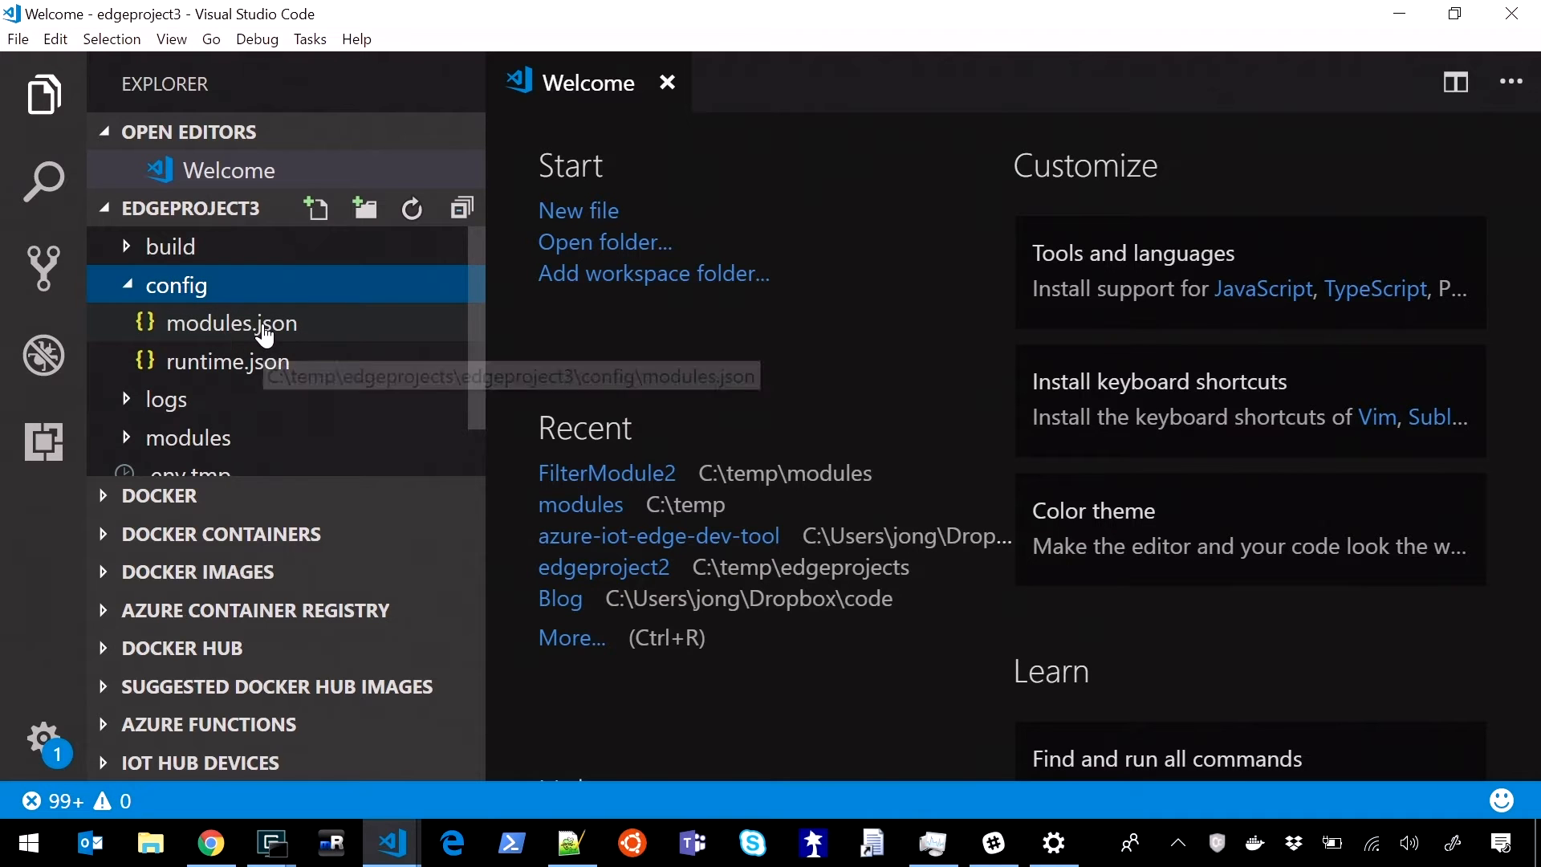
pyautogui.moveTo(279, 338)
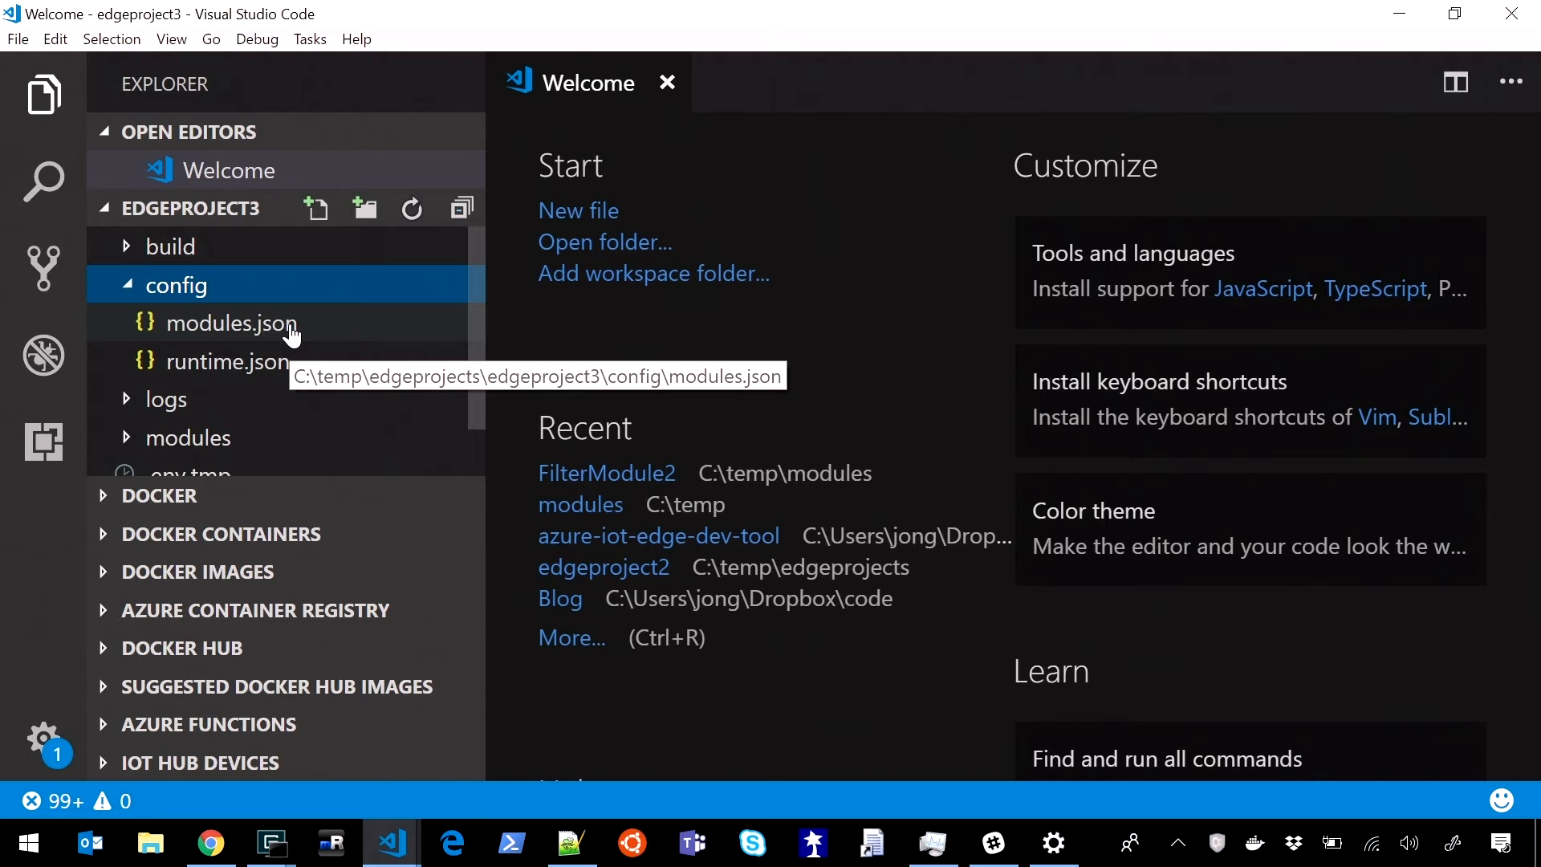
# Step: Read through runtime.json's deployment, registry and security settings
pyautogui.doubleClick(226, 361)
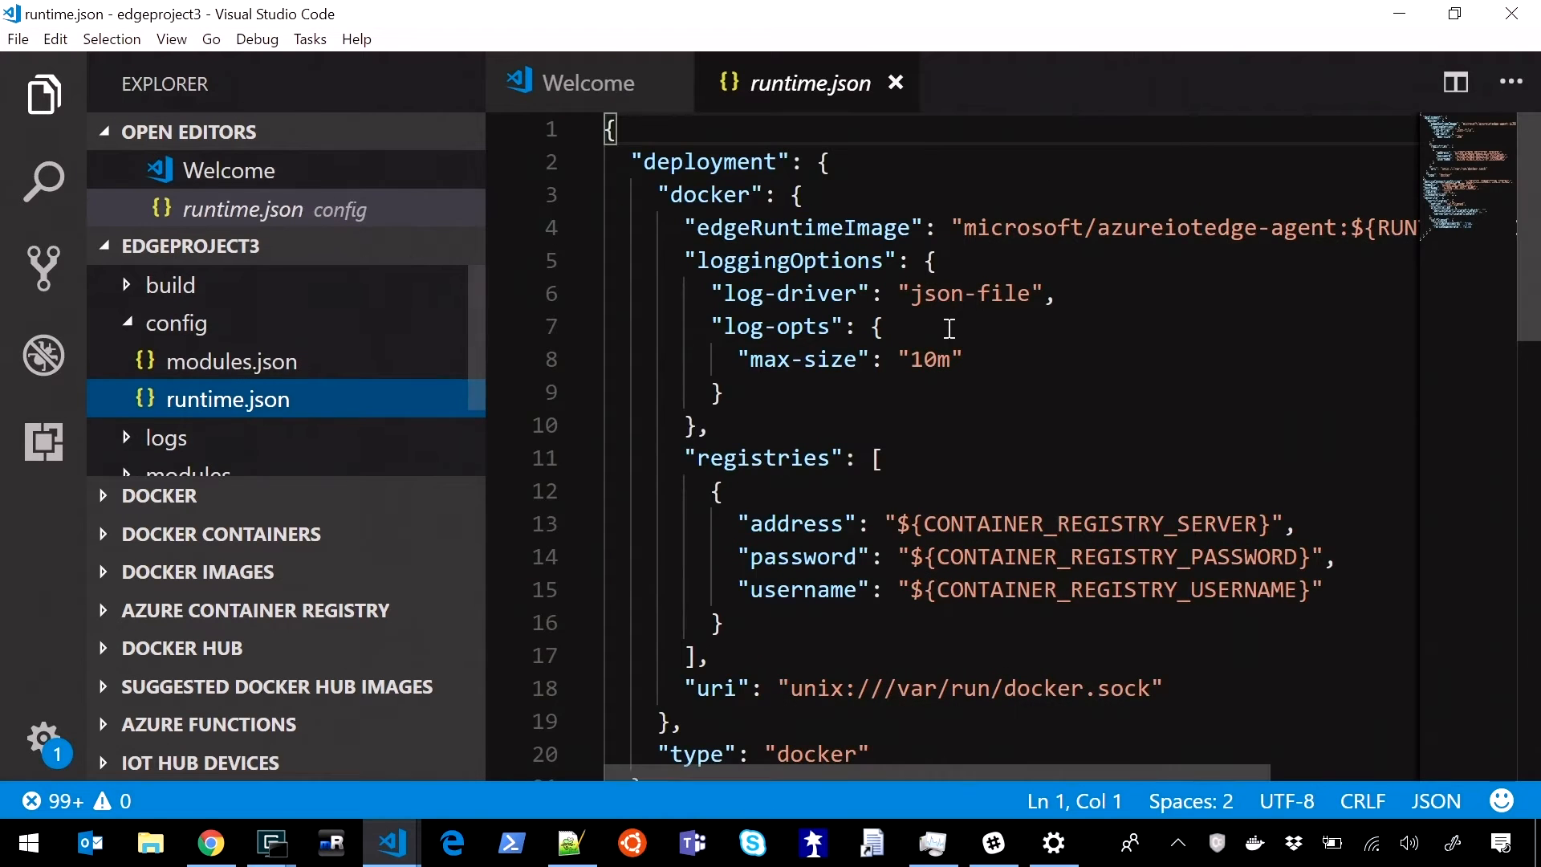
pyautogui.scroll(-3)
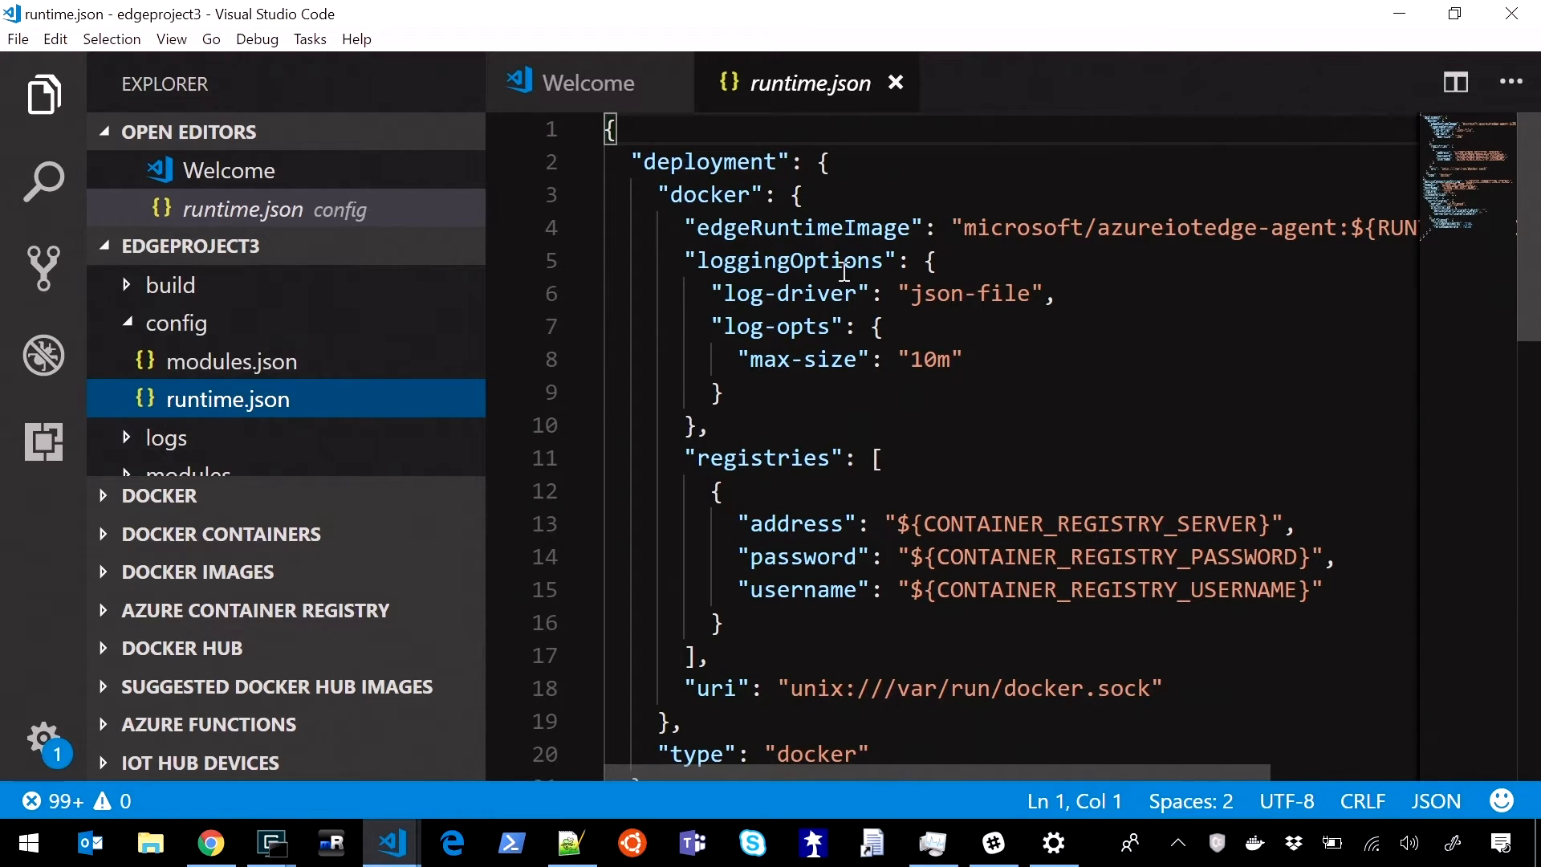
pyautogui.scroll(-3)
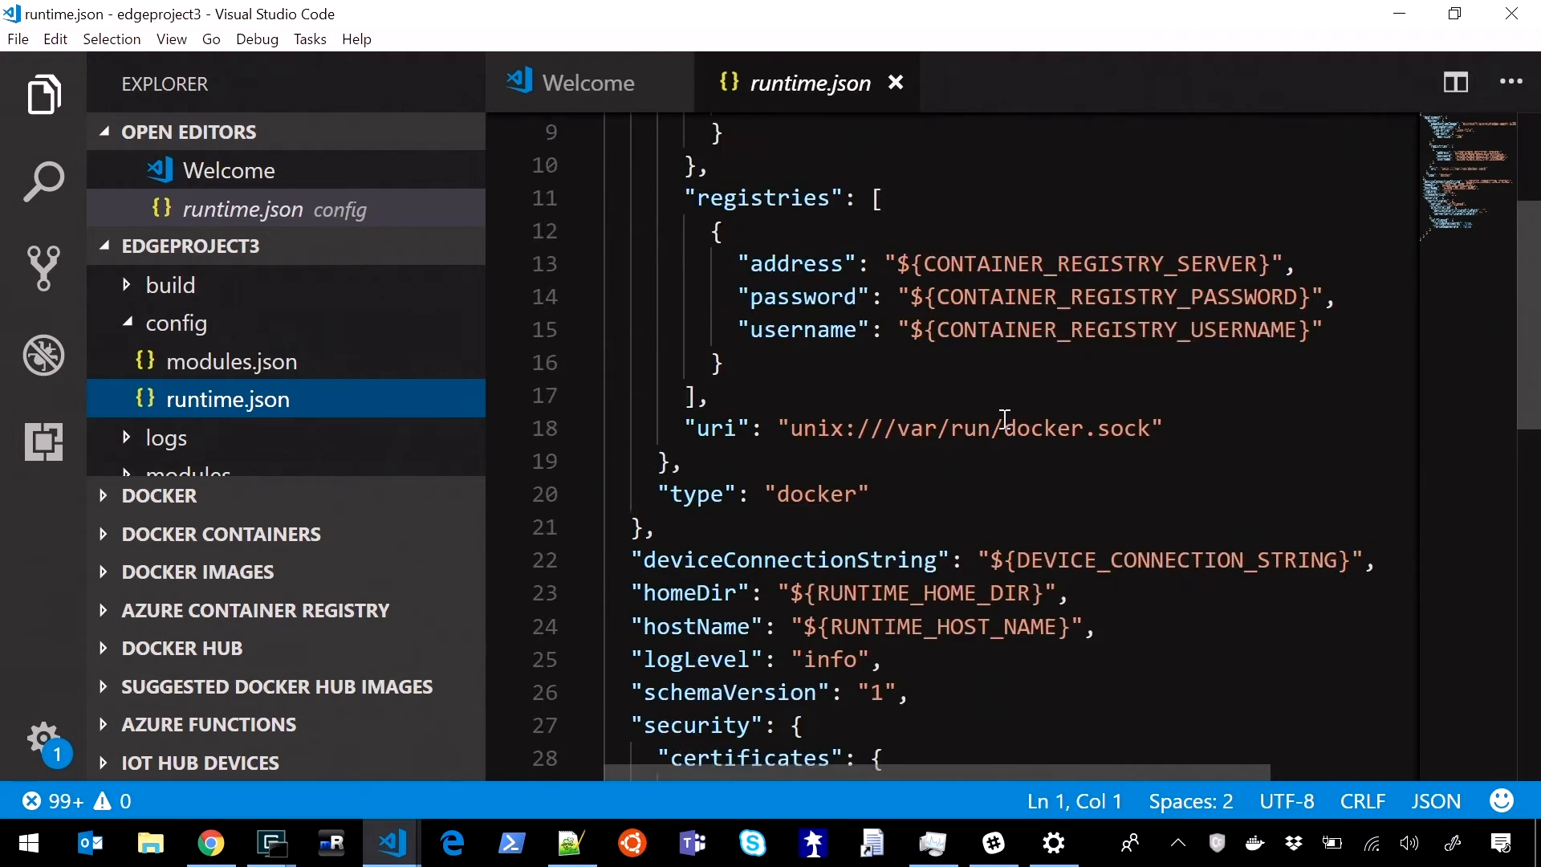
pyautogui.scroll(-3)
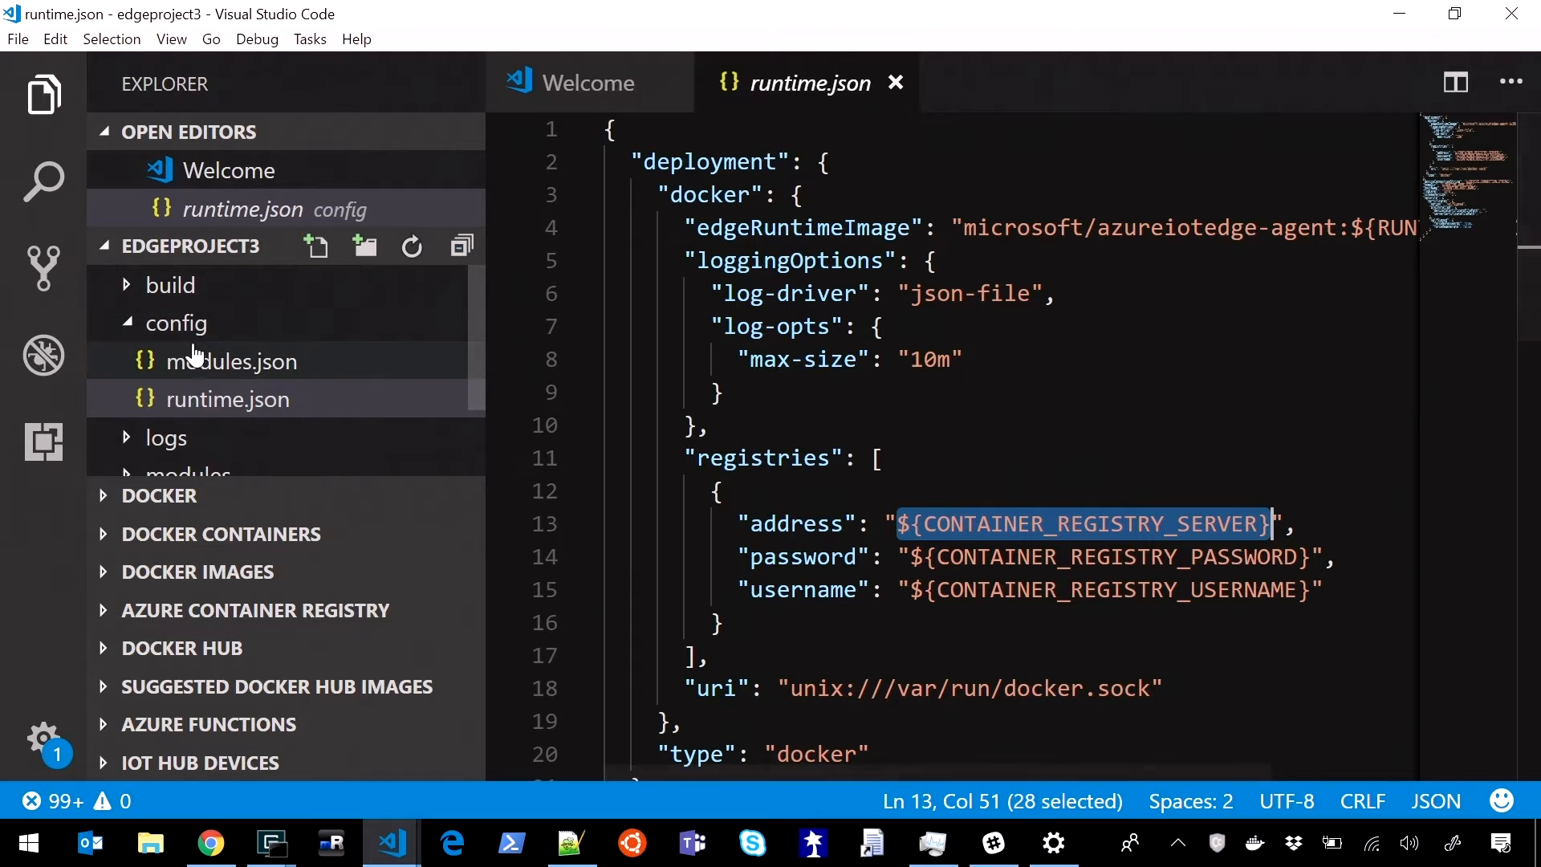
# Step: Collapse the config folder and select the modules folder
pyautogui.click(176, 322)
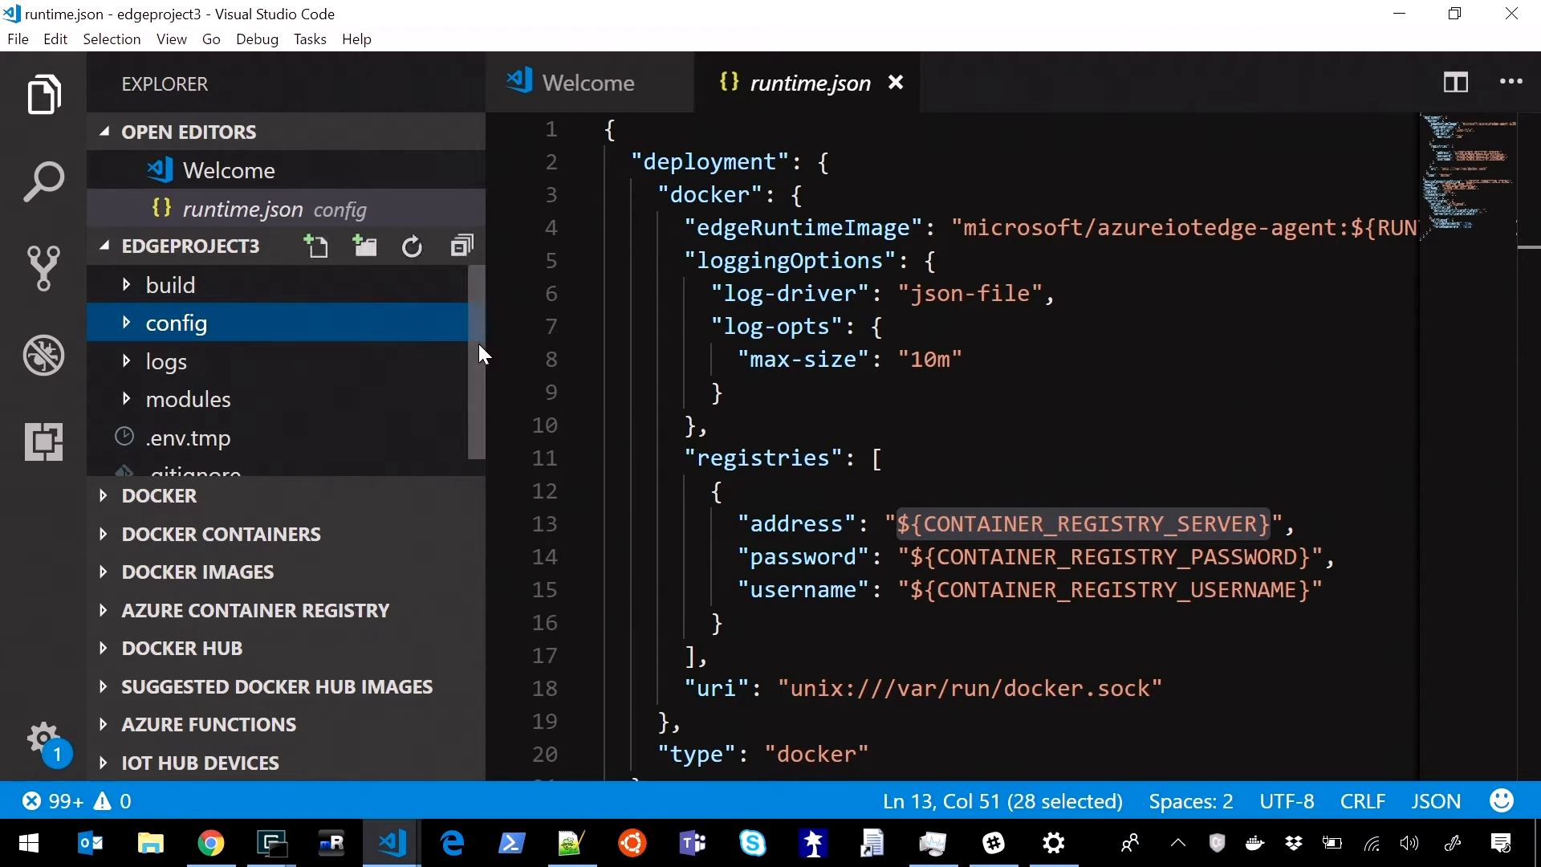
pyautogui.click(187, 398)
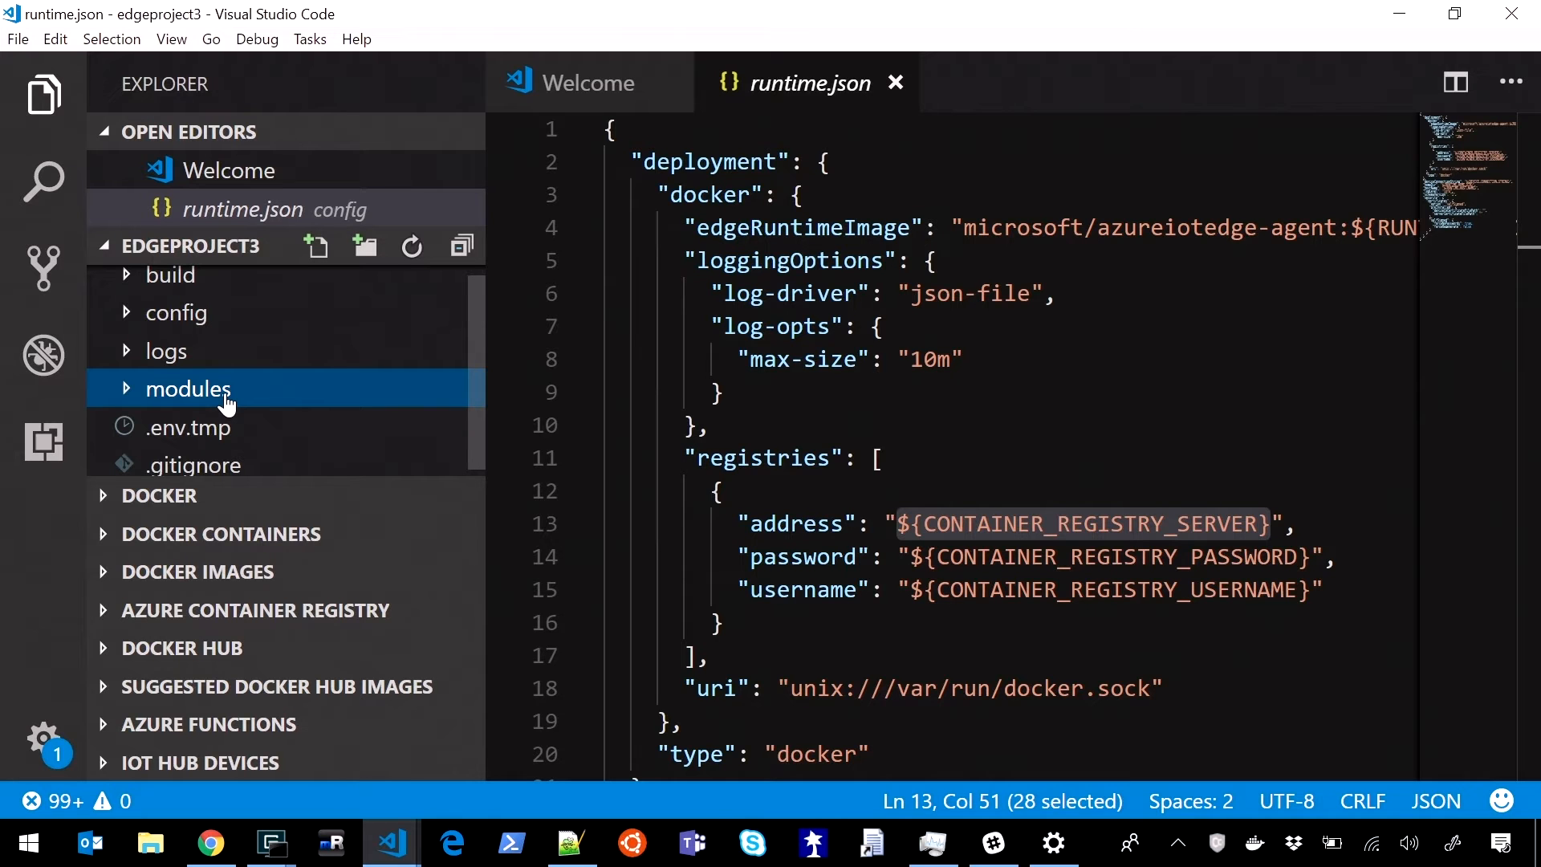
pyautogui.moveTo(242, 440)
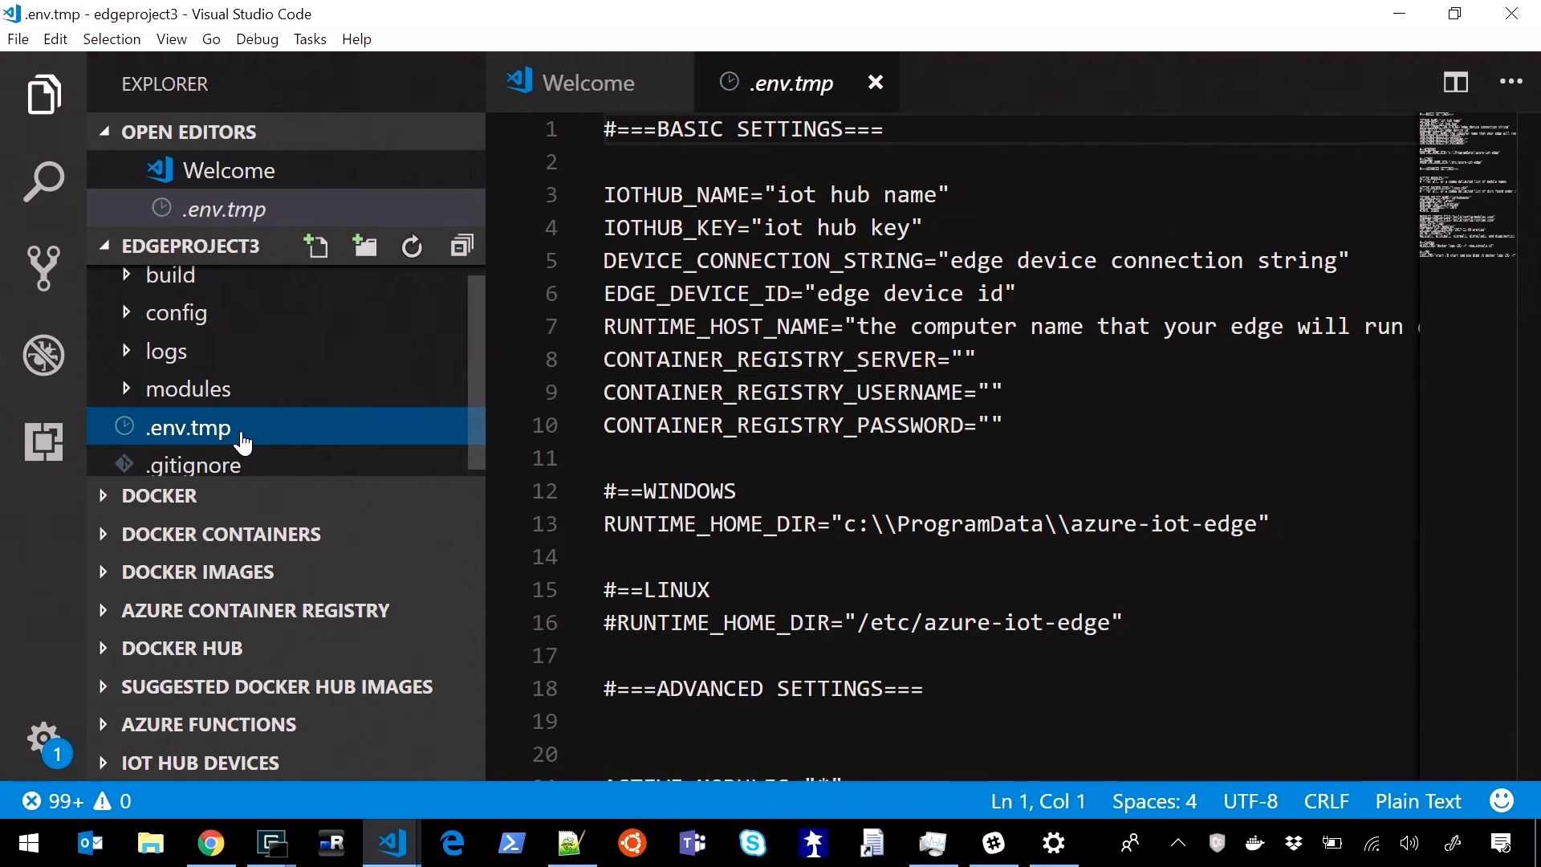
# Step: Review the .env settings, pointing out EDGE_DEVICE_ID, RUNTIME_HOST_NAME and the Windows RUNTIME_HOME_DIR
pyautogui.doubleClick(182, 427)
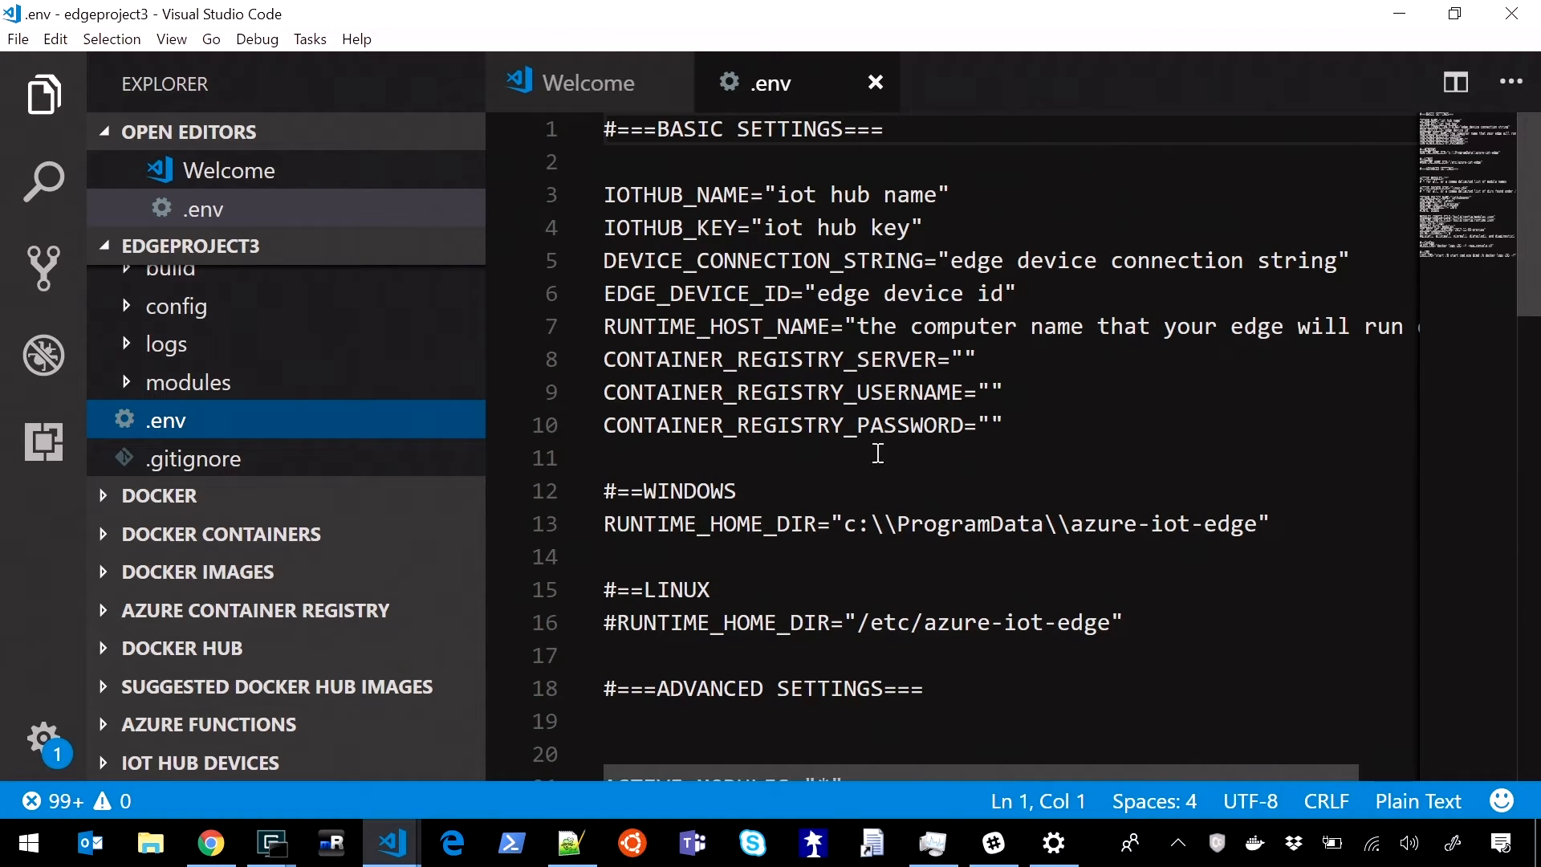
pyautogui.moveTo(710, 219)
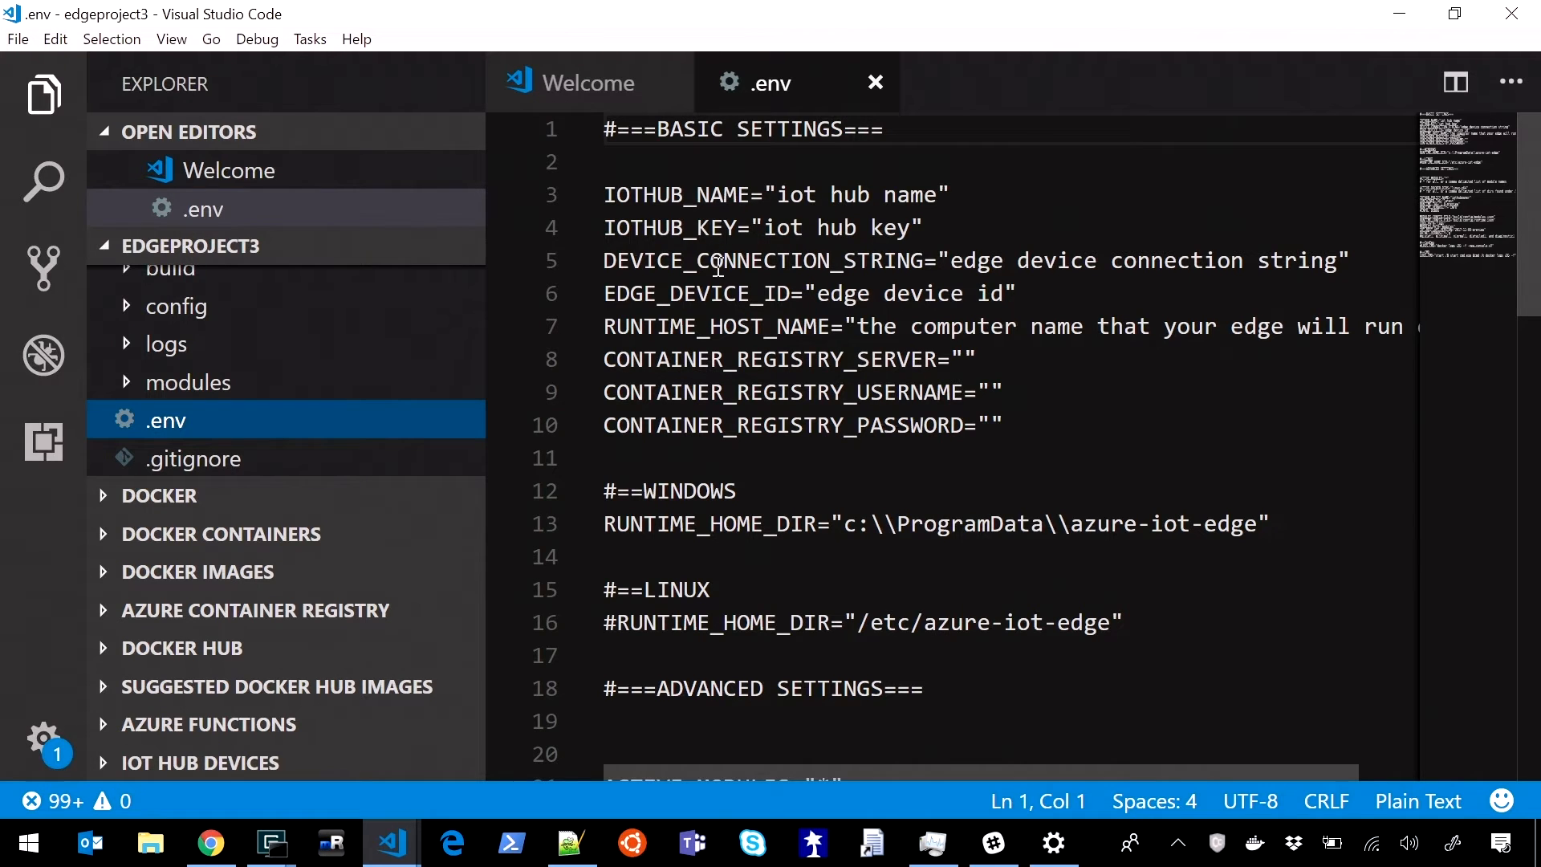
pyautogui.doubleClick(674, 292)
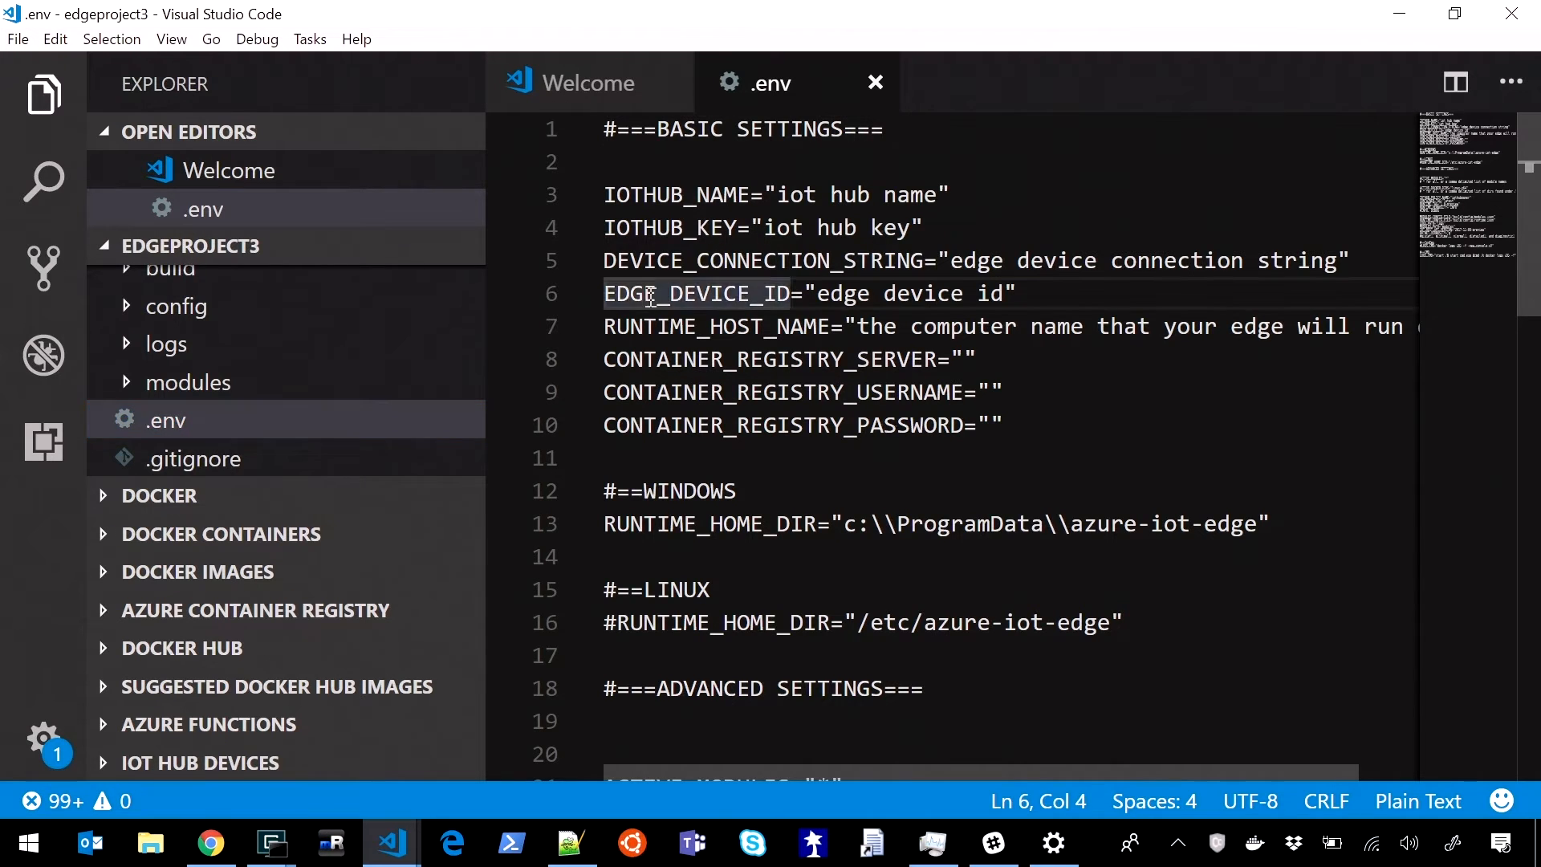
pyautogui.doubleClick(717, 325)
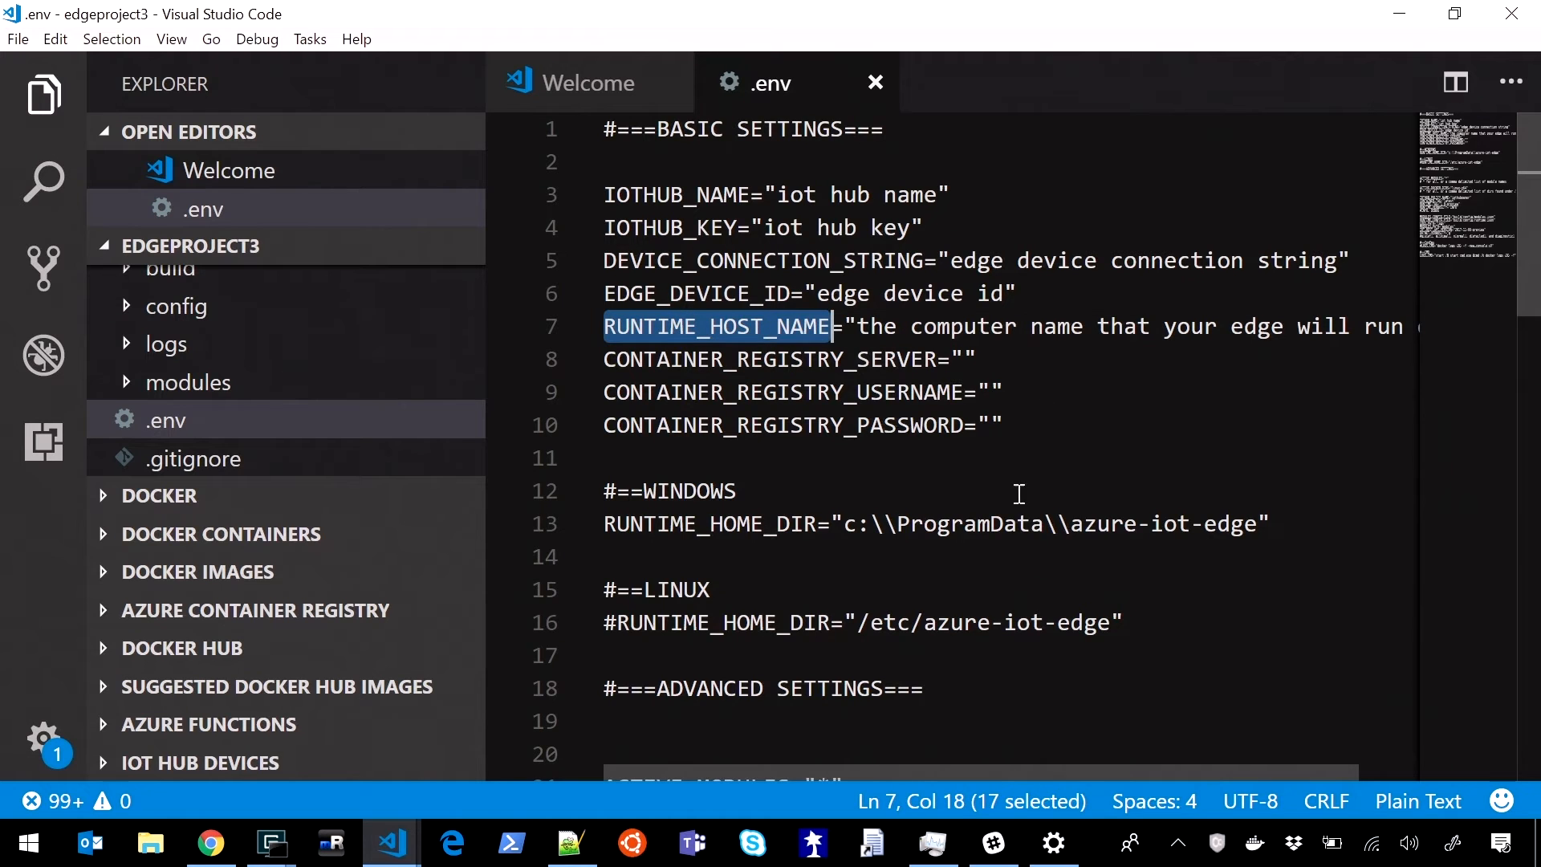
pyautogui.moveTo(776, 401)
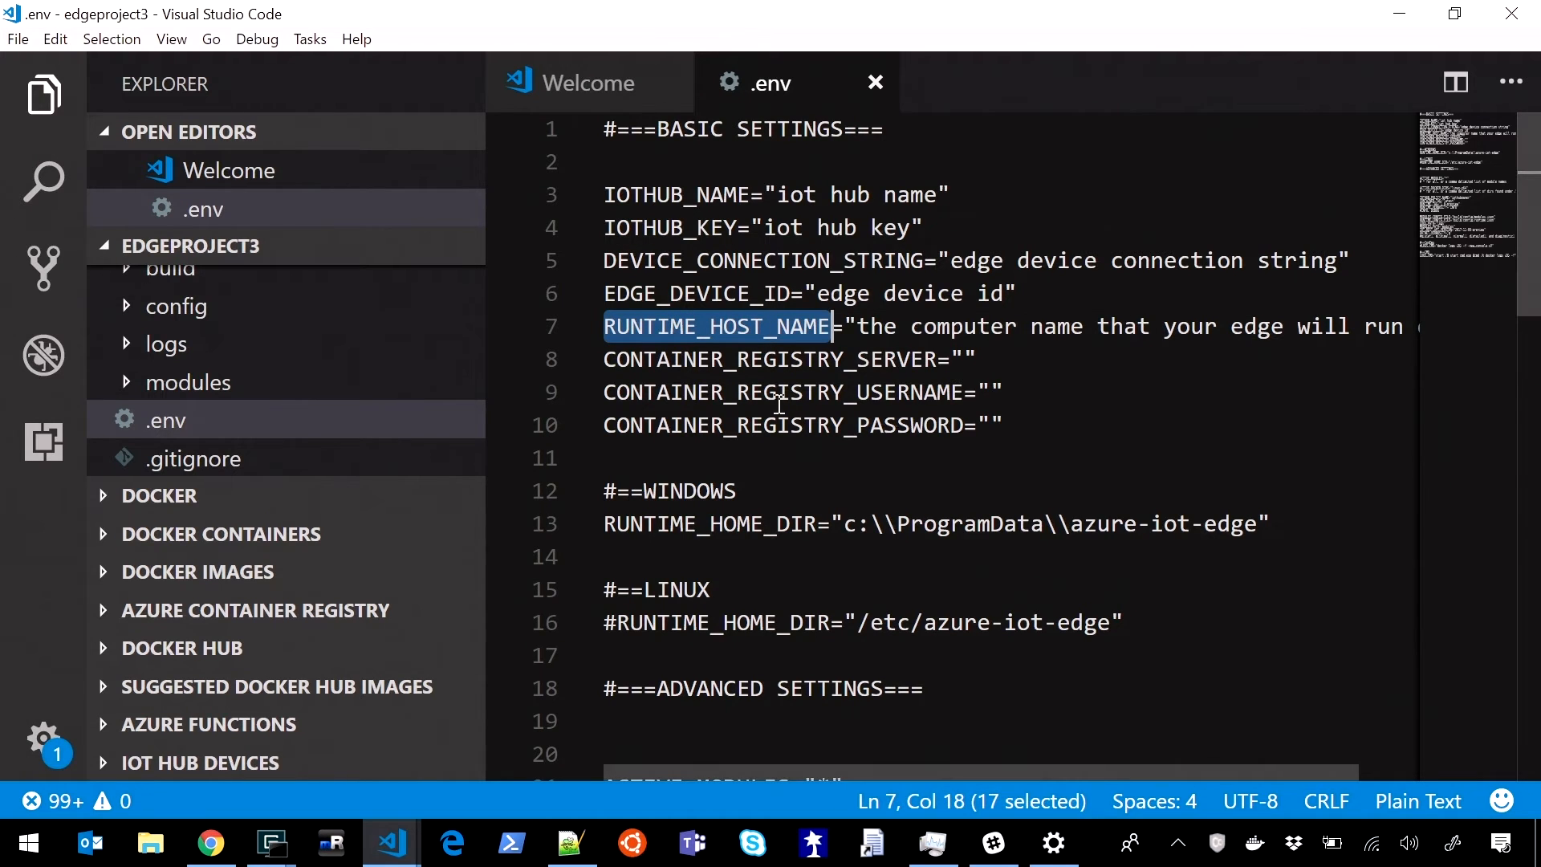
pyautogui.moveTo(952, 371)
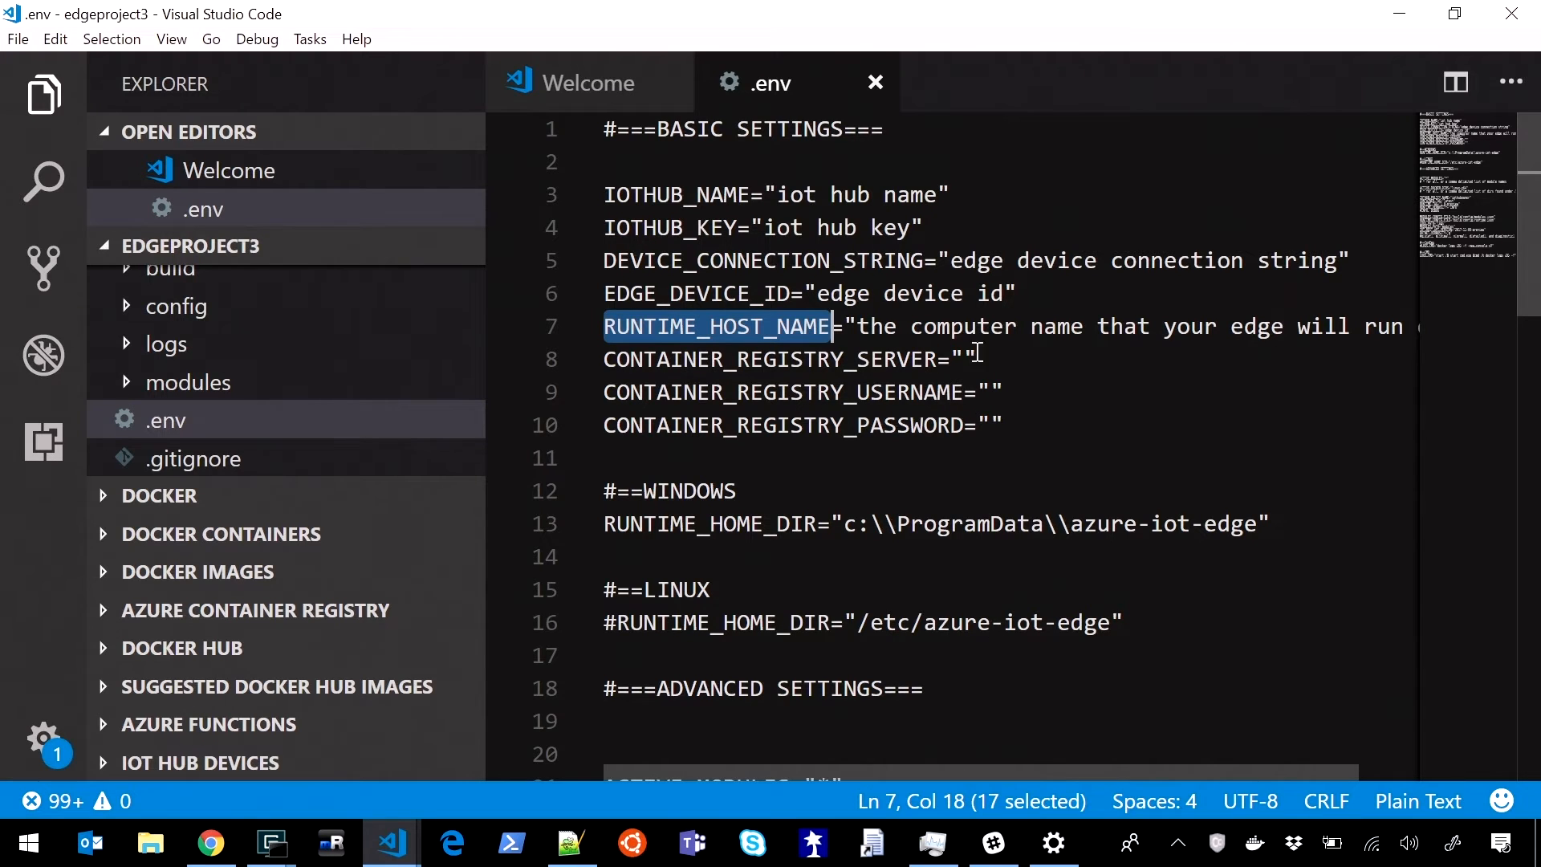
pyautogui.doubleClick(708, 523)
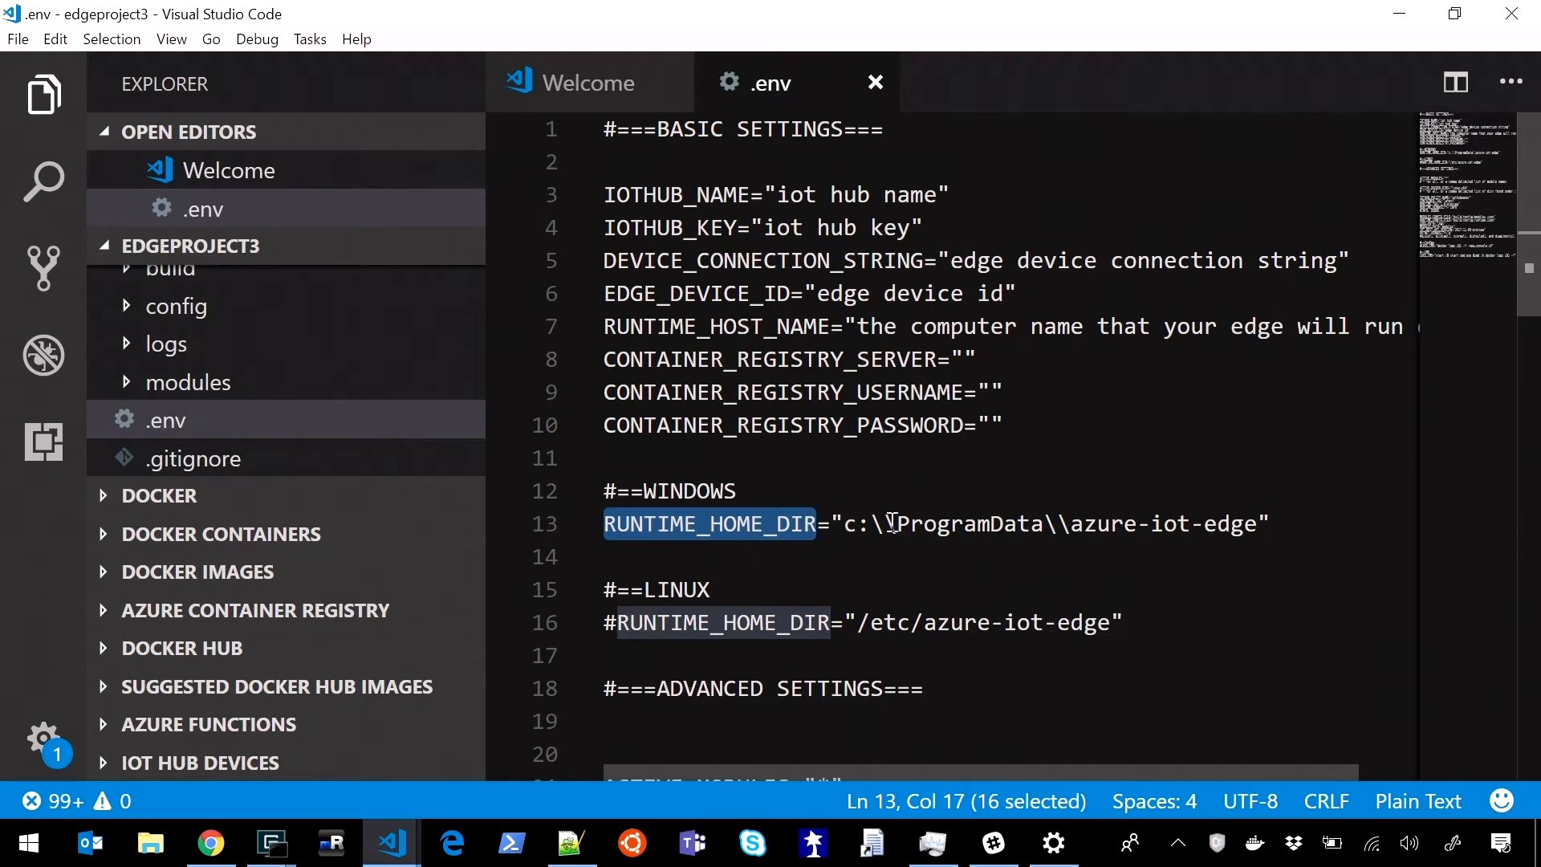
pyautogui.moveTo(863, 607)
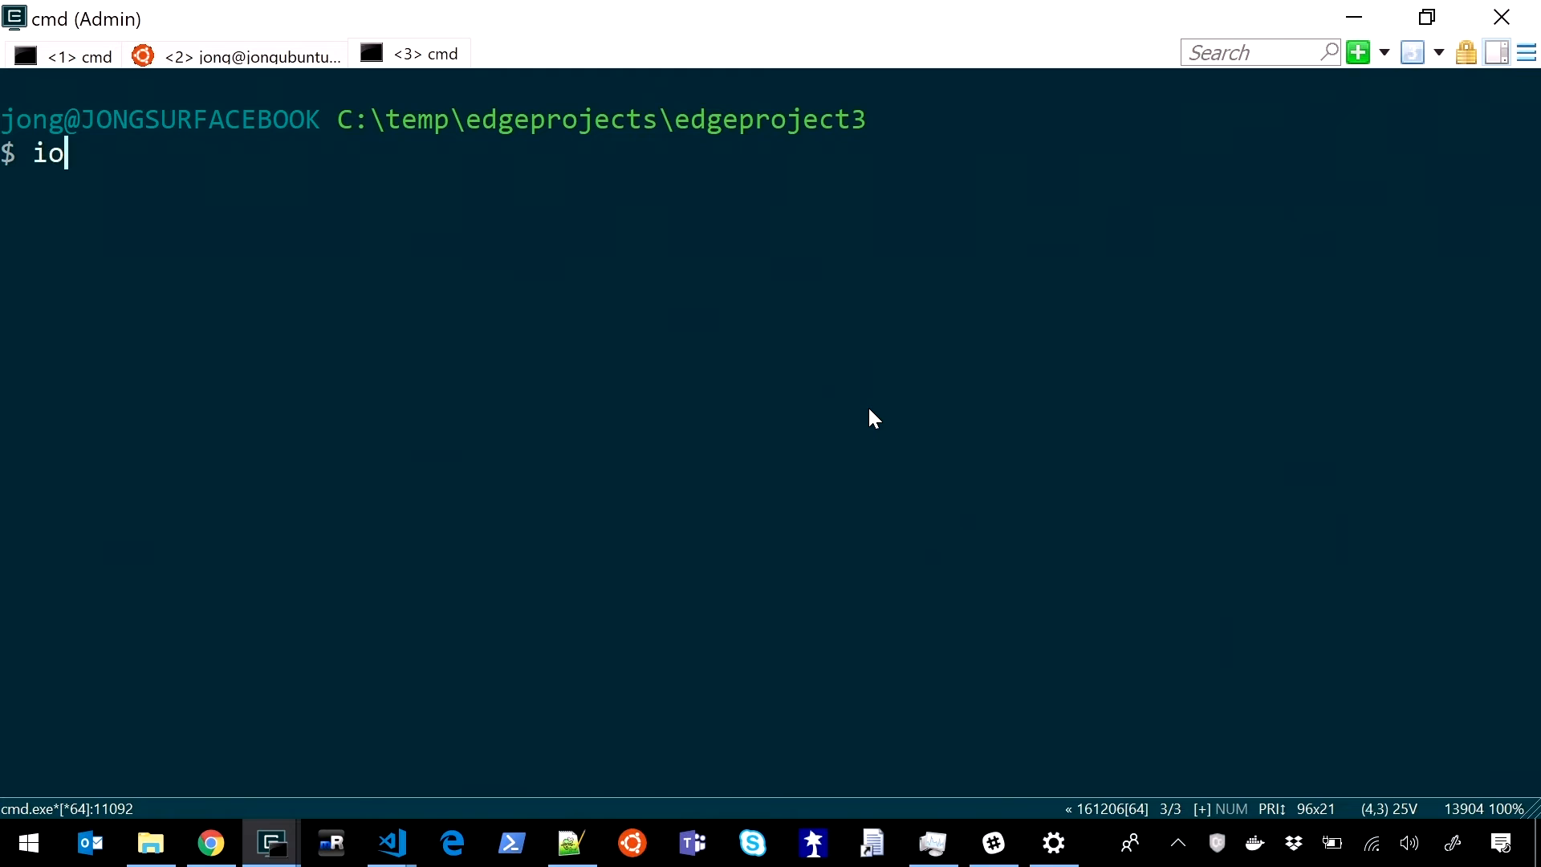
# Step: Run 'iotedgedev modules --build --deploy', then move over to the project's .env settings file
pyautogui.write('tedgedev')
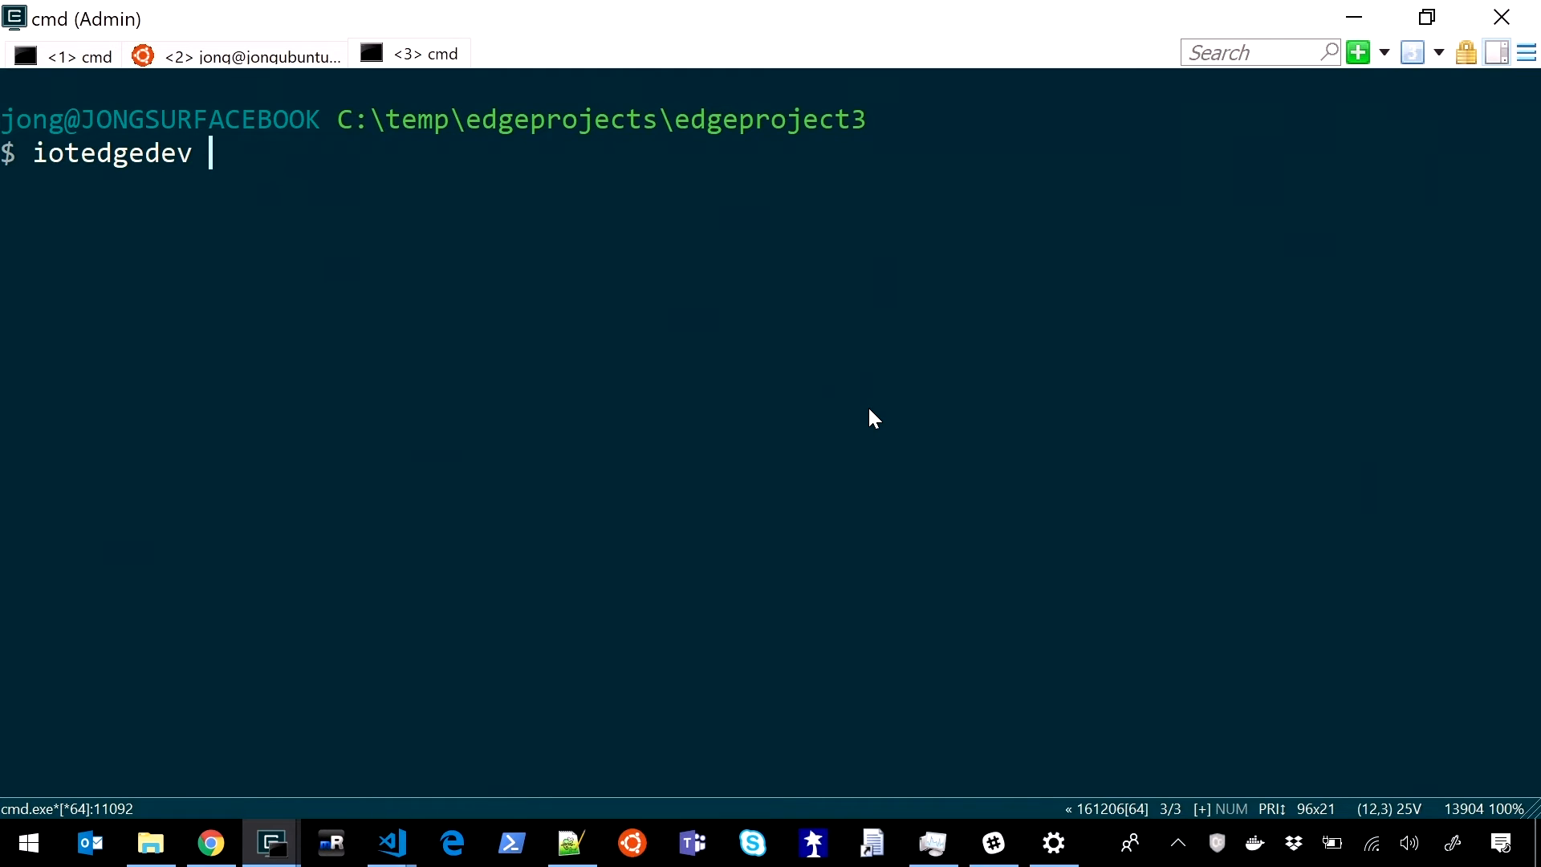
pyautogui.write('modules --b')
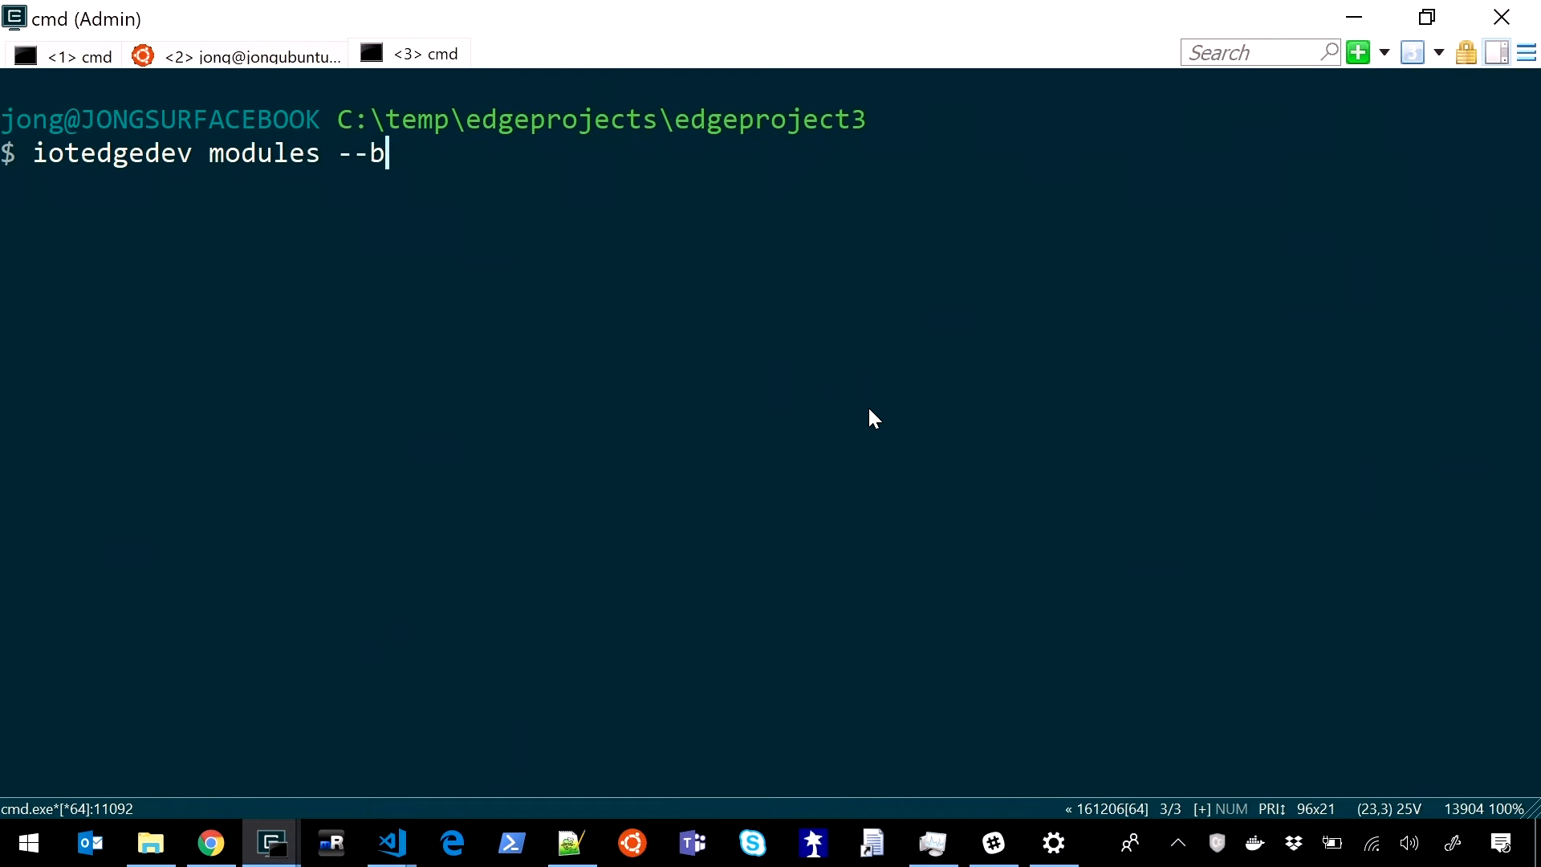
pyautogui.write('uild --deploy')
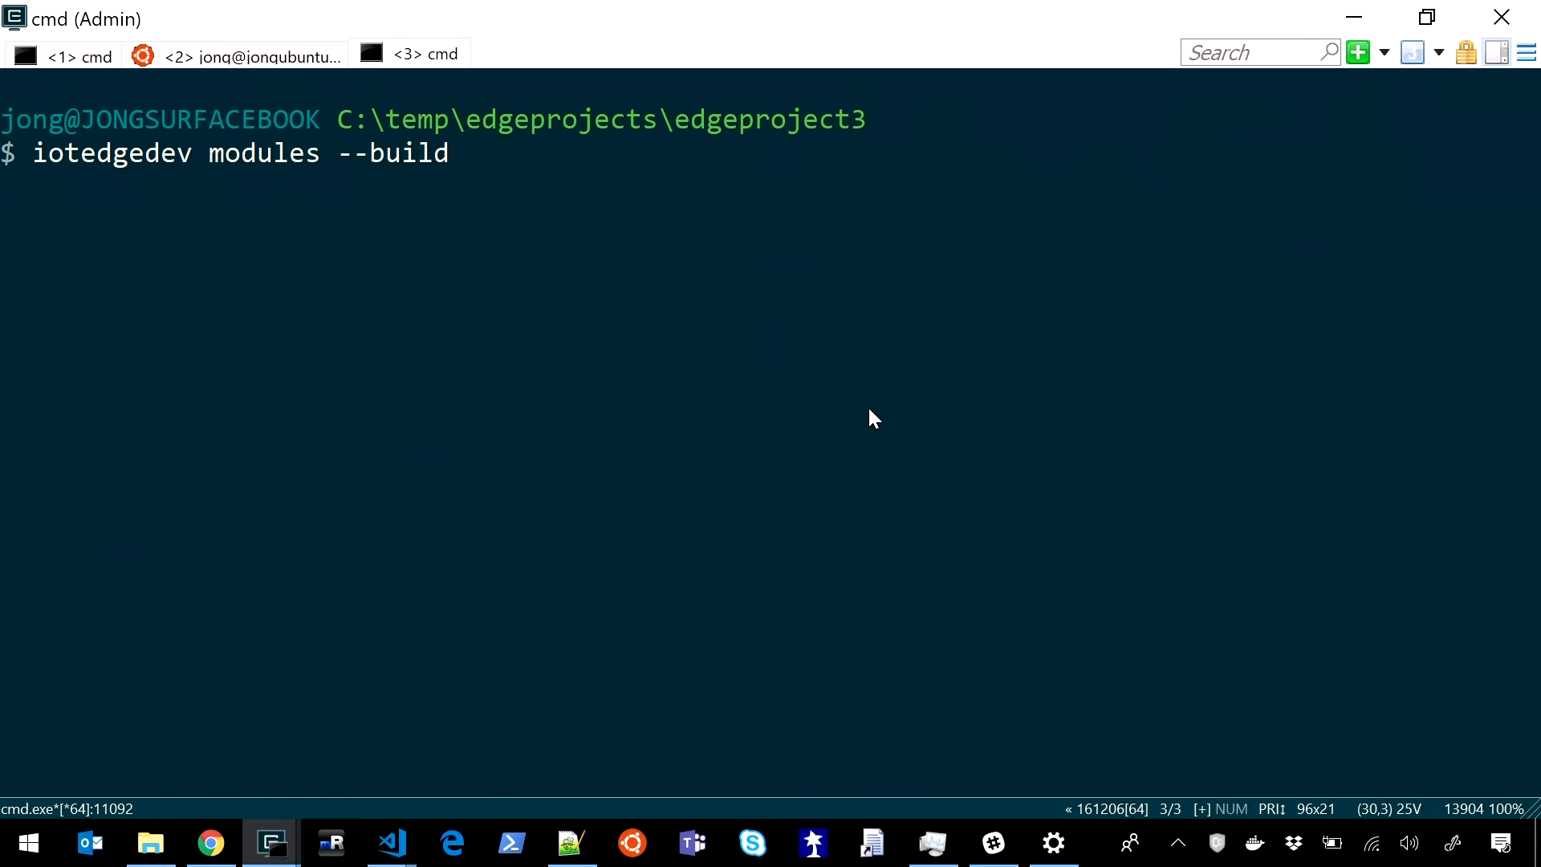
pyautogui.write('--dep')
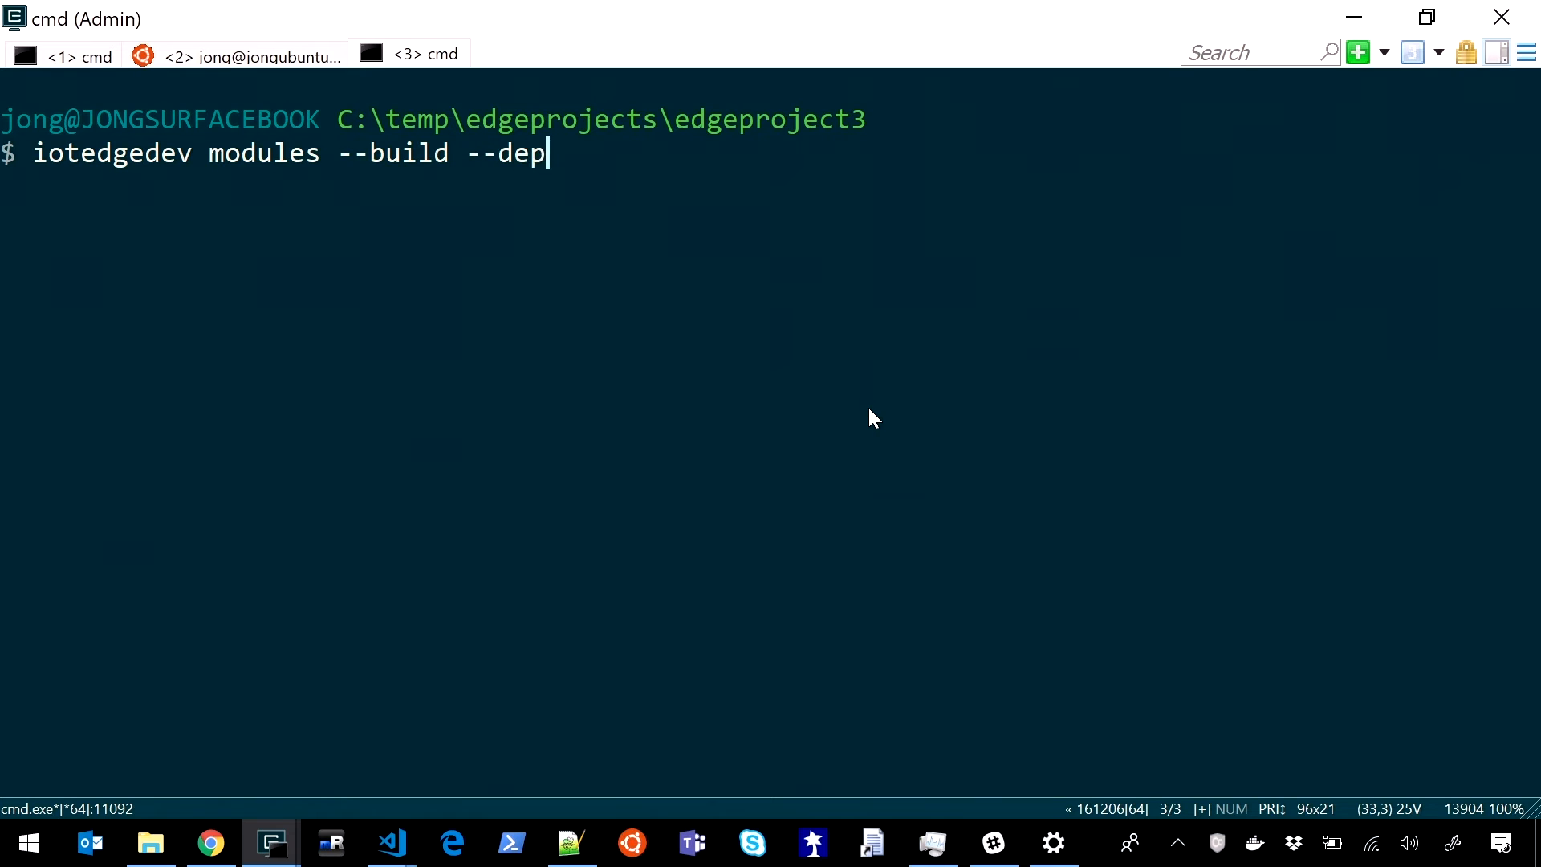
pyautogui.write('loy')
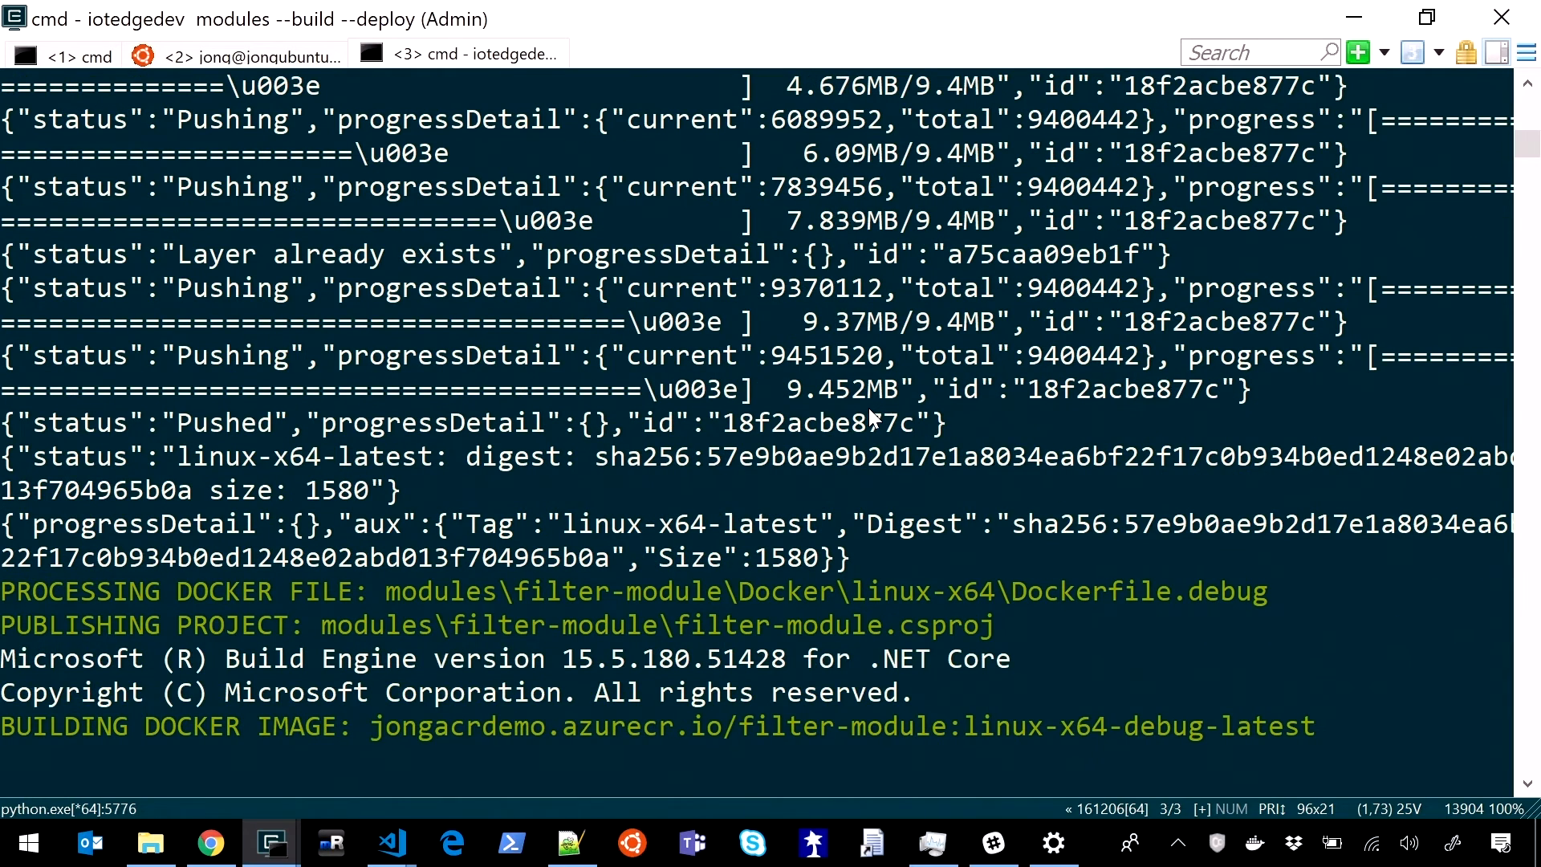
pyautogui.press('alt+tab')
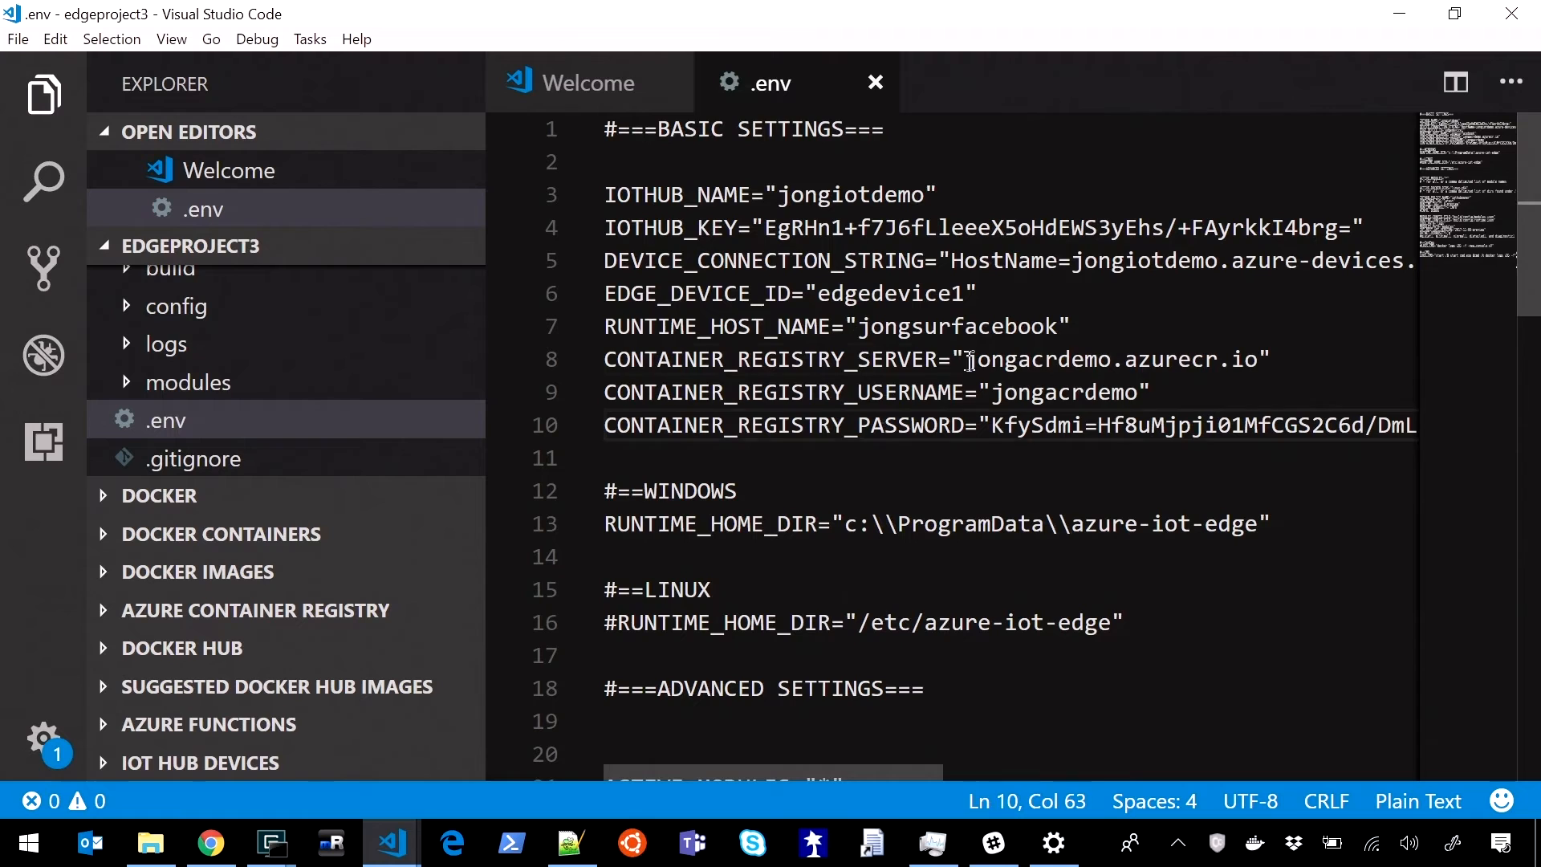
pyautogui.write('lo')
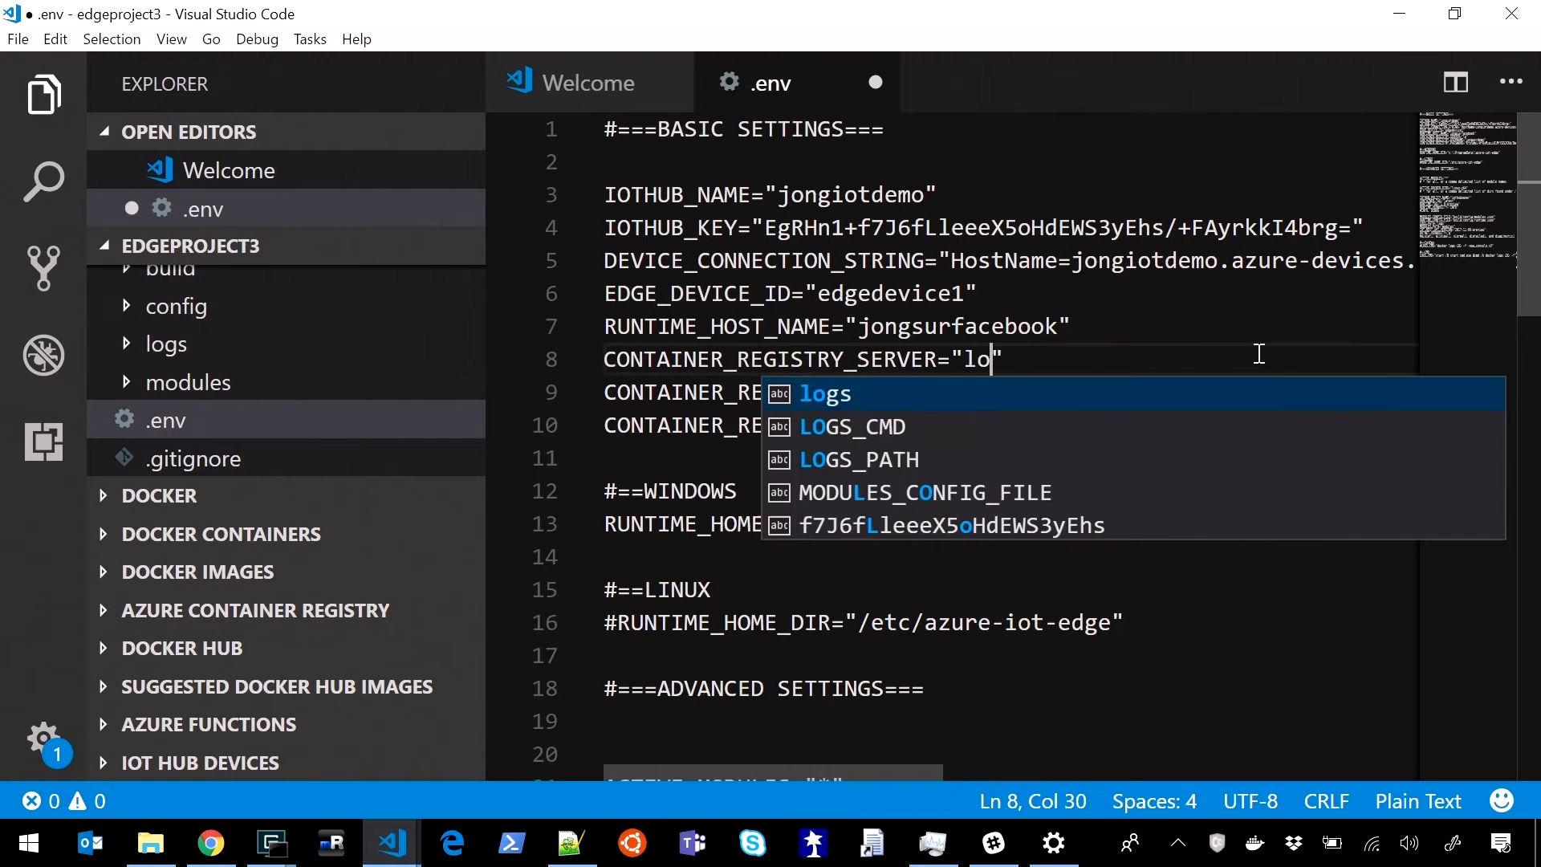
pyautogui.write('calhost:50')
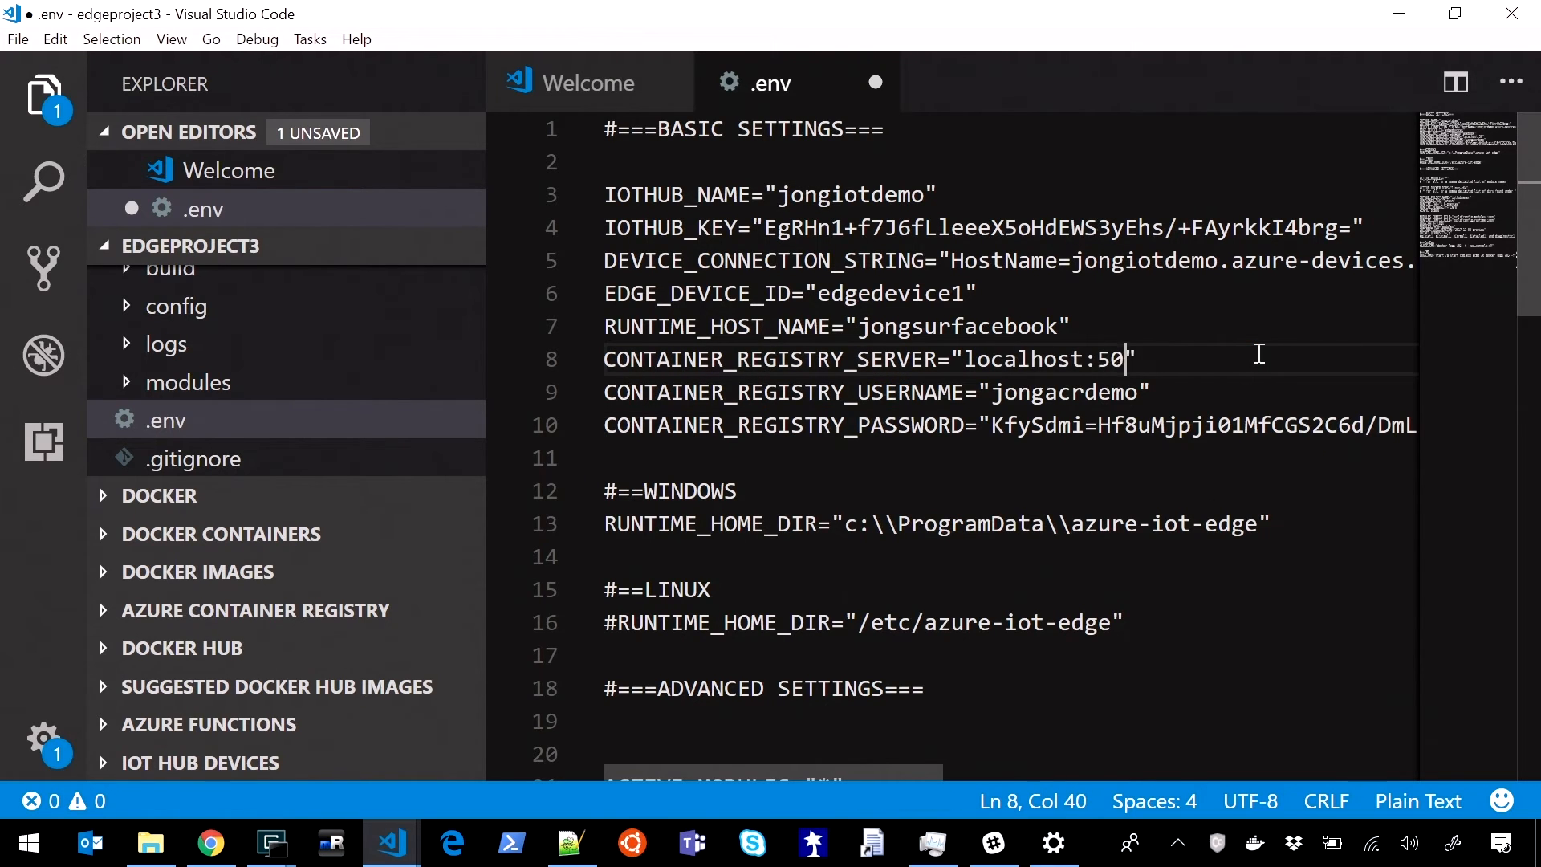
pyautogui.write('00')
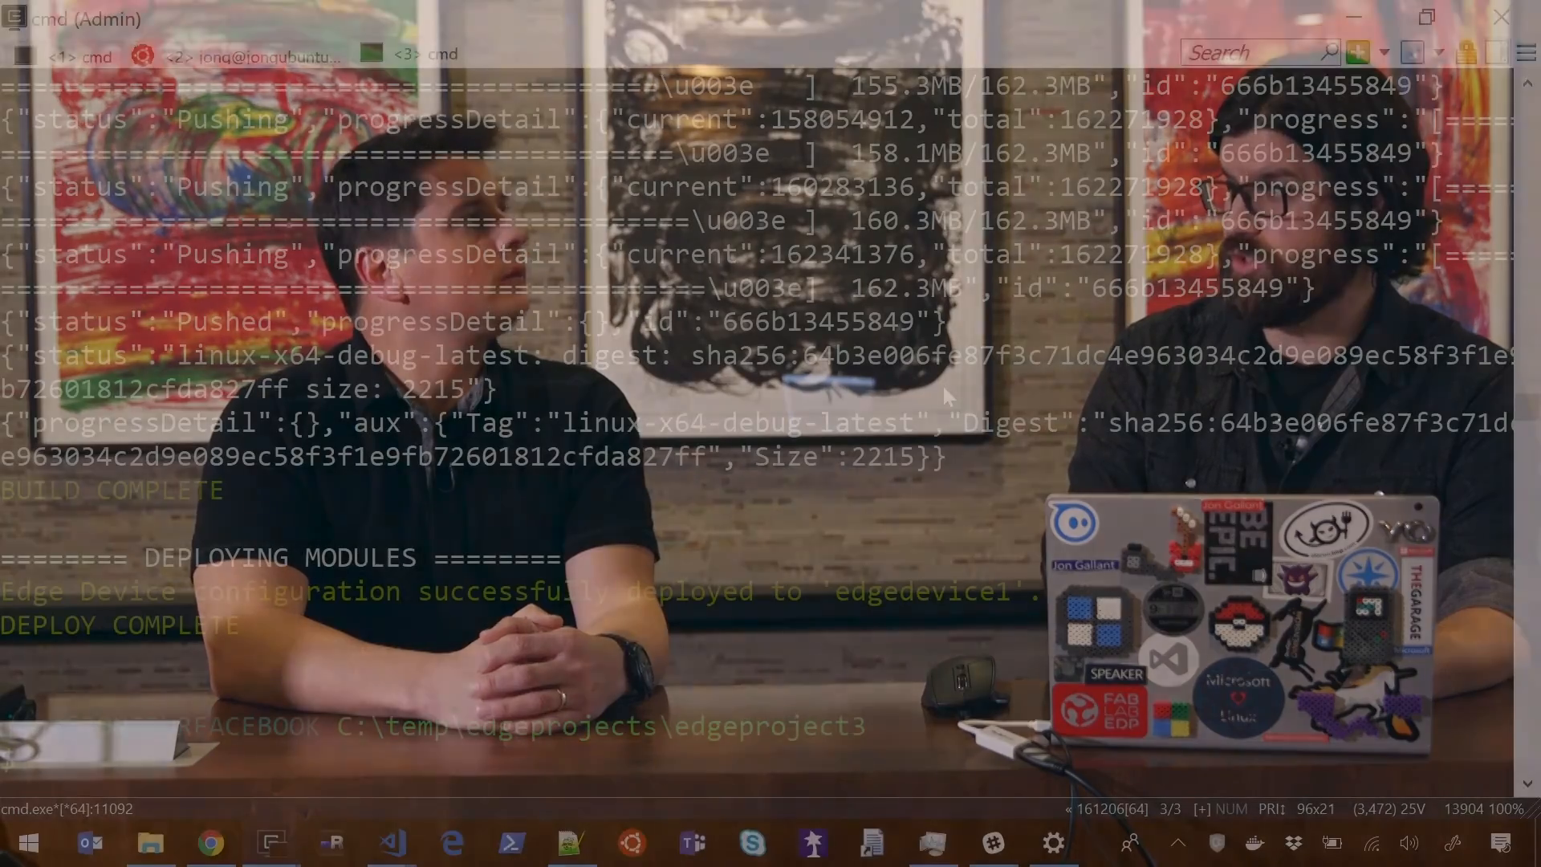
# Step: Enter 'iotedgedev runtime --setup --start' at the prompt after build and deploy complete
pyautogui.write('iote')
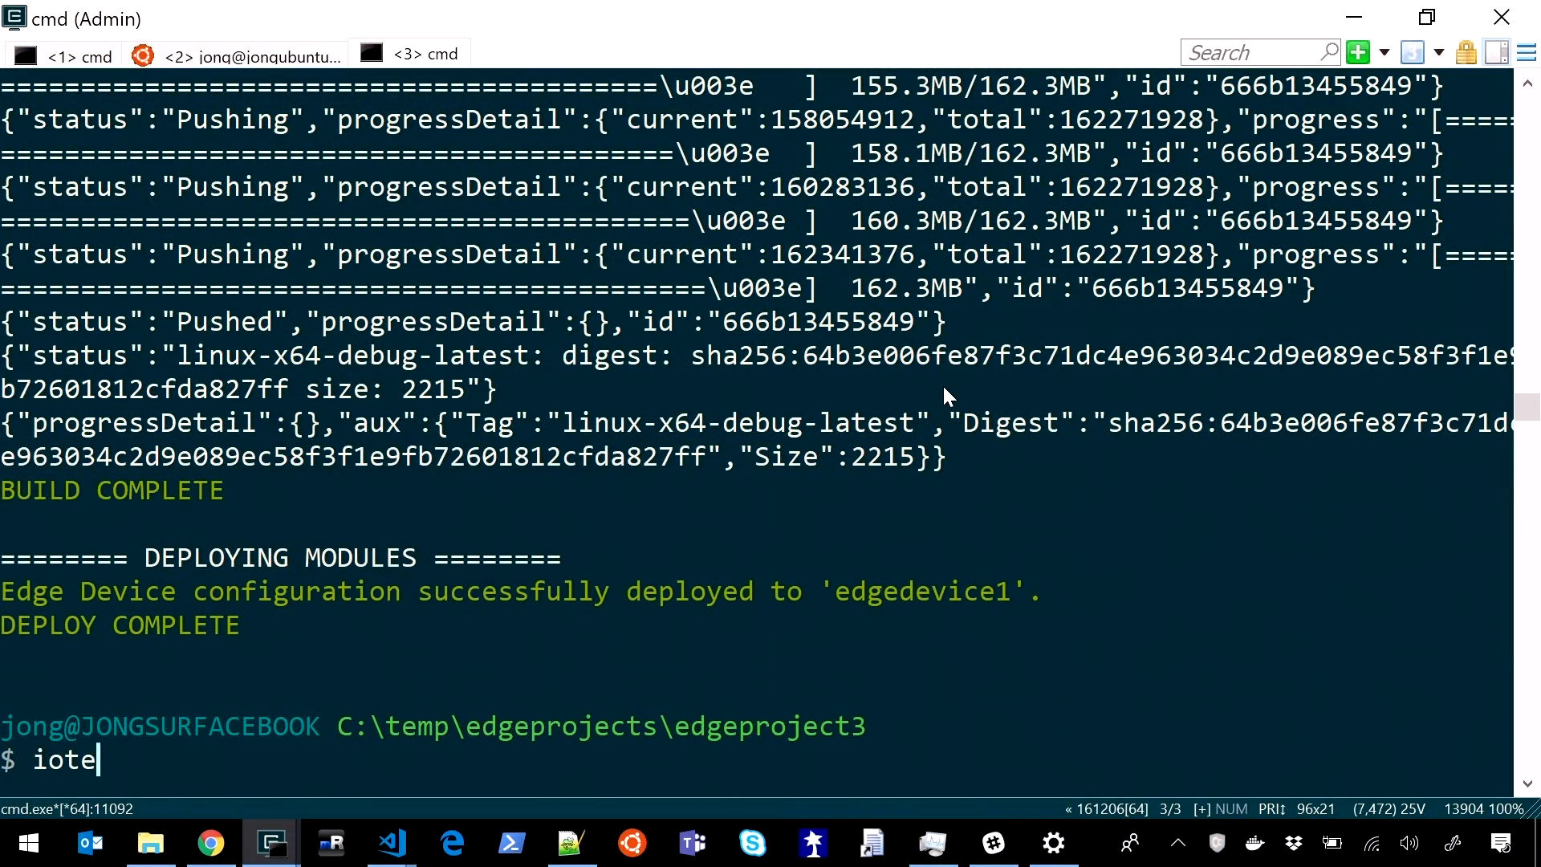
pyautogui.write('dgedev runtim')
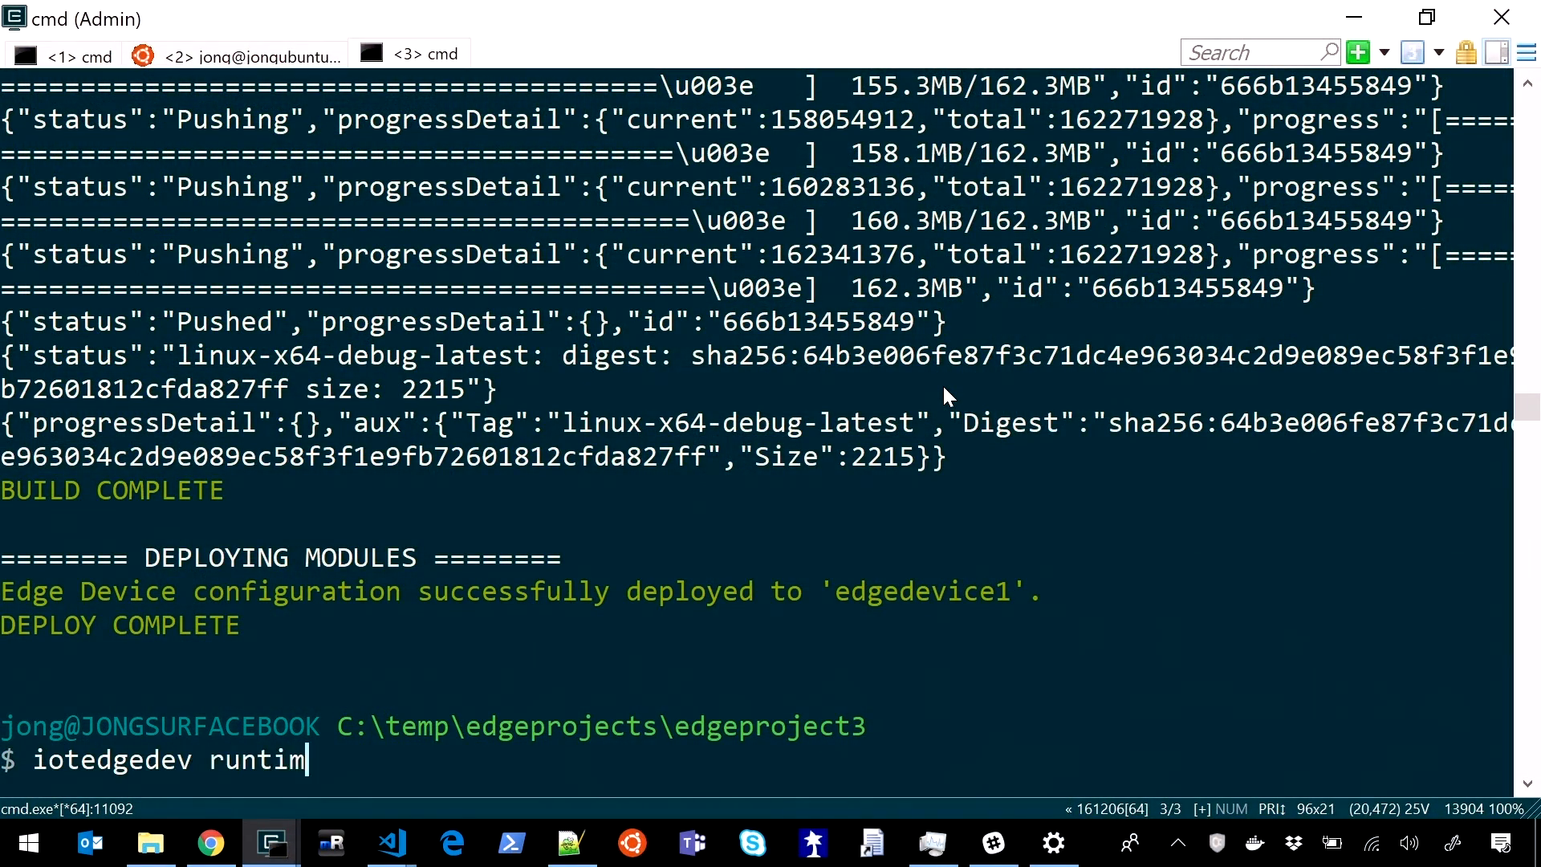
pyautogui.write('e --setup --s')
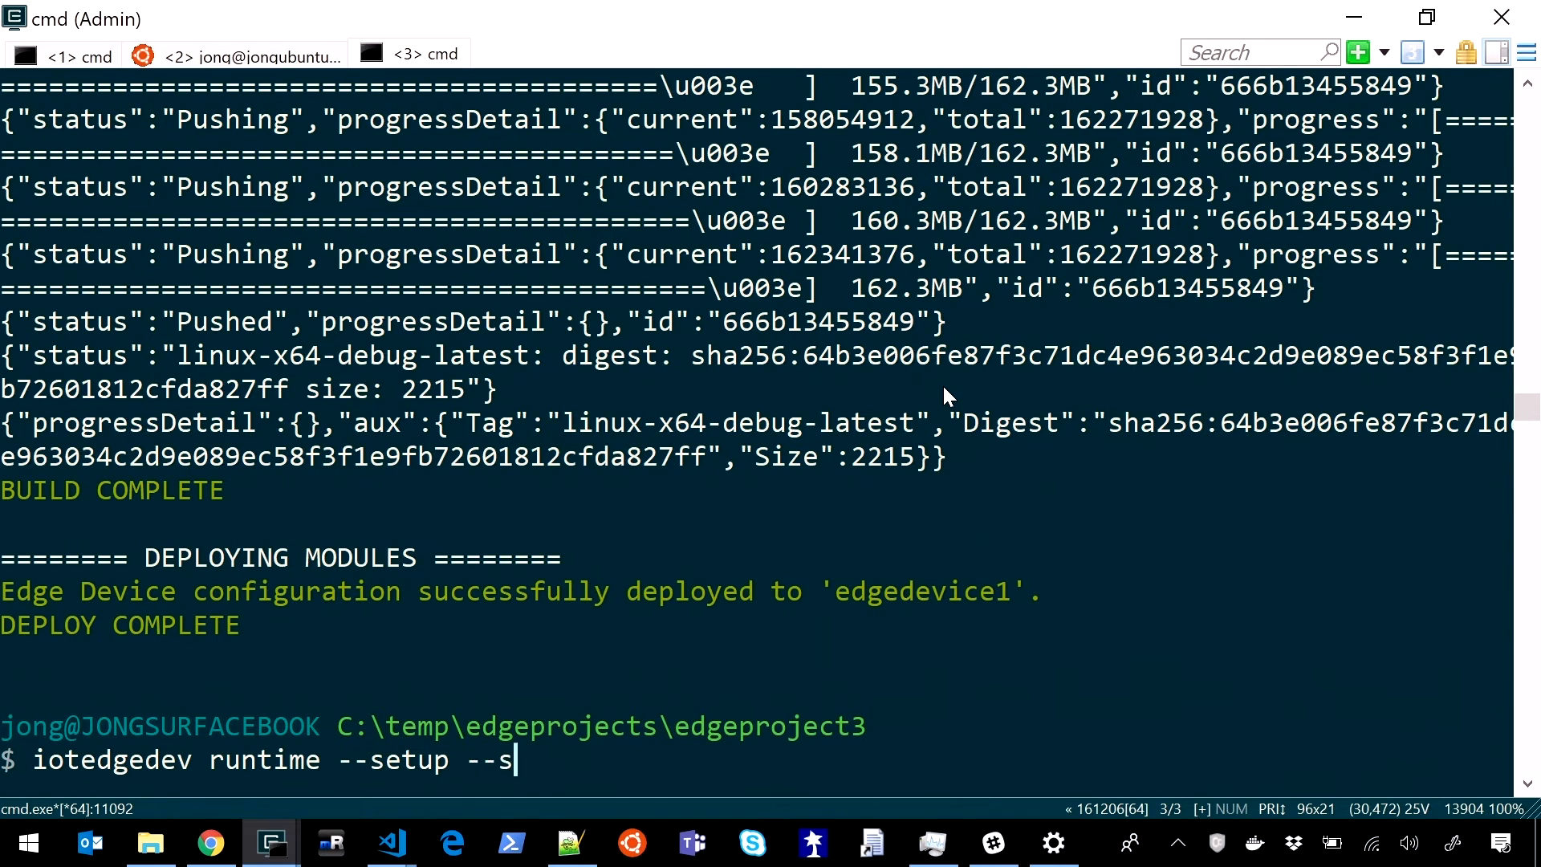
pyautogui.write('tart')
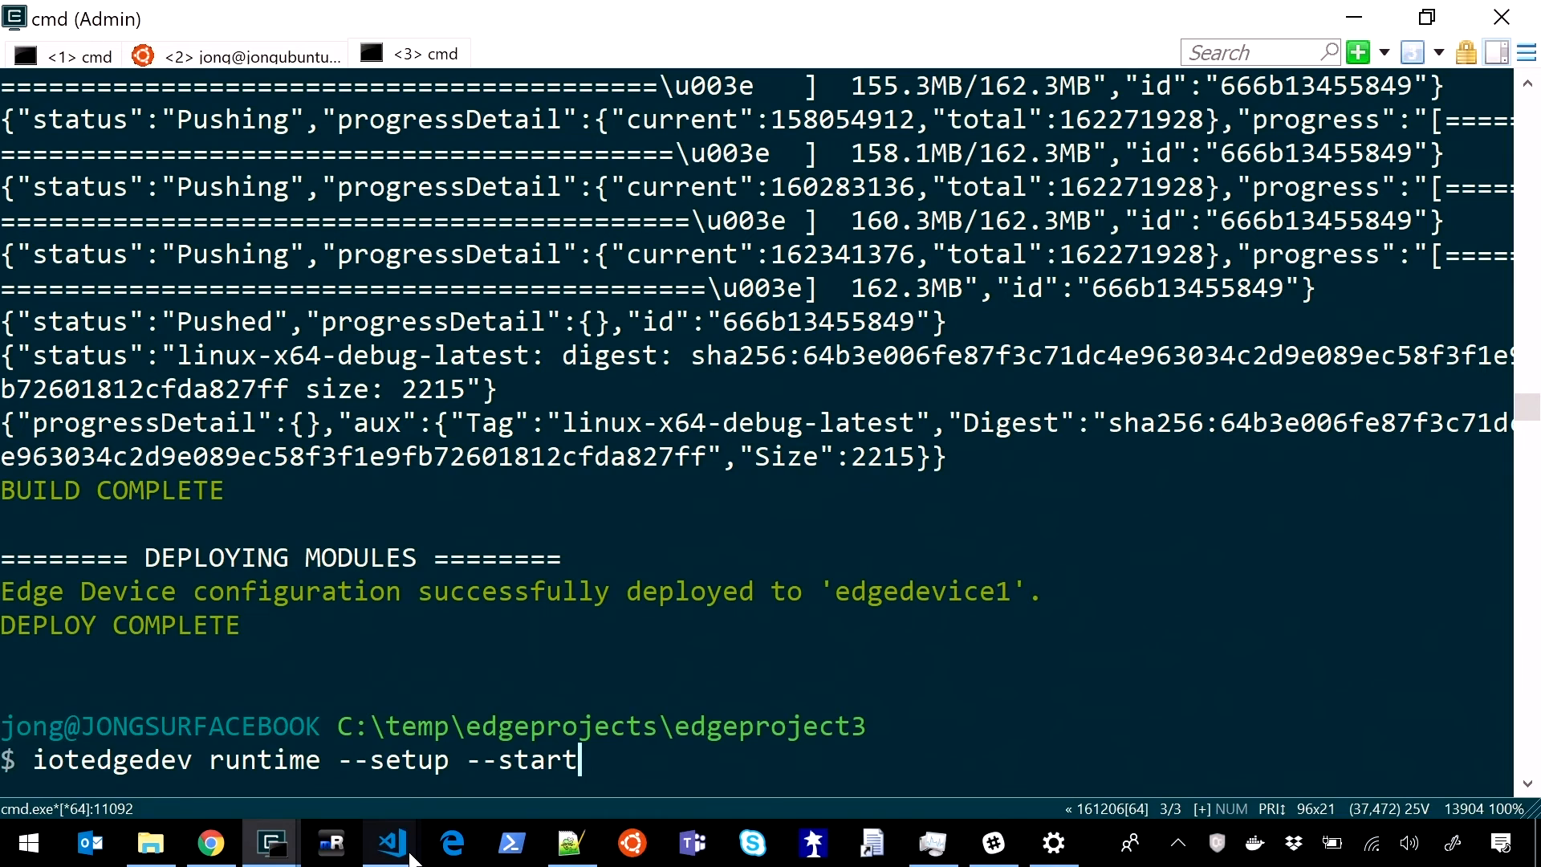
# Step: Compare config/runtime.json with the generated build/config/runtime.json showing real registry values
pyautogui.click(392, 842)
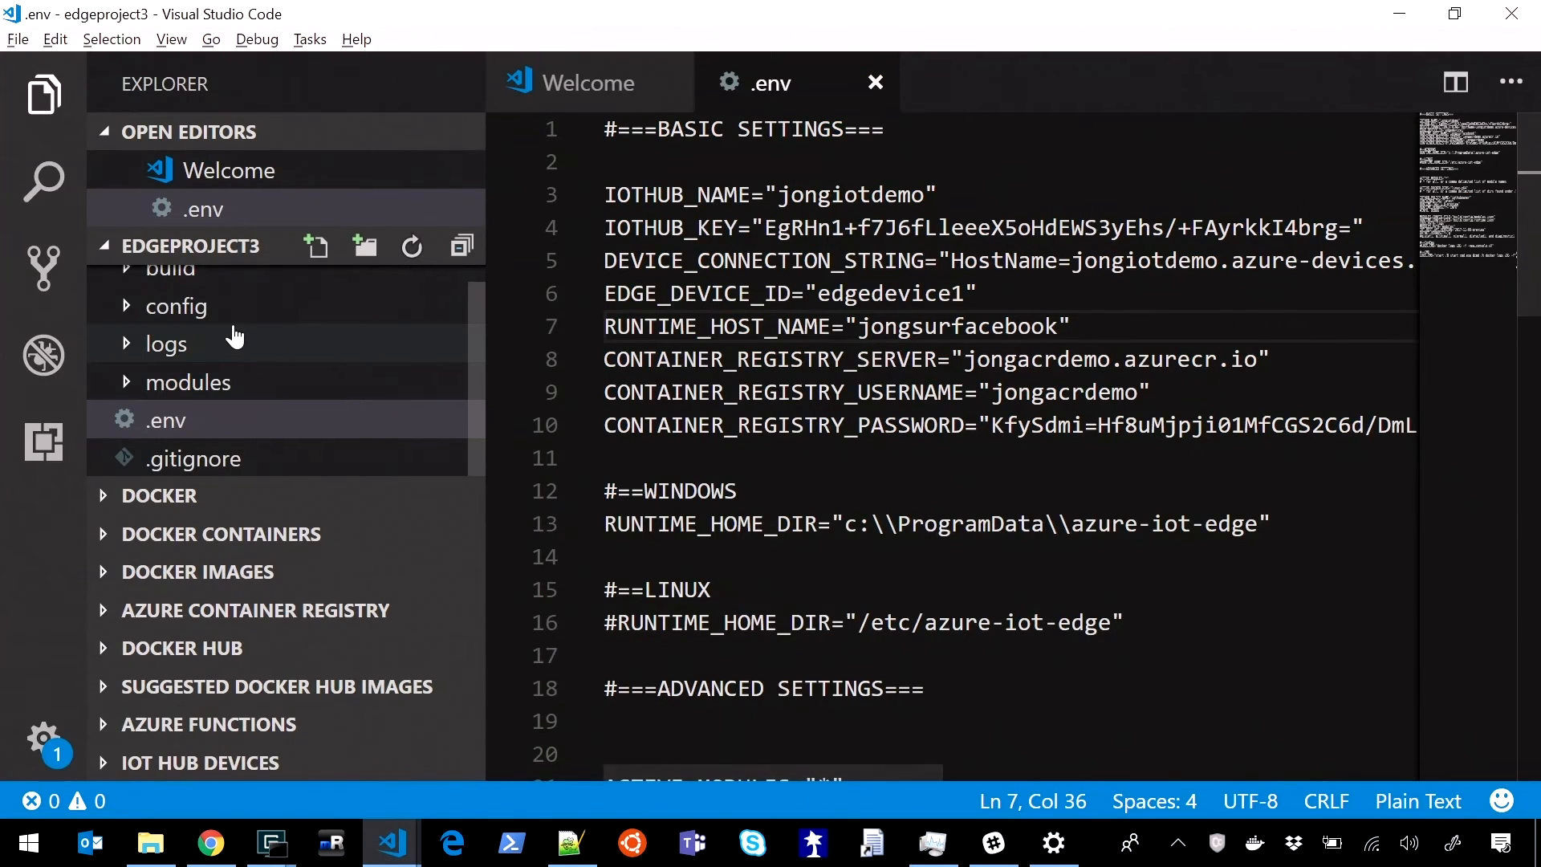
pyautogui.click(175, 305)
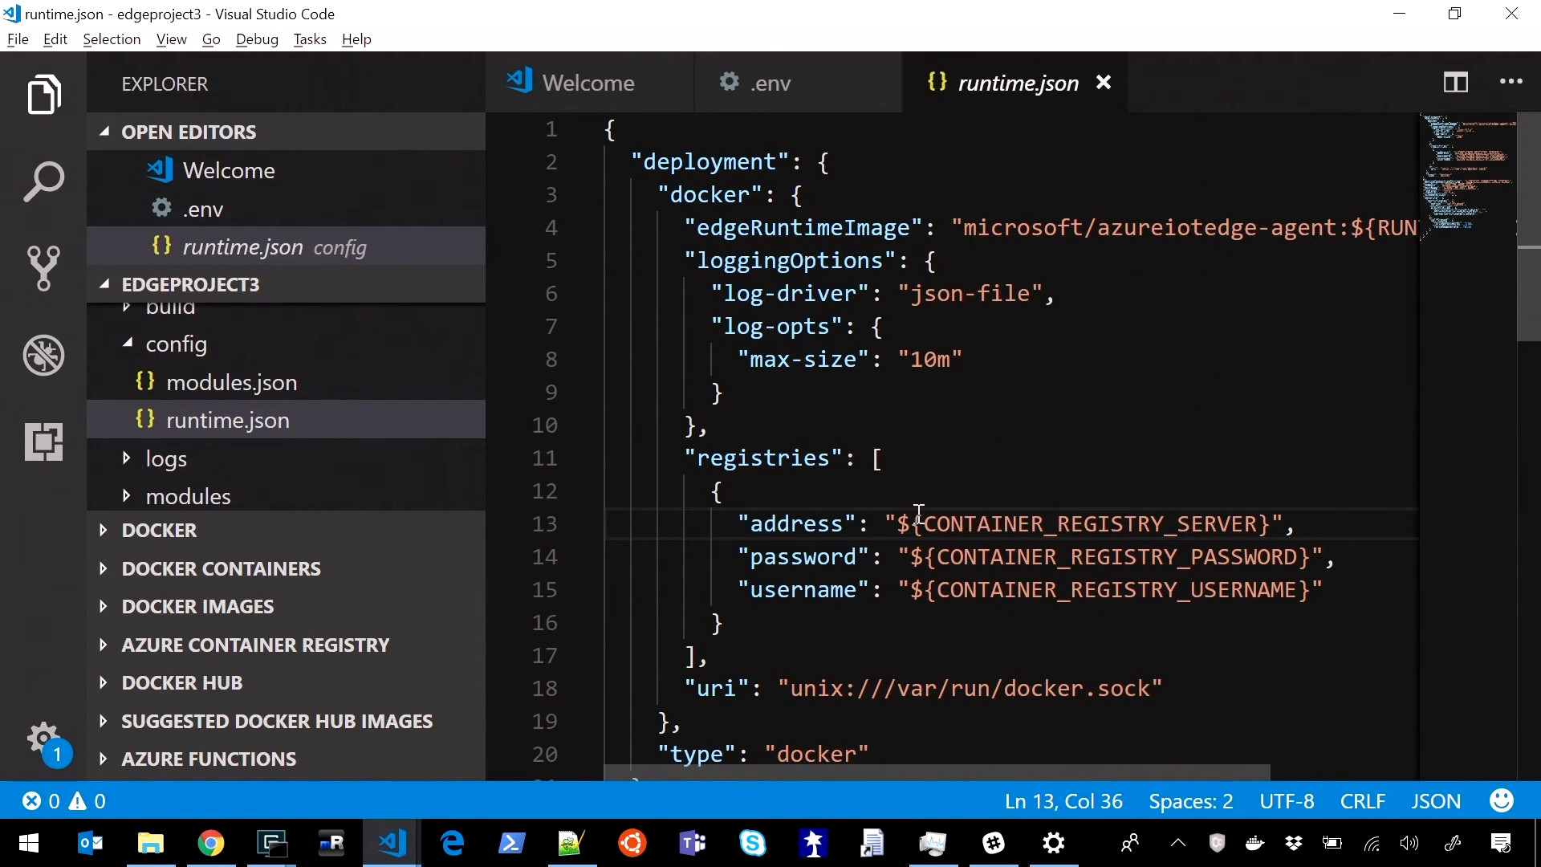
pyautogui.moveTo(180, 344)
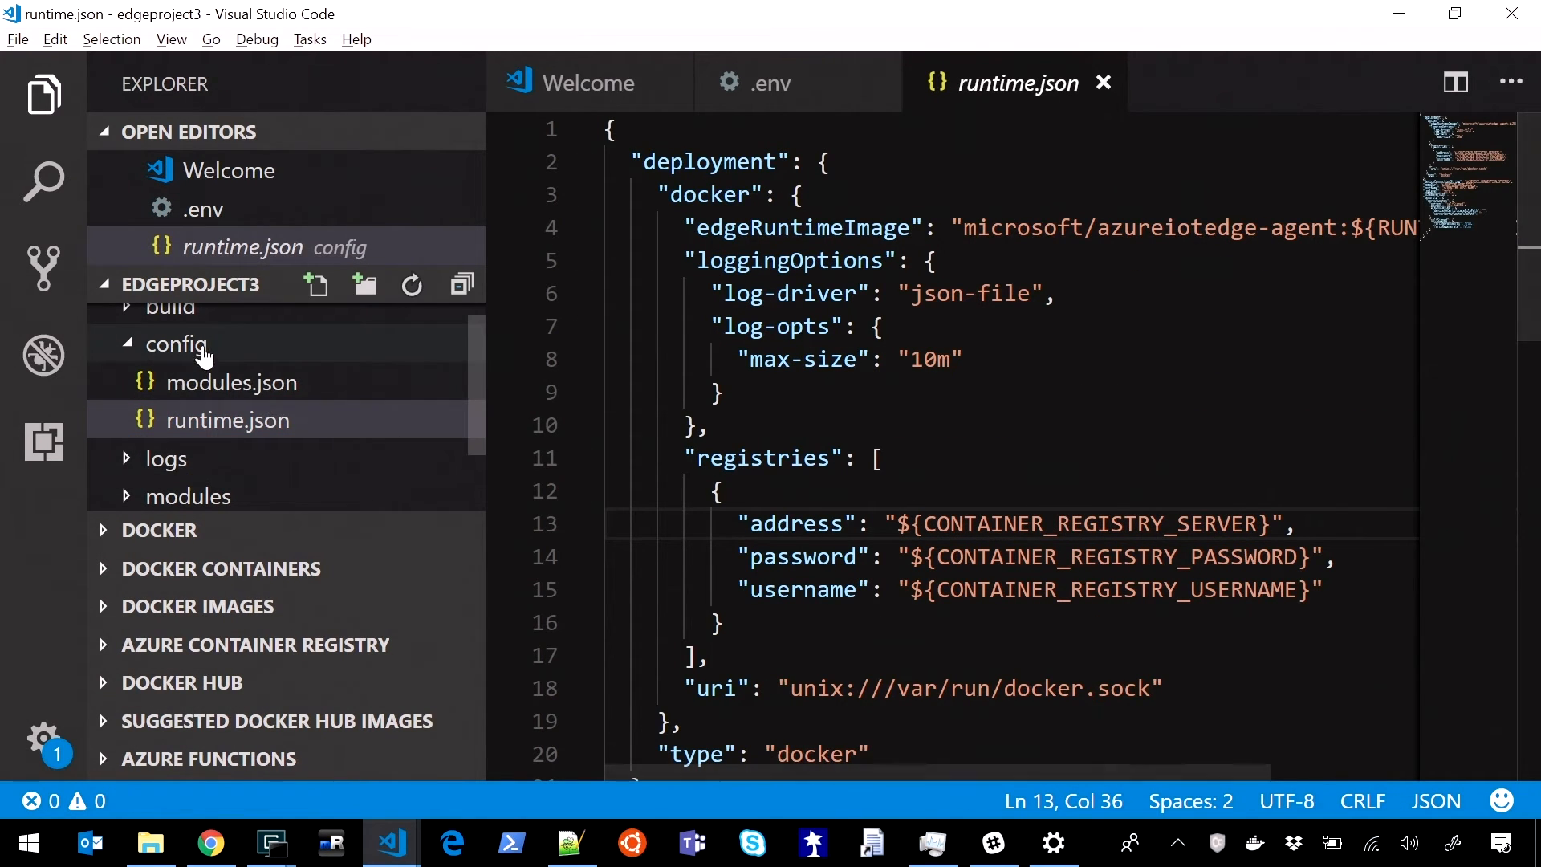
pyautogui.click(196, 343)
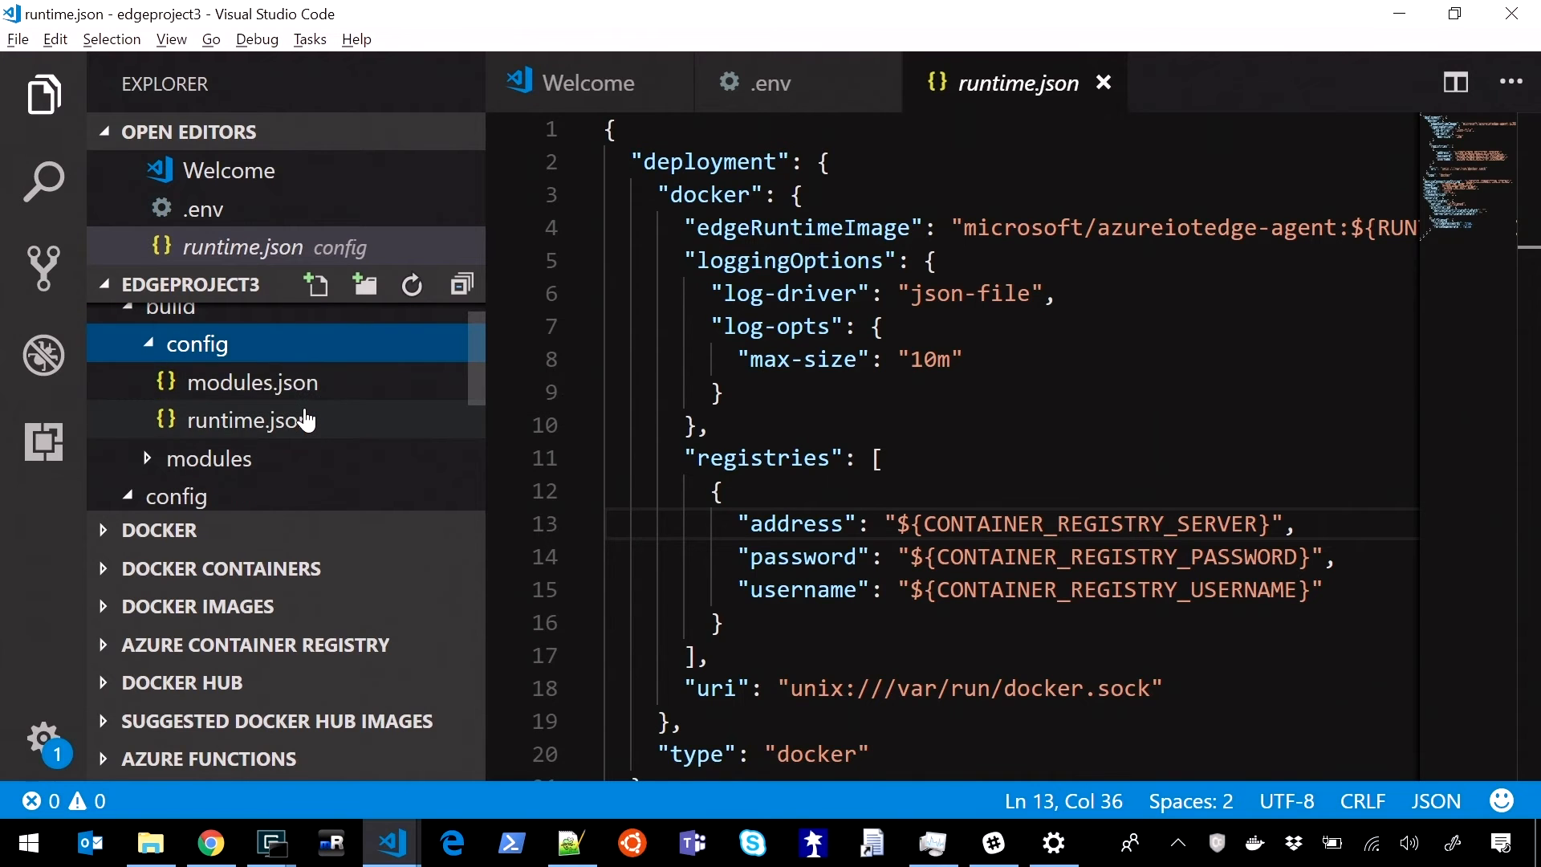
pyautogui.click(247, 419)
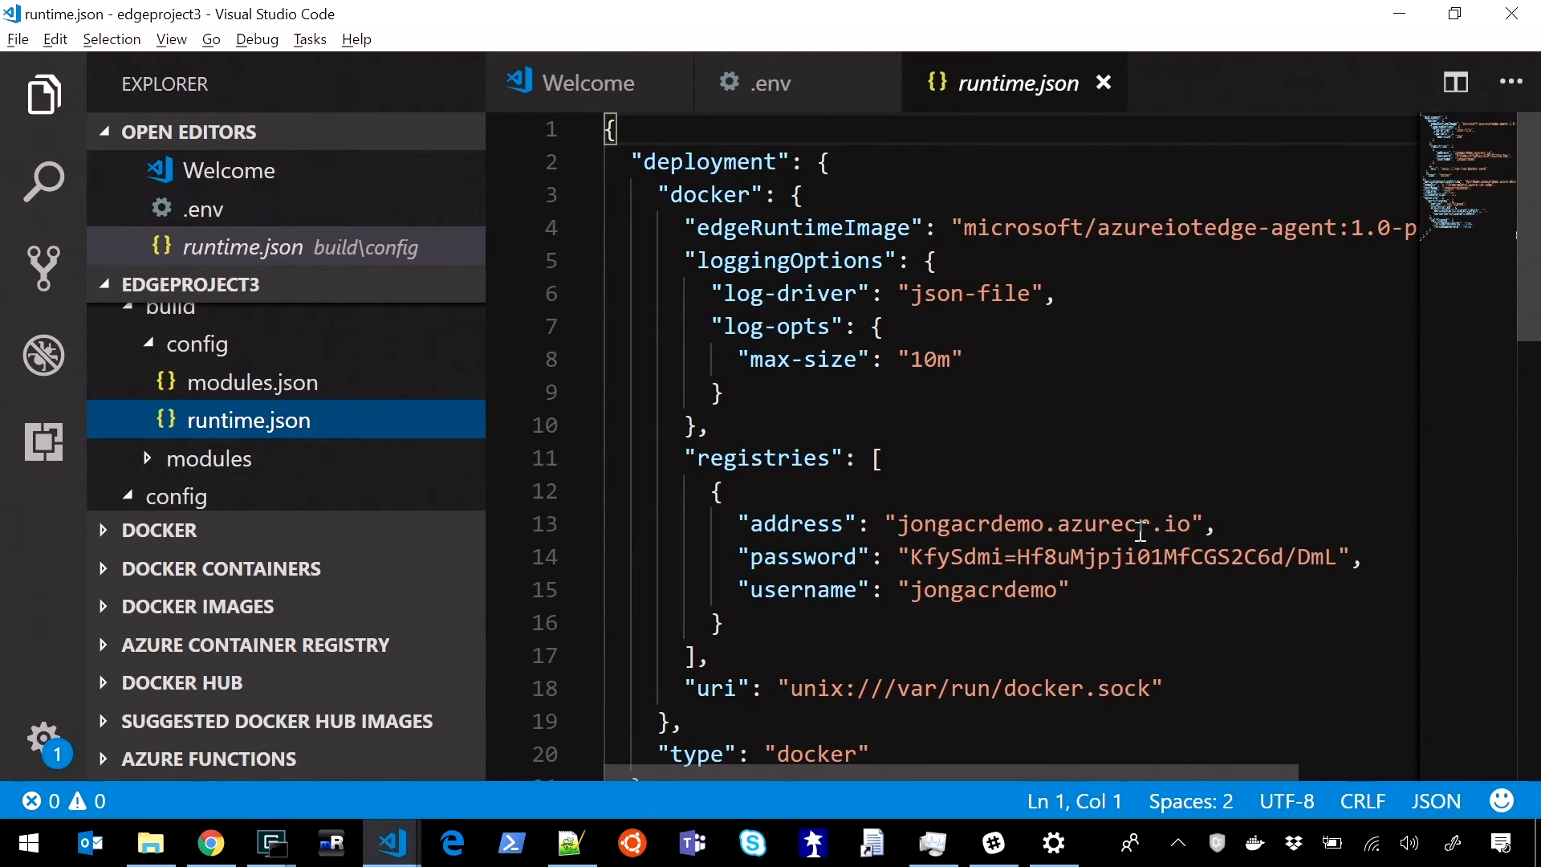
pyautogui.click(268, 842)
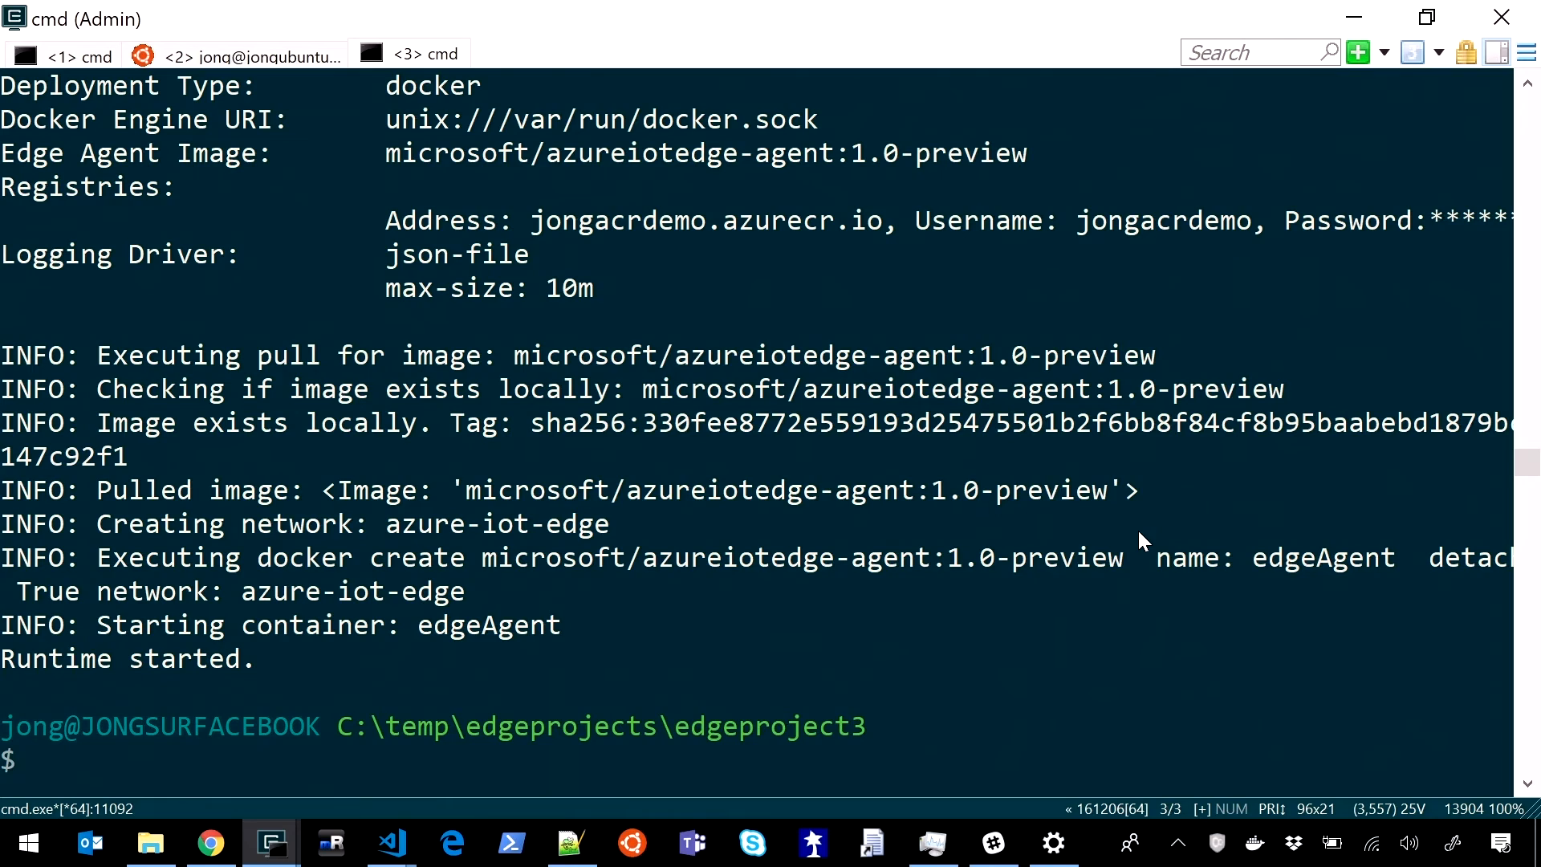
# Step: Install iothub-explorer globally with 'npm i -g iothub-explorer'
pyautogui.write('npm')
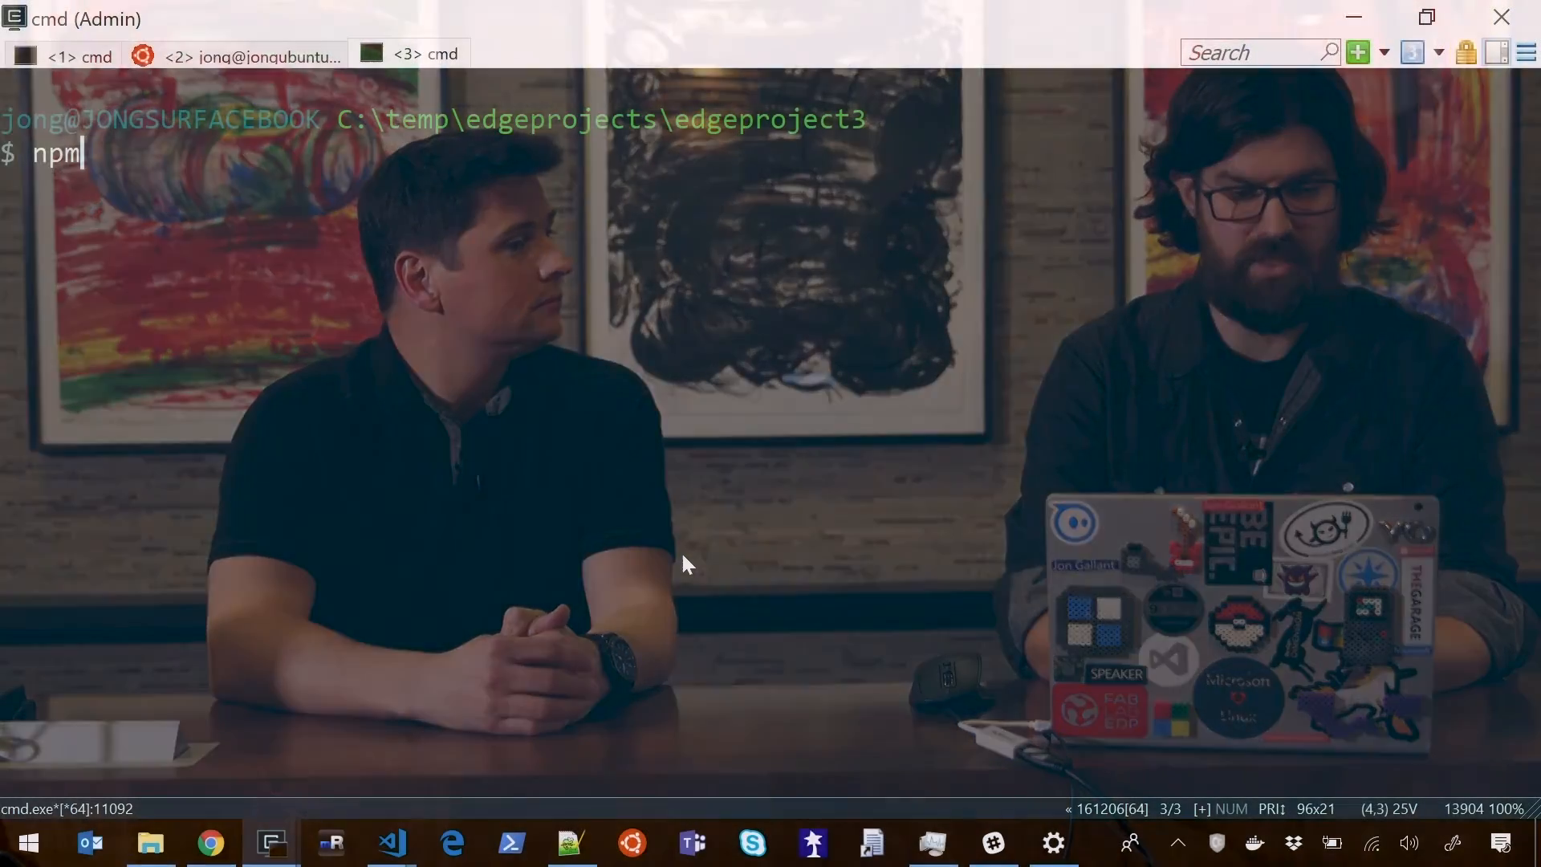
pyautogui.write('i -')
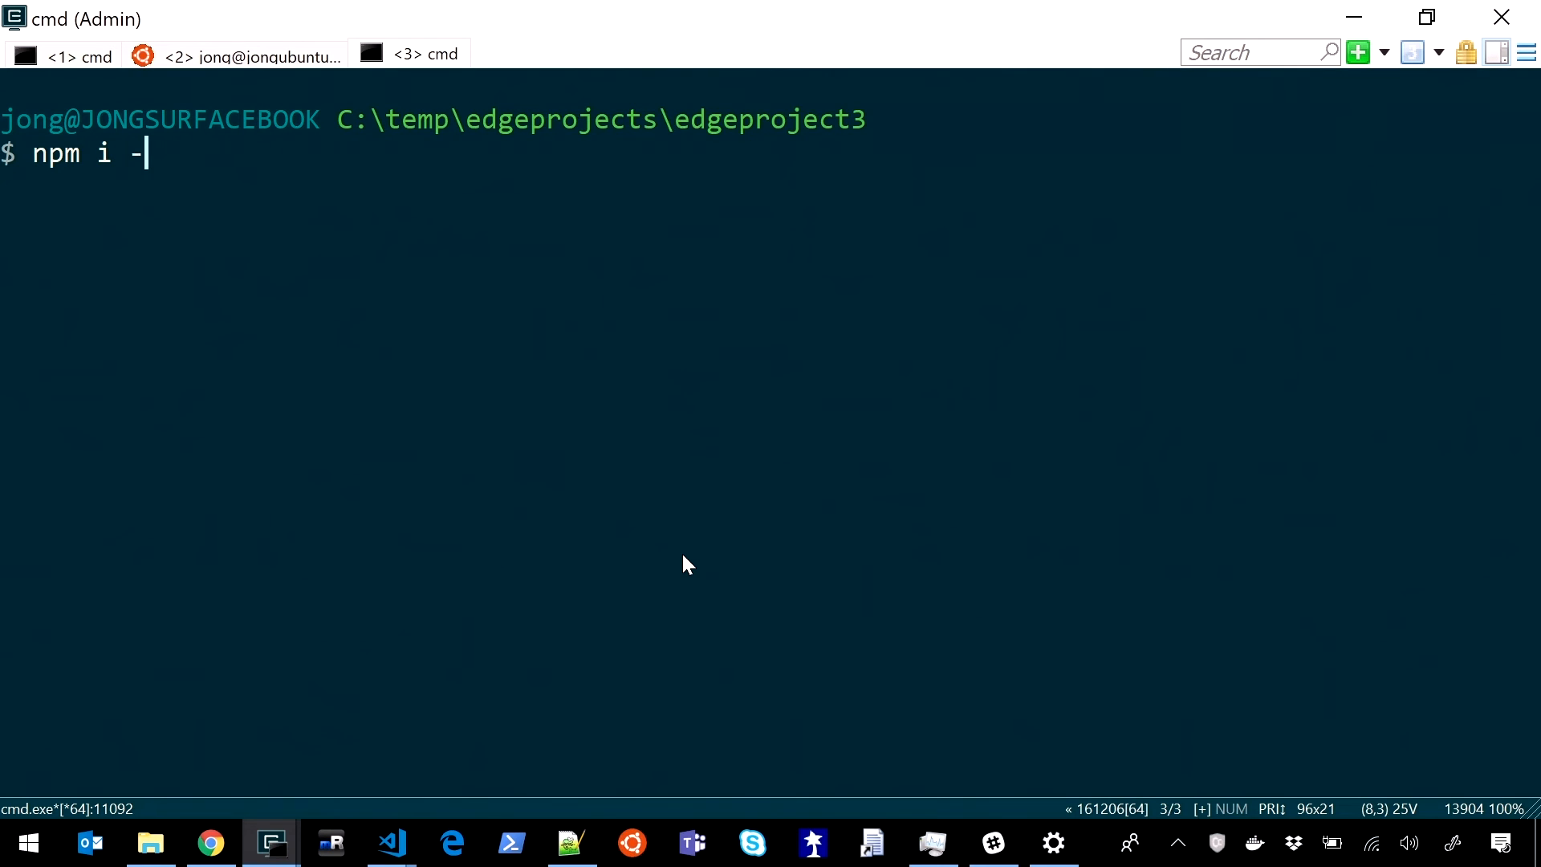
pyautogui.write('g iothub-expl')
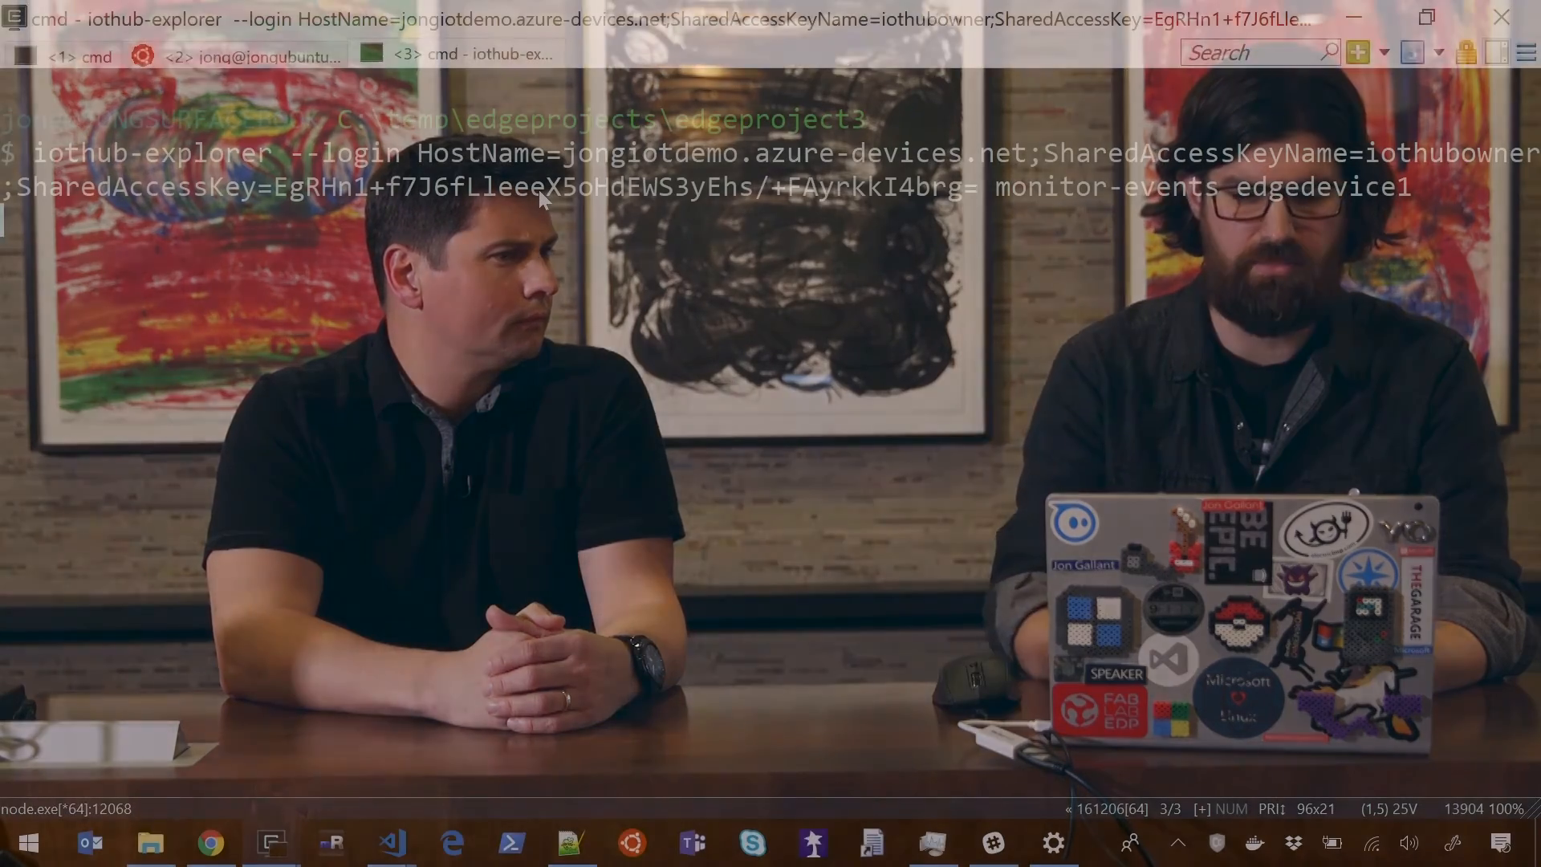
# Step: Run monitor-events and watch edgedevice1's temperature, pressure, humidity and Alert messages stream in
pyautogui.press('enter')
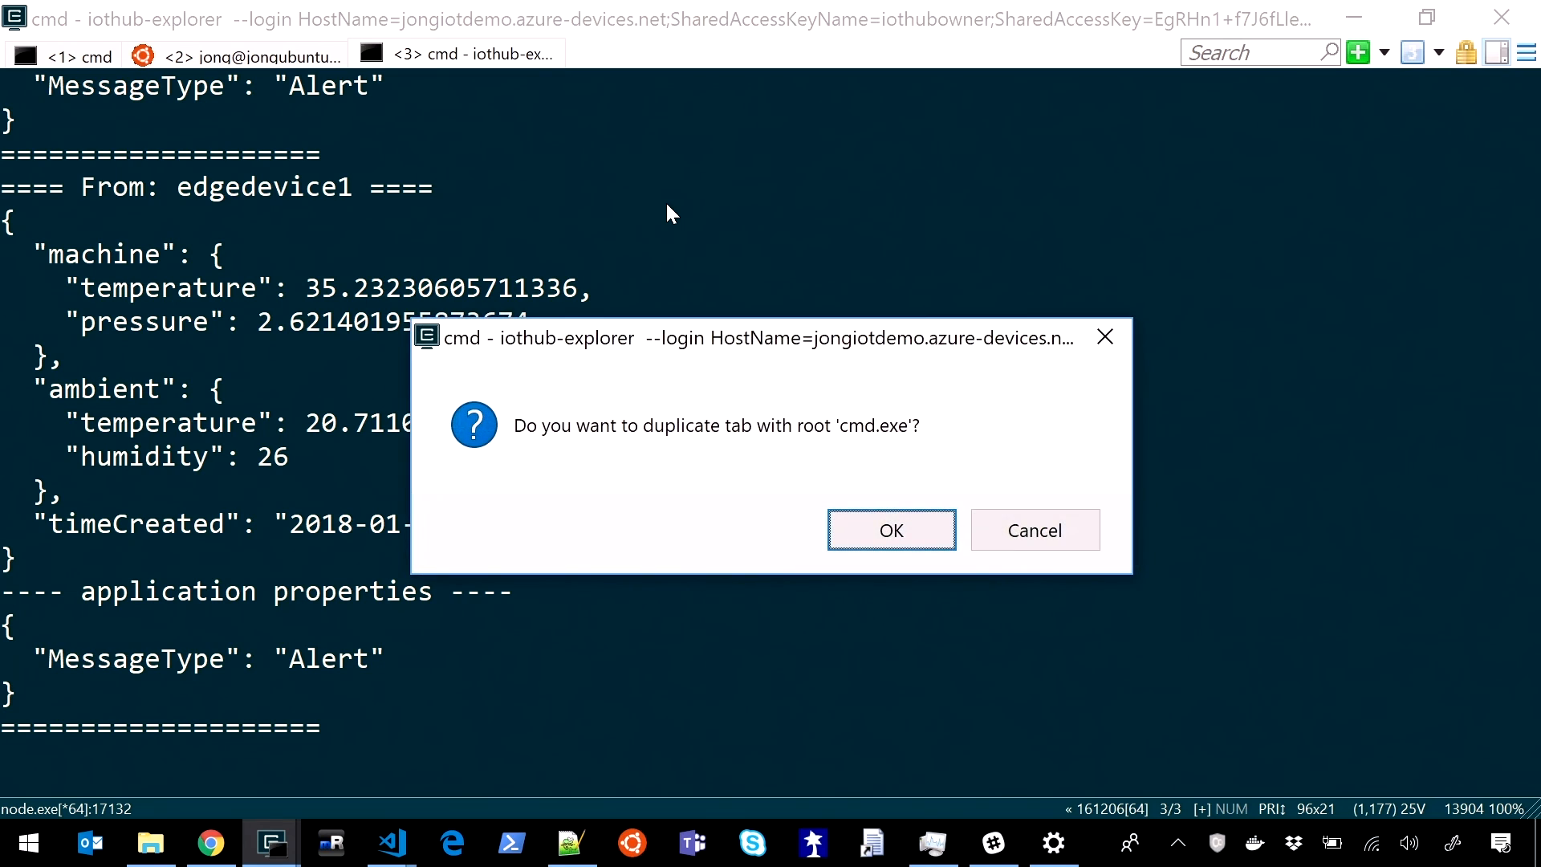
# Step: Duplicate the cmd tab and run 'iotedgedev docker --logs' to show live edgeAgent and temp-sensor-module logs
pyautogui.click(889, 529)
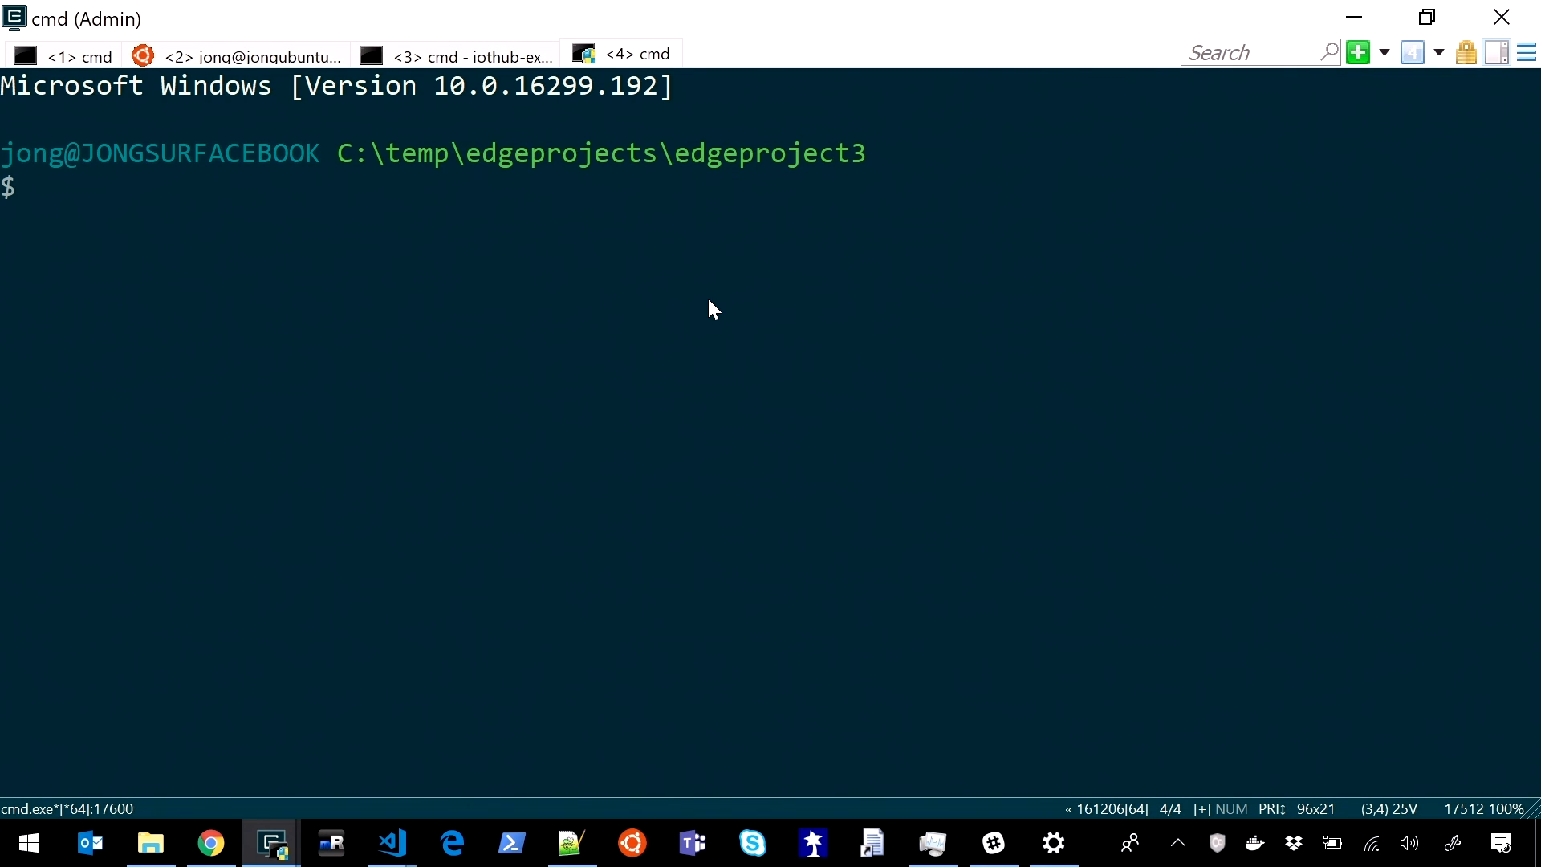
pyautogui.write('iotedgedev docker --')
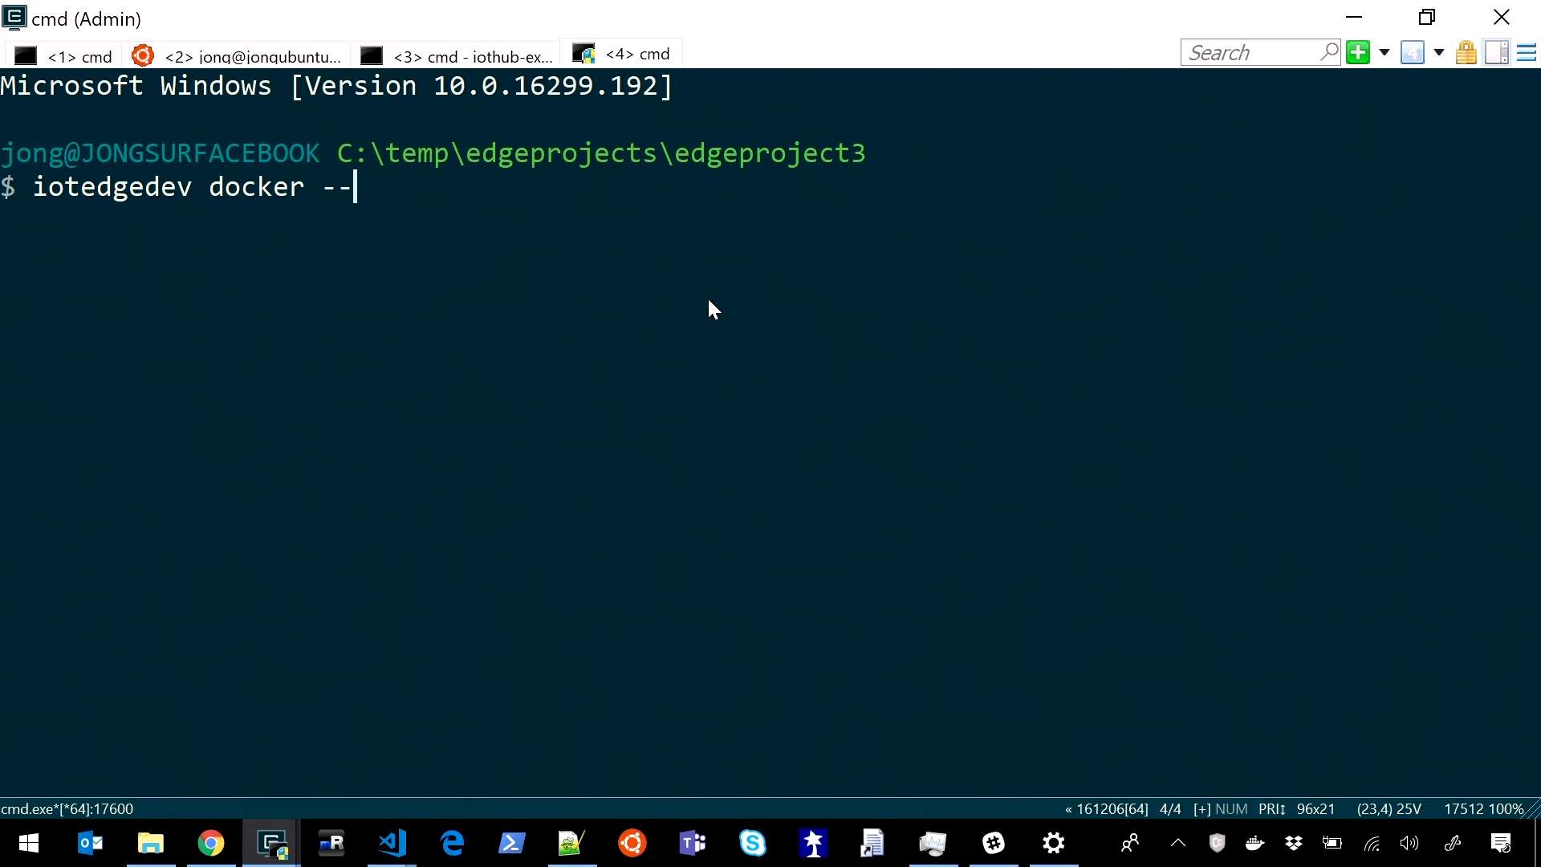
pyautogui.write('logs')
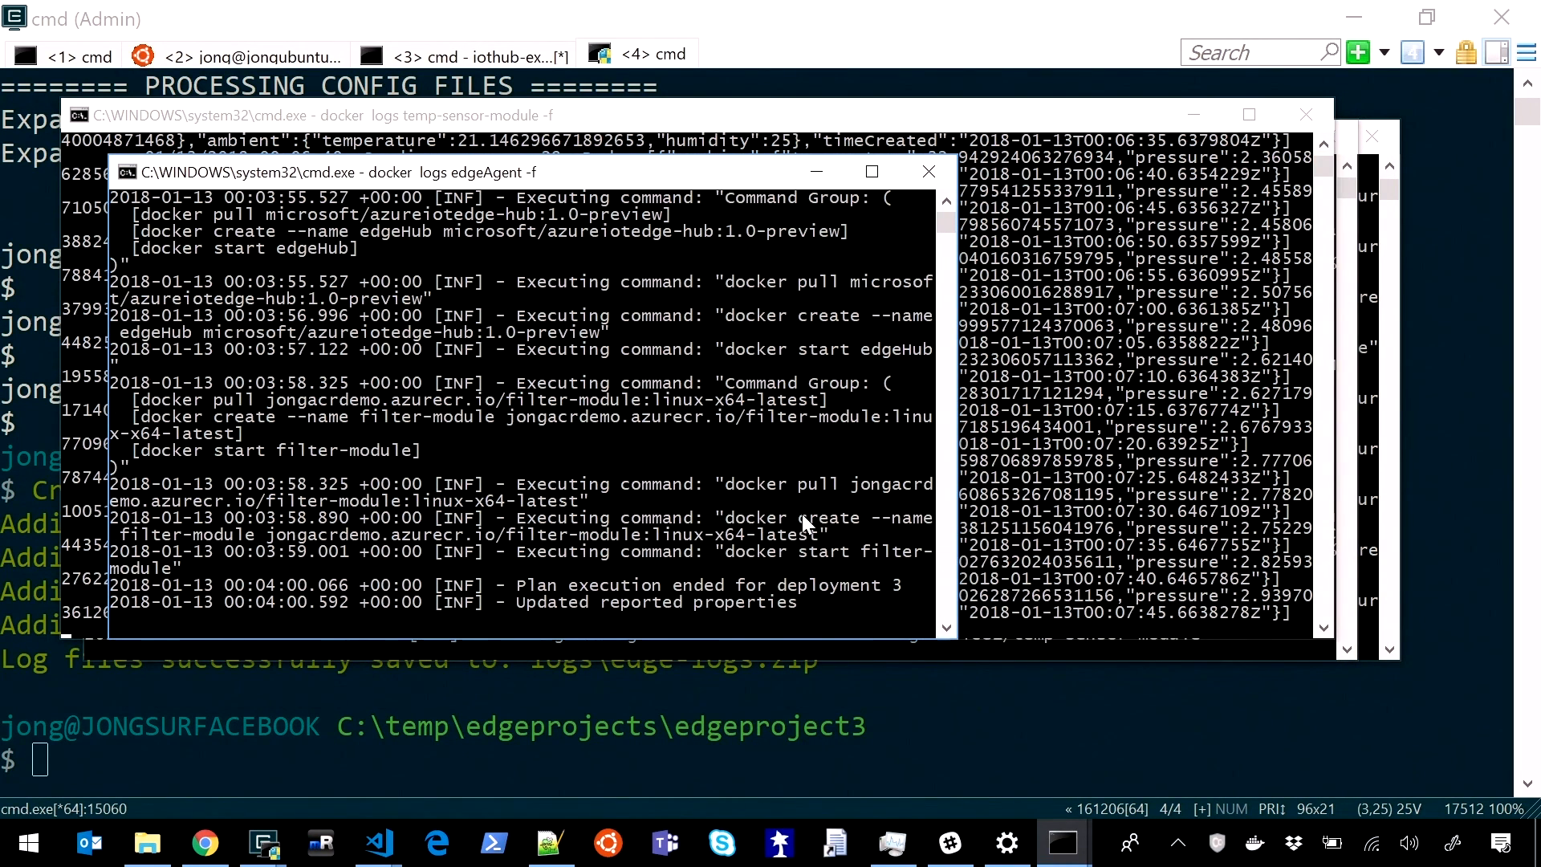
pyautogui.moveTo(1245, 454)
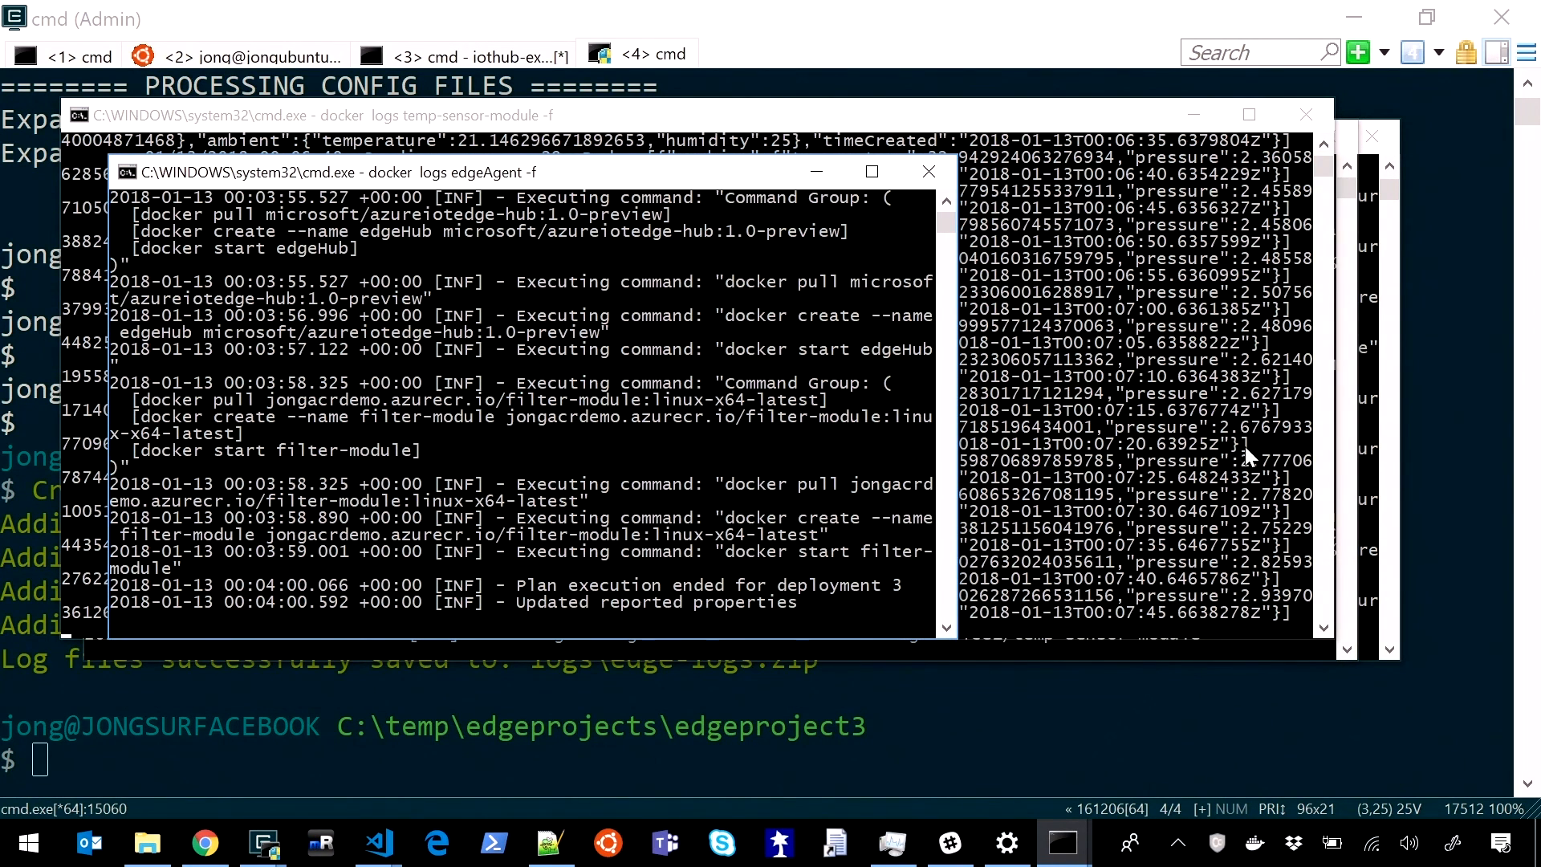